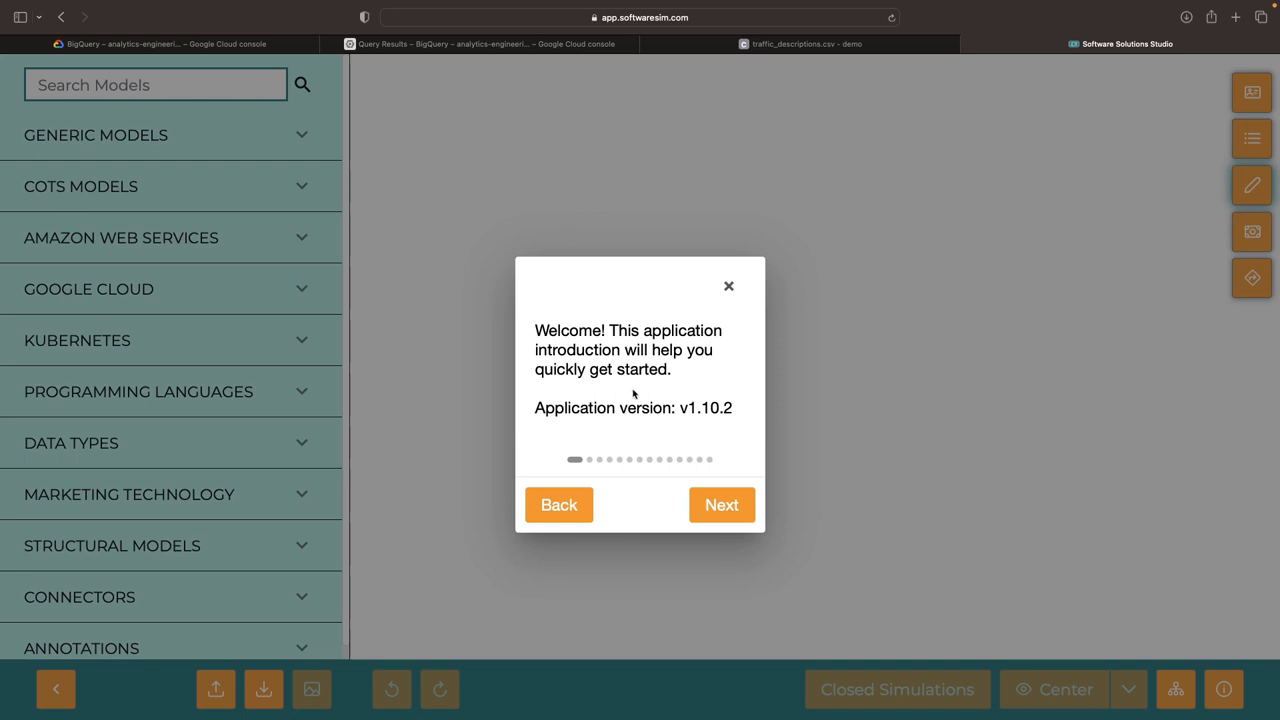
# Dismiss the welcome dialog and place a YouTube model from the catalogue onto the canvas
pyautogui.click(728, 286)
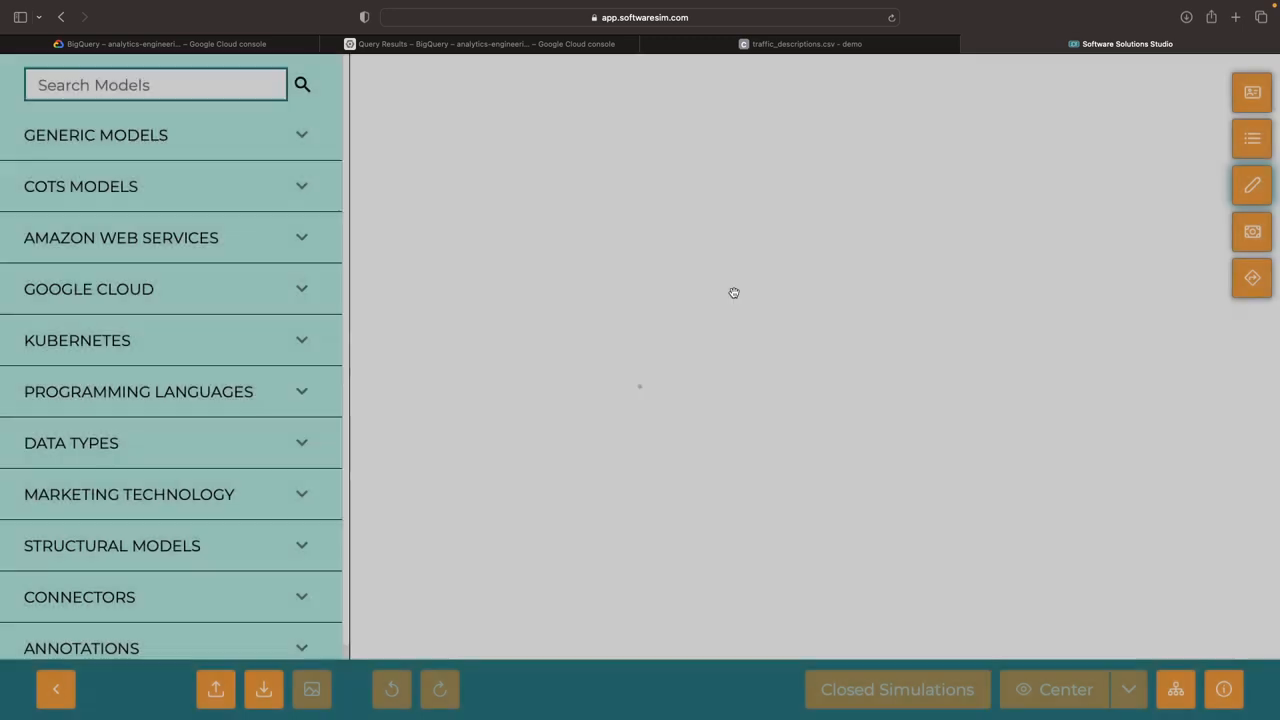
pyautogui.click(156, 84)
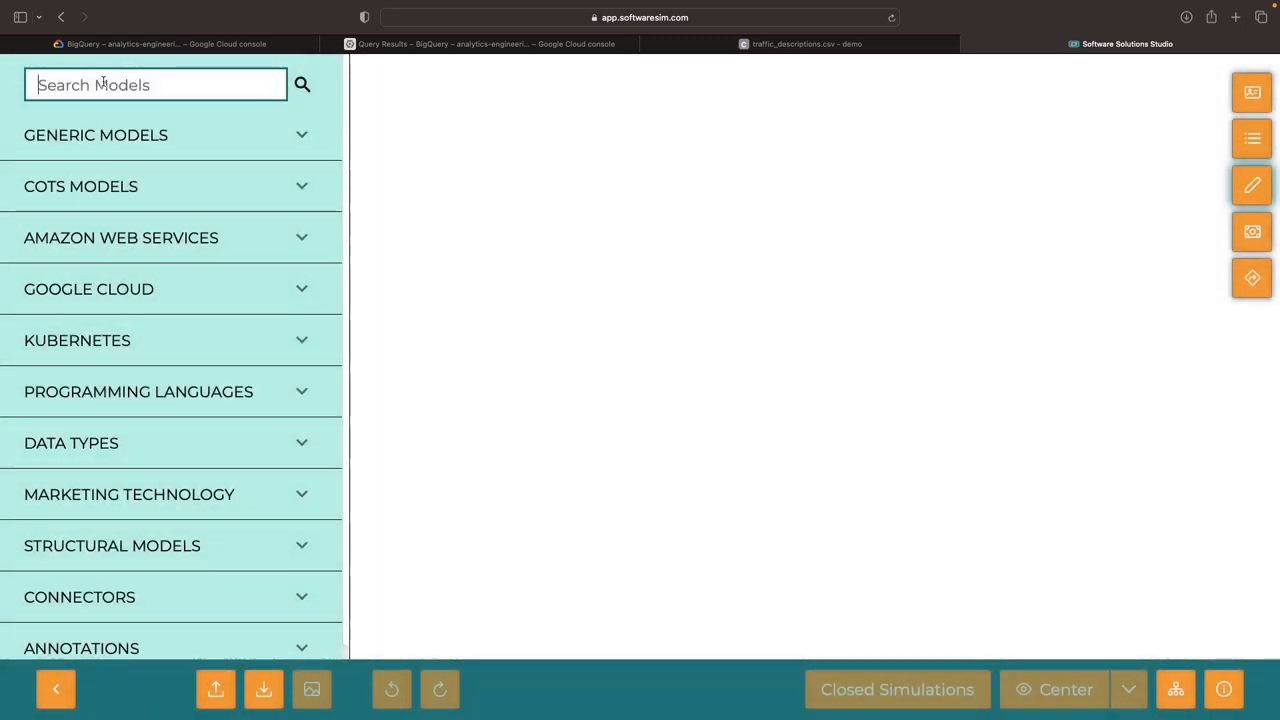
pyautogui.write('youtube')
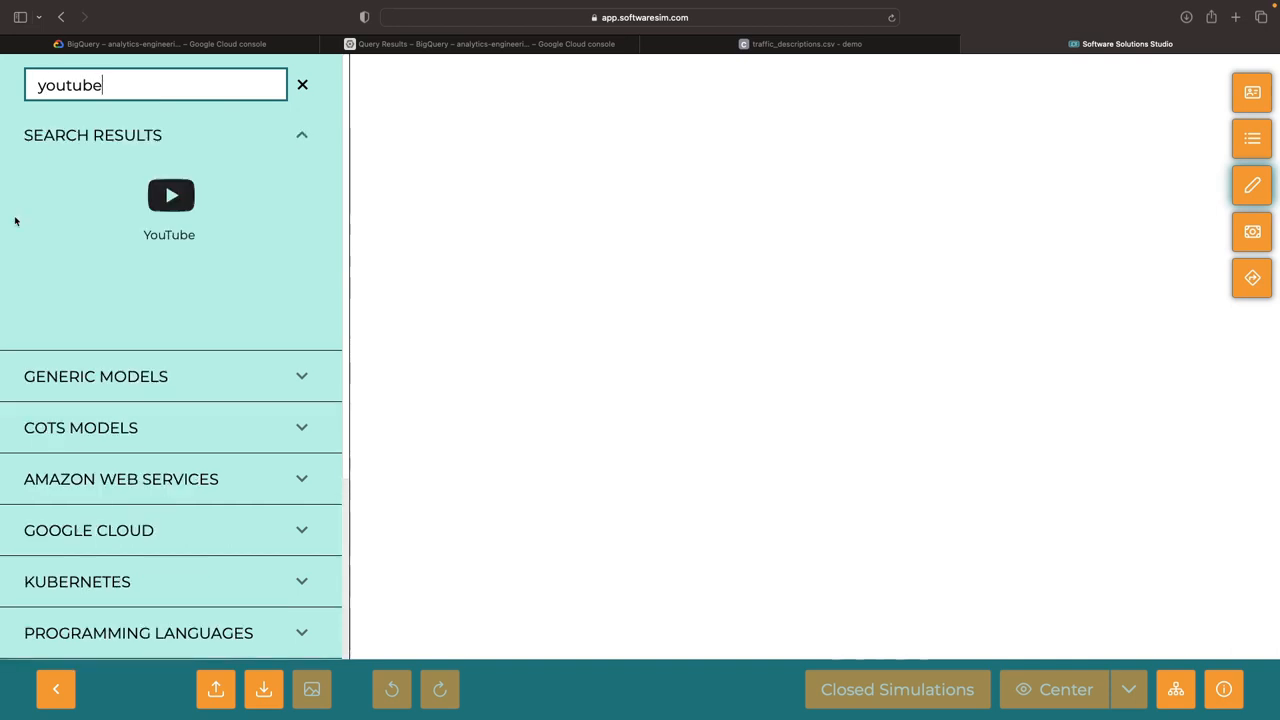
pyautogui.moveTo(168, 196); pyautogui.dragTo(628, 350)
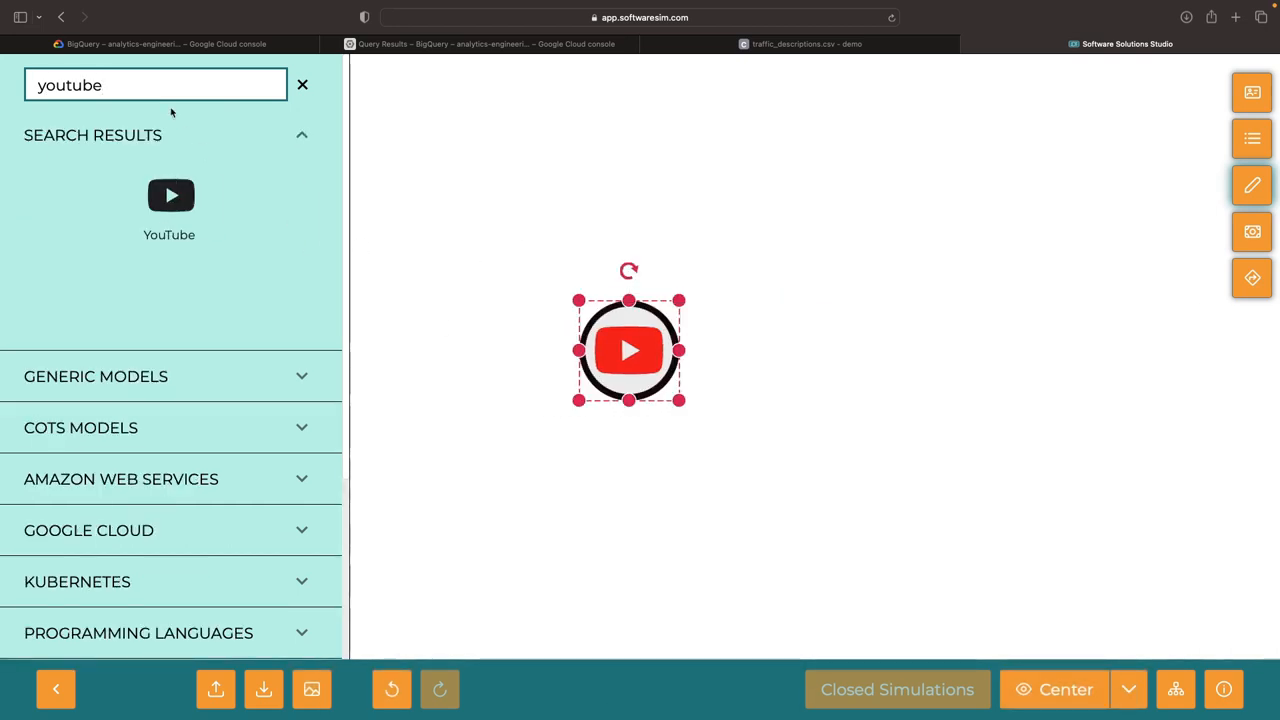
# Add a BigQuery model described as analyzing massive datasets with SQL-like queries
pyautogui.write('dat')
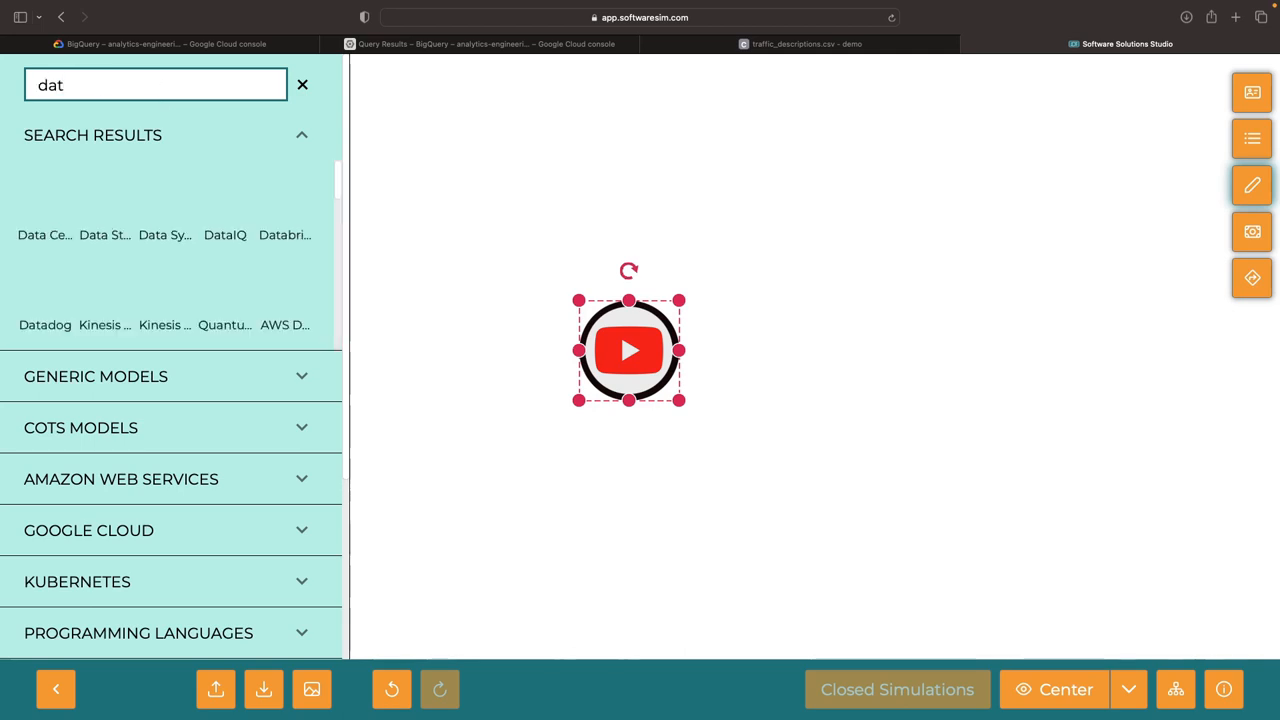
pyautogui.write('bigquery')
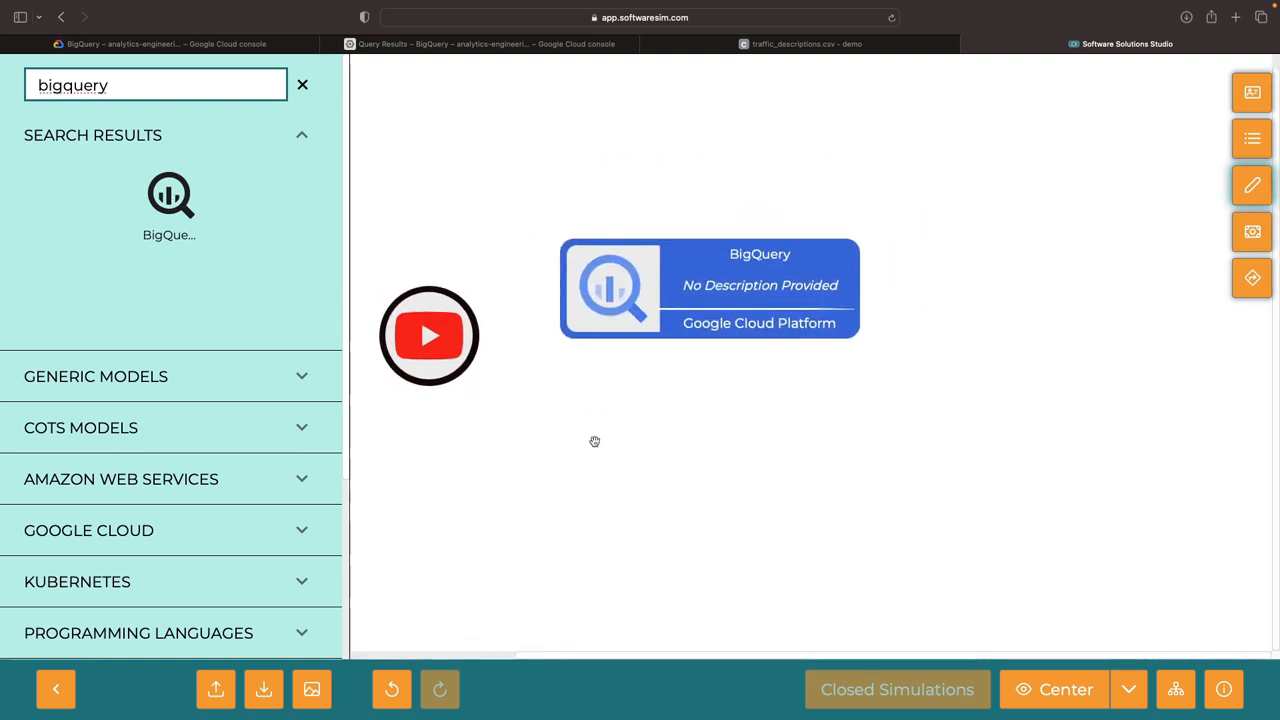
pyautogui.click(156, 84)
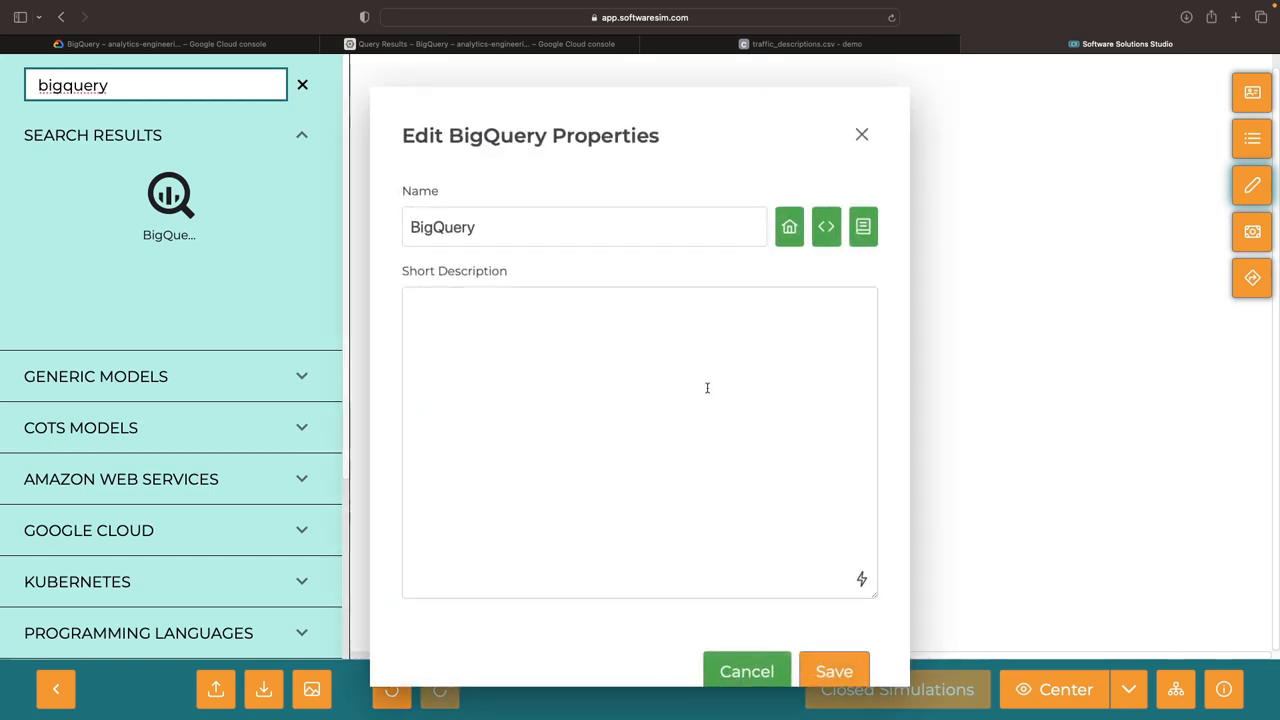
pyautogui.click(834, 672)
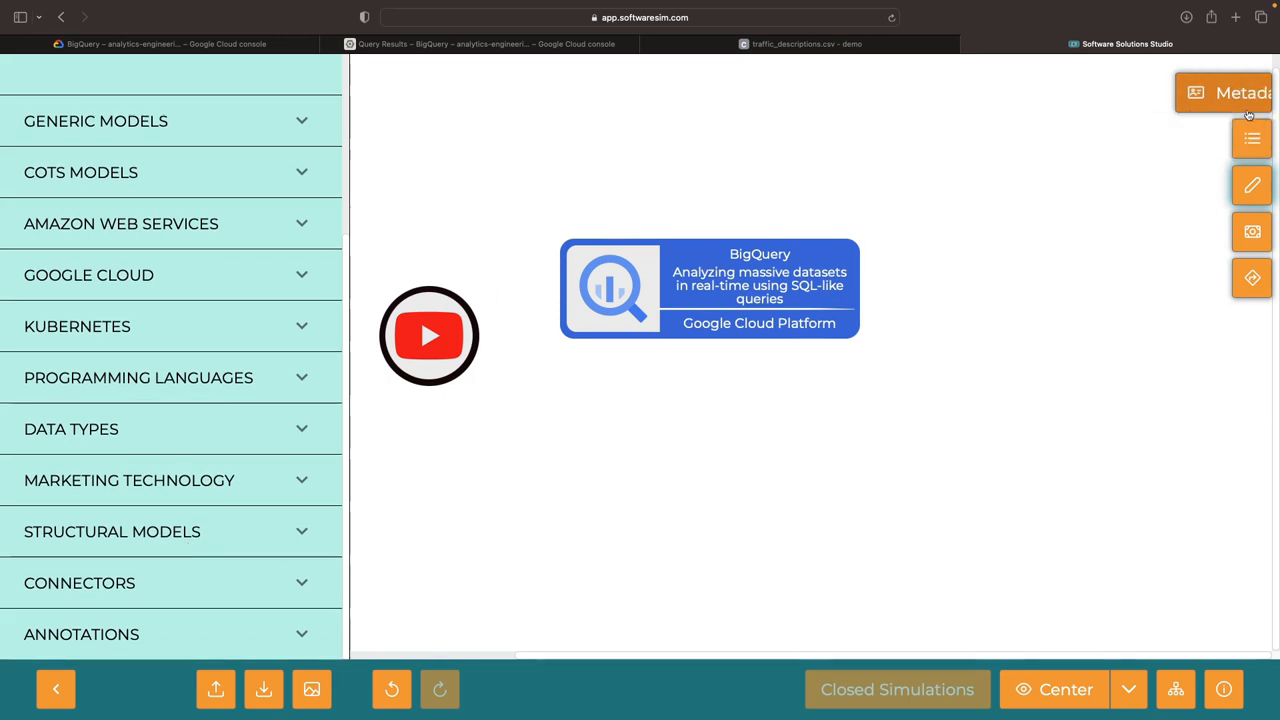
# Write the summary 'Ideas: 1. ELT pipelines over ETL' in the simulation metadata
pyautogui.click(1236, 92)
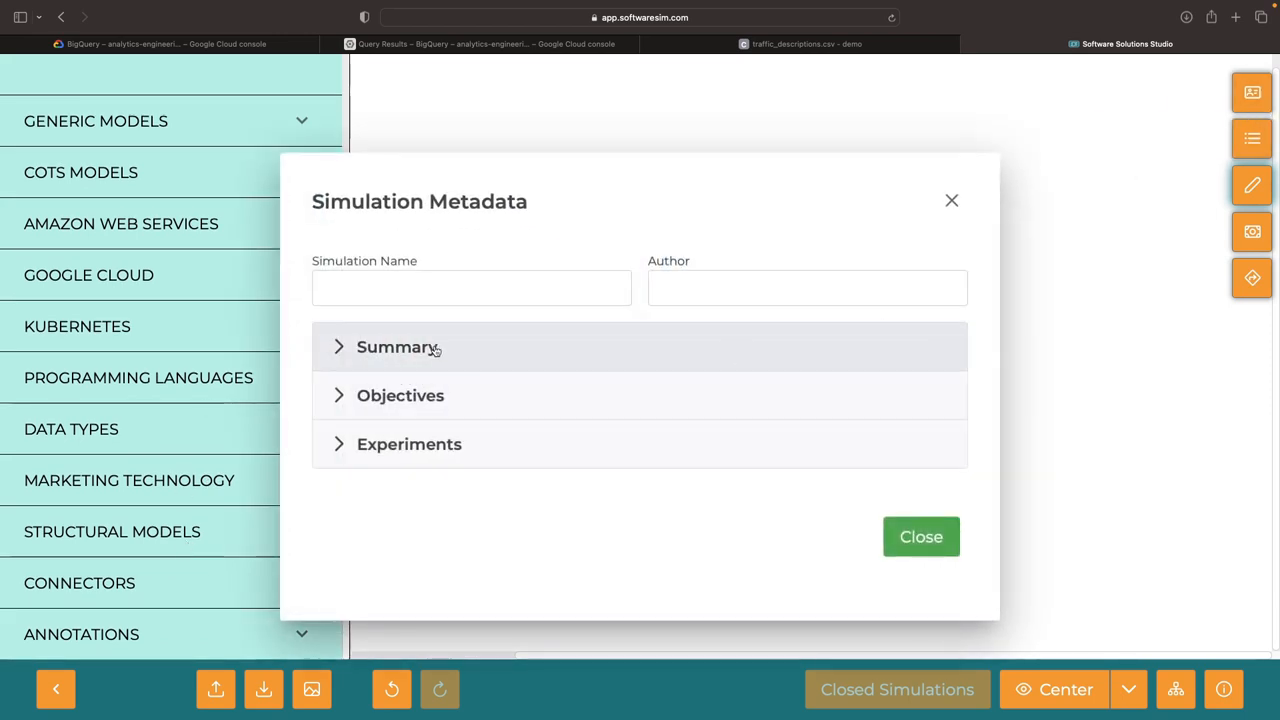
pyautogui.click(396, 348)
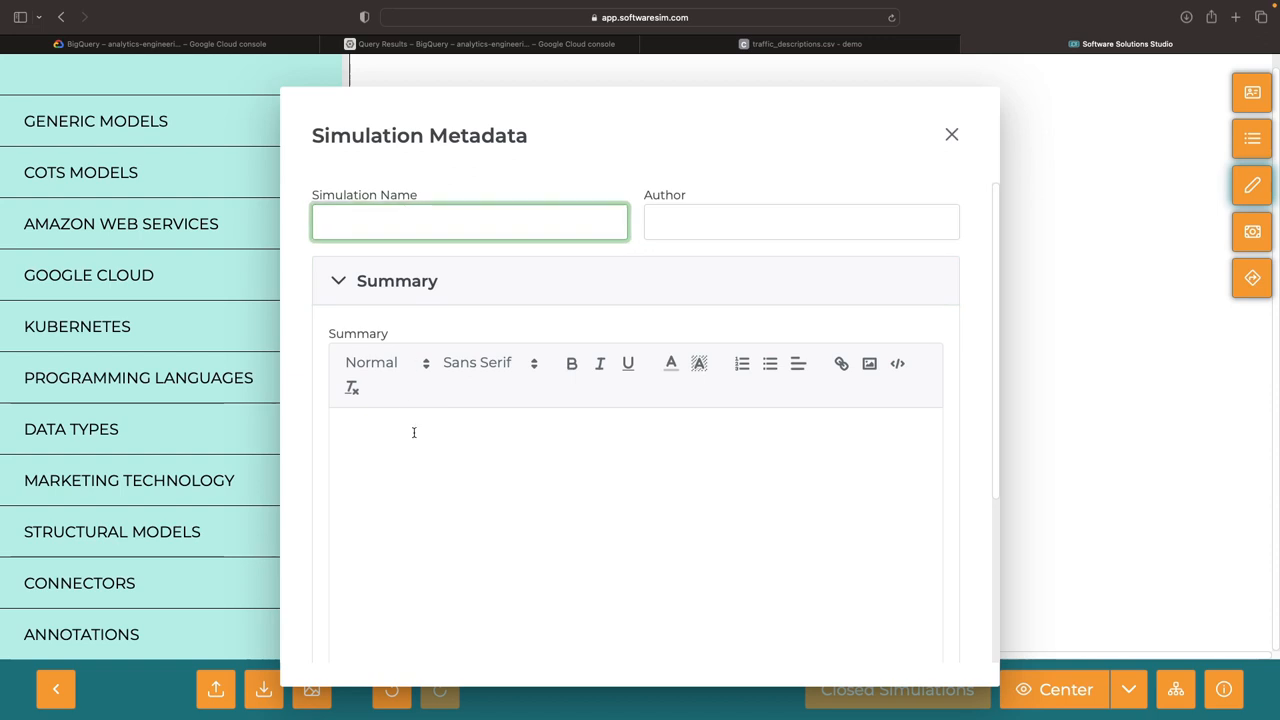
pyautogui.write('Ideas:')
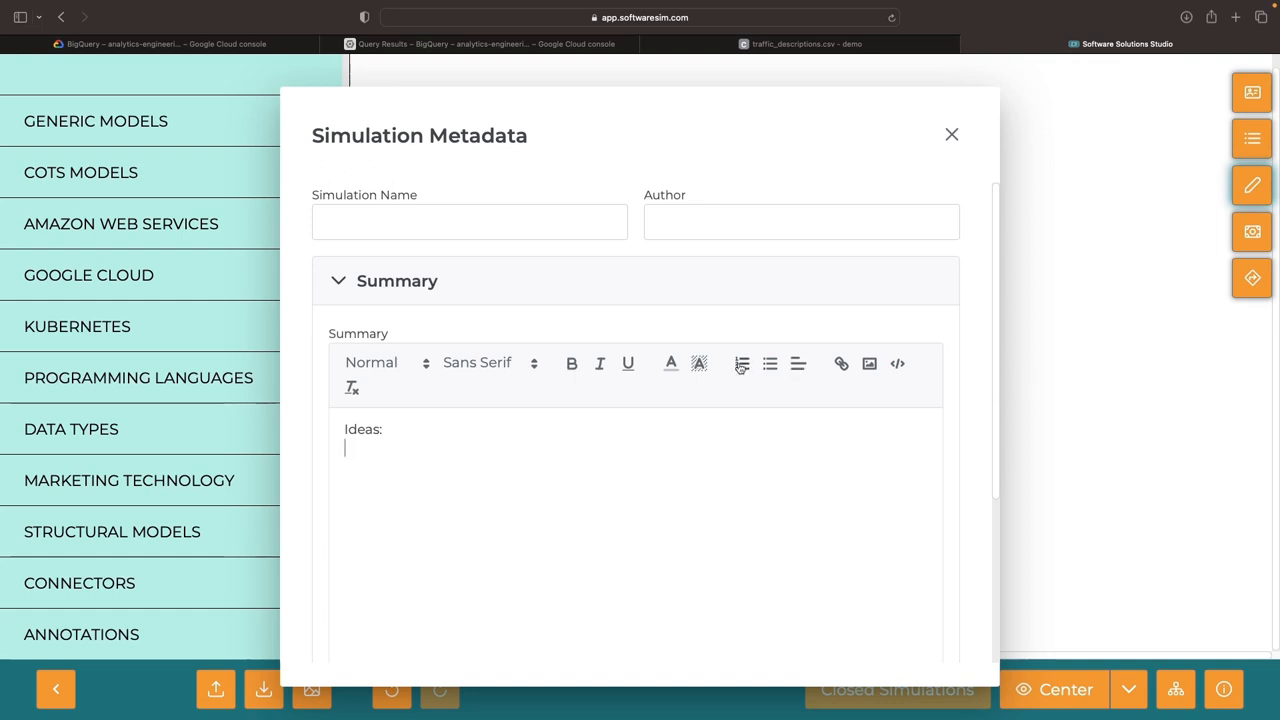
pyautogui.write('1. ELT pipe')
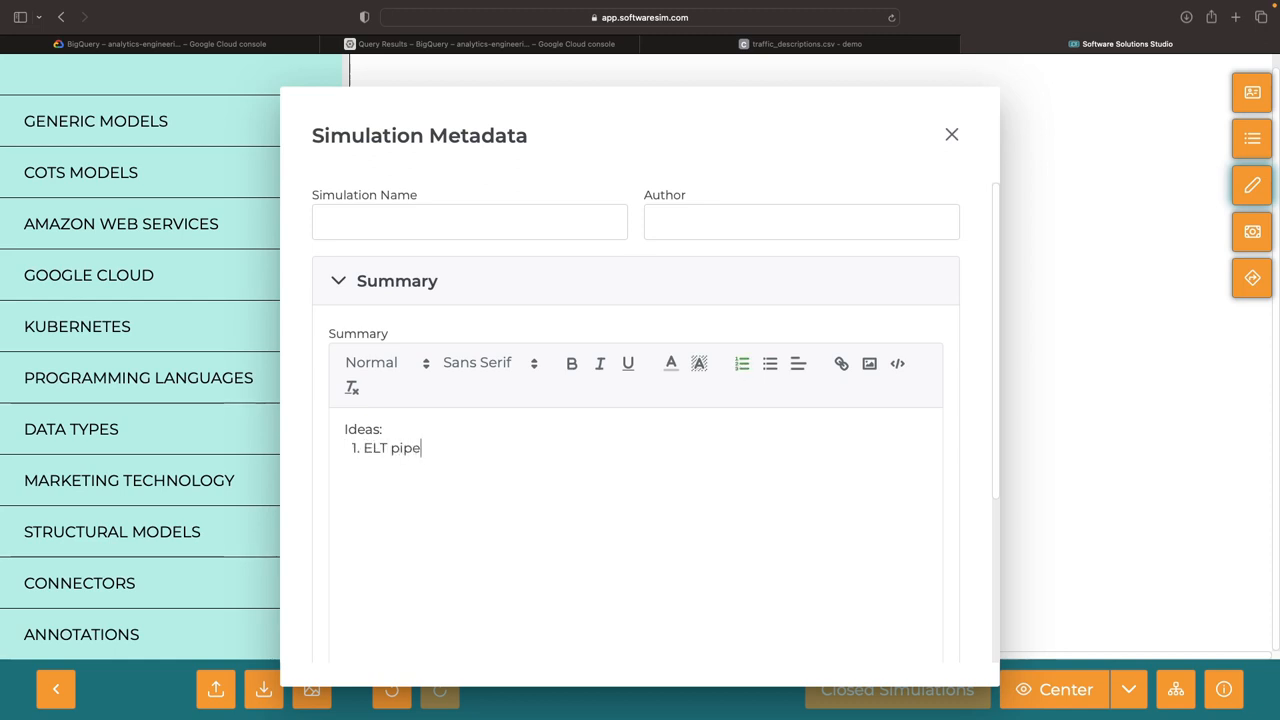
pyautogui.write('lines over E')
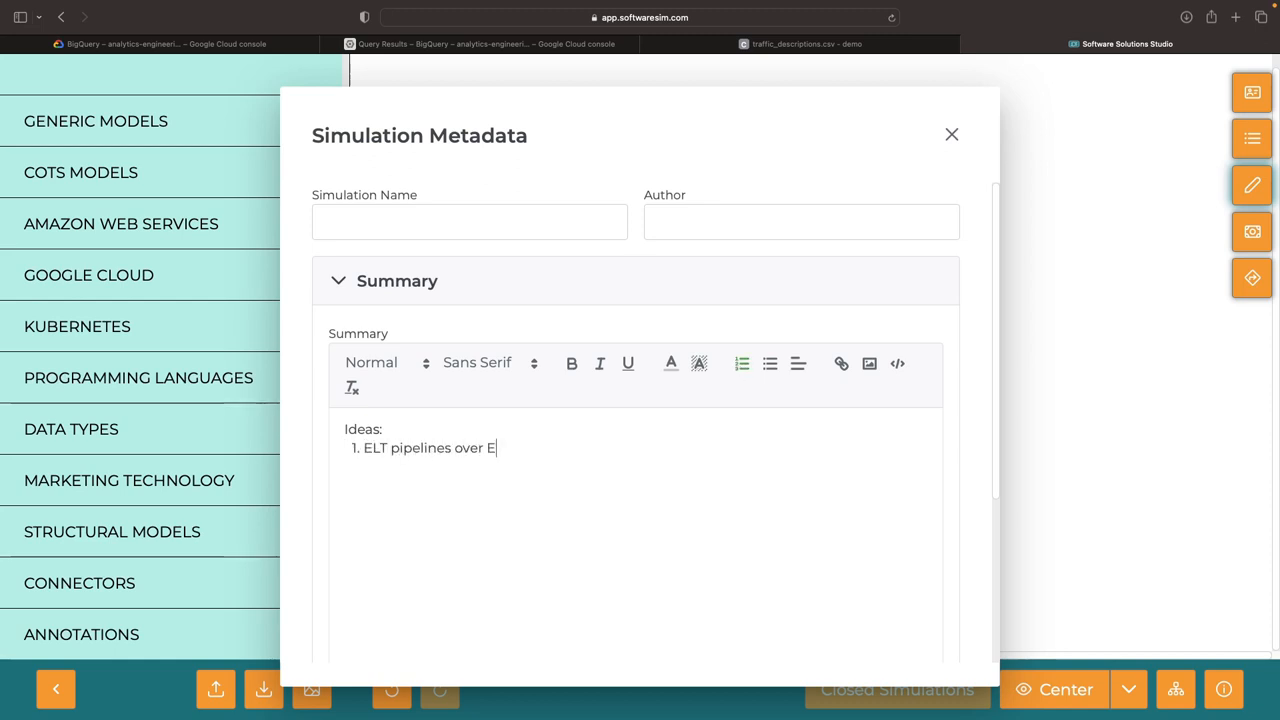
# Name the simulation Analytics Engineering Concepts with author Nodematic and close the metadata
pyautogui.write('Analytics Engineering Co')
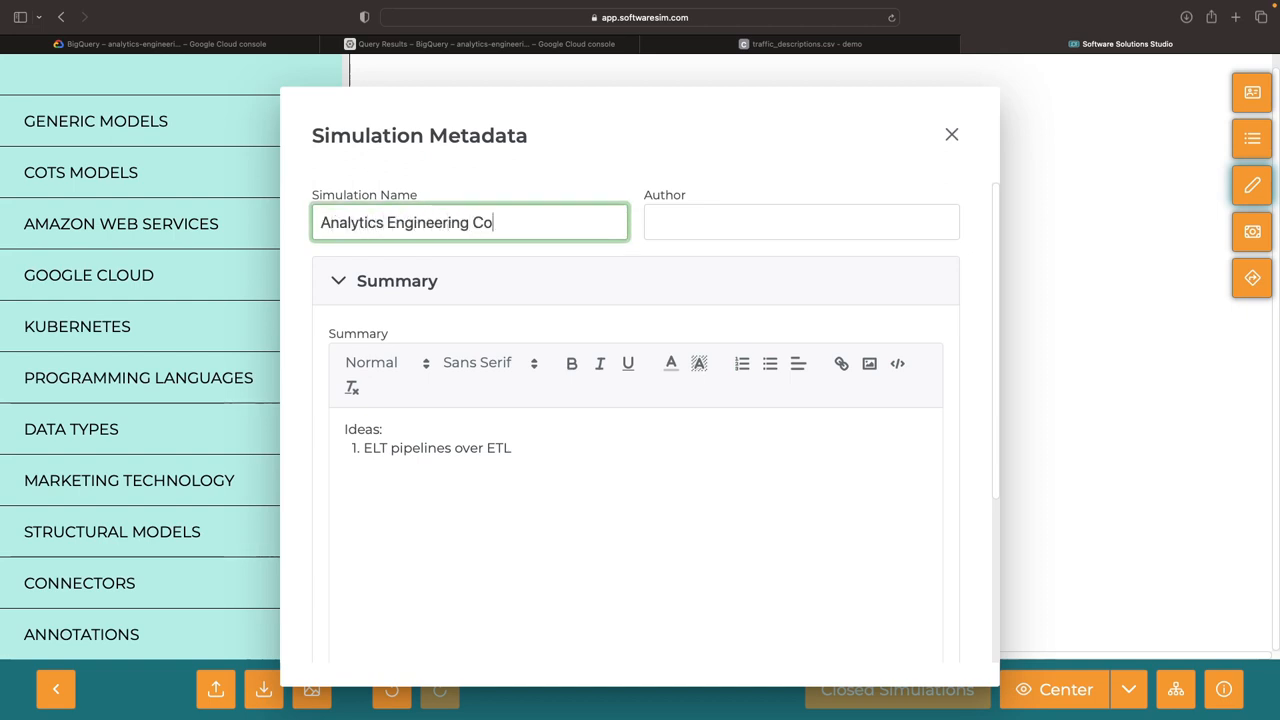
pyautogui.write('Nodematic')
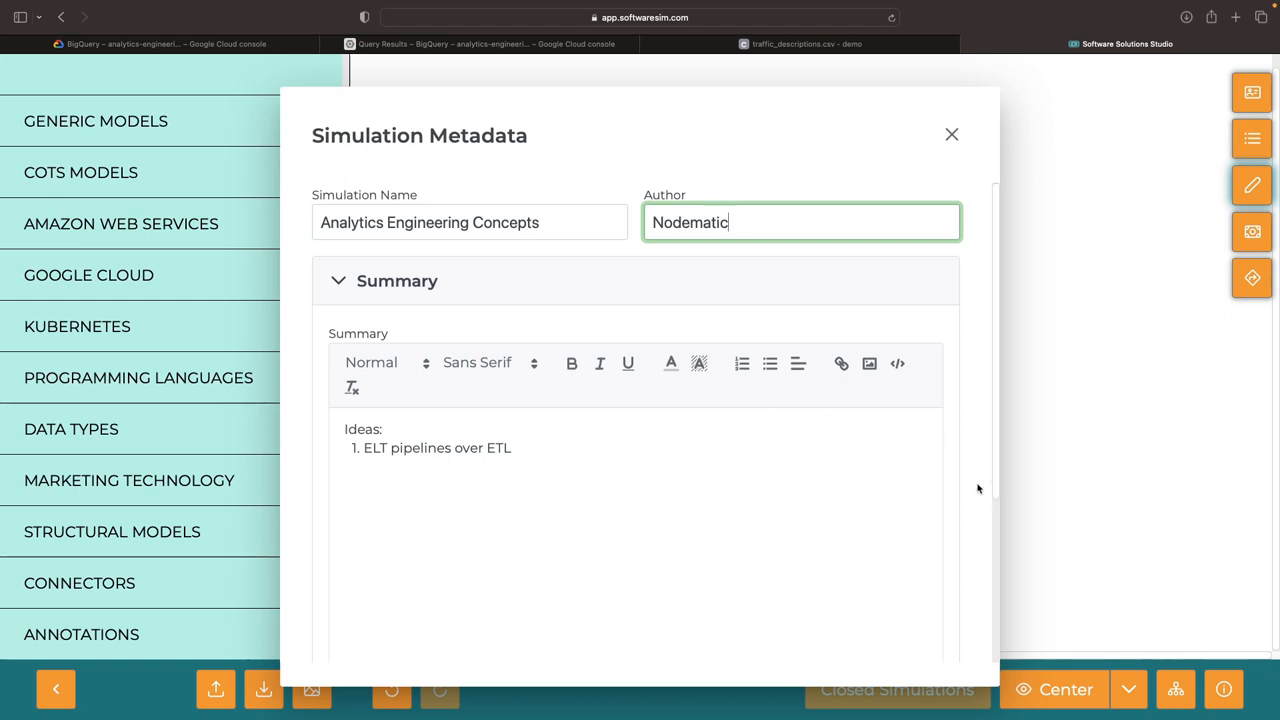
pyautogui.scroll(-3)
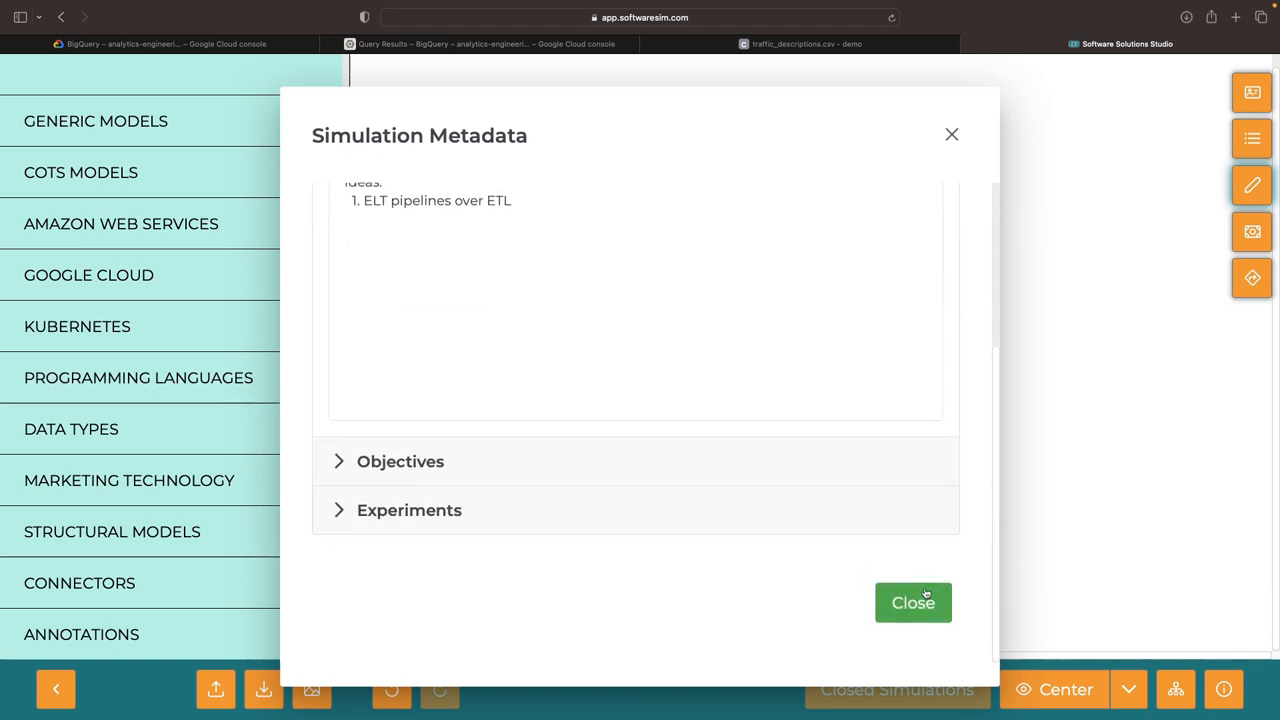
pyautogui.click(912, 602)
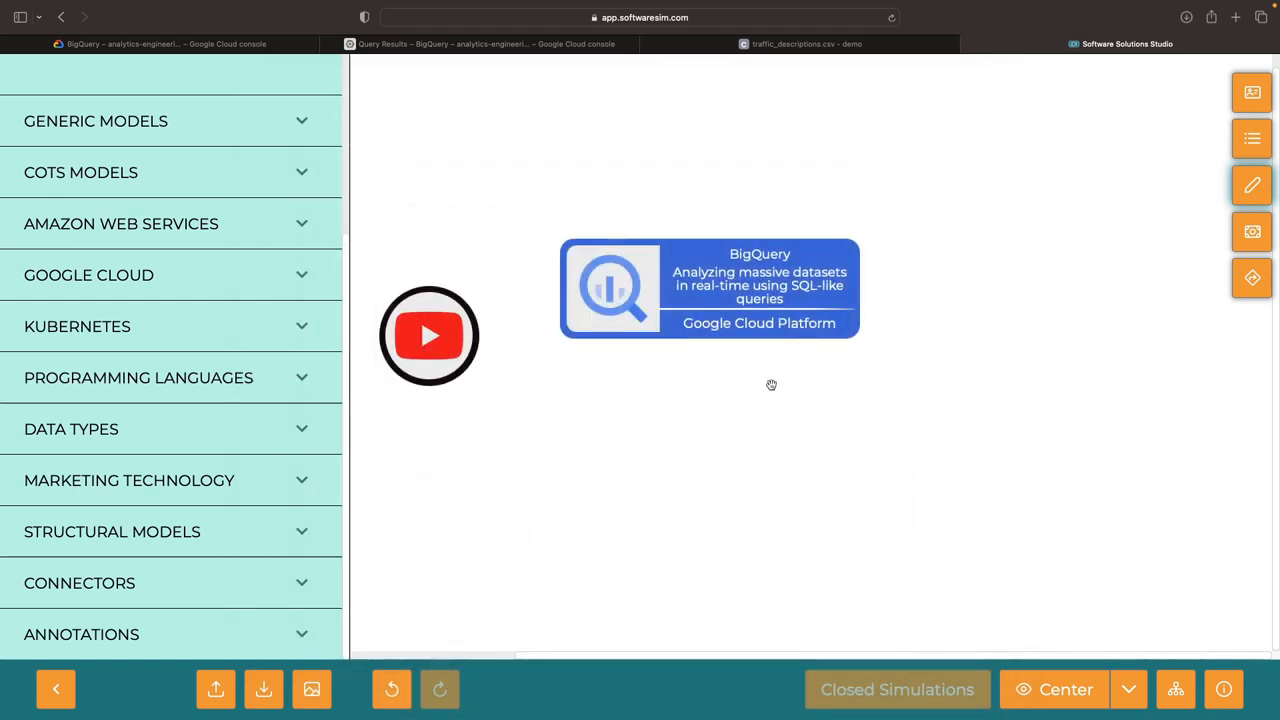
# Add a second BigQuery model and bring up the connector shapes
pyautogui.write('bigquery')
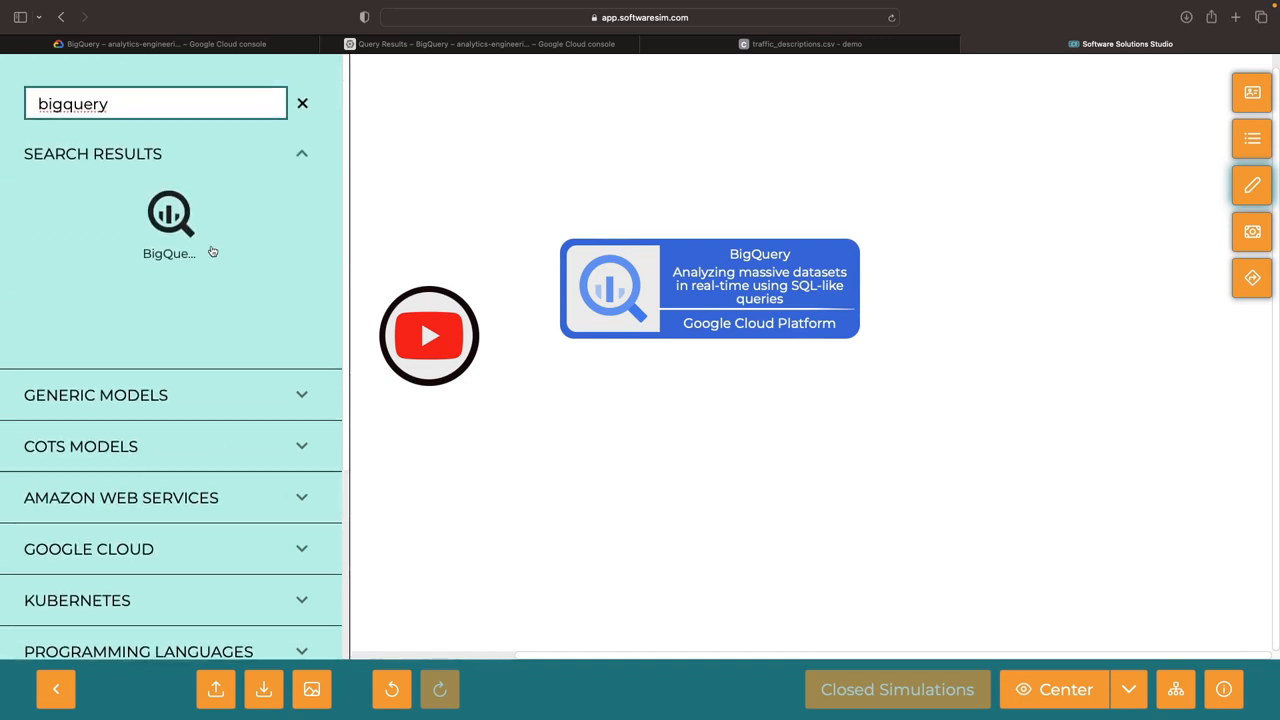
pyautogui.scroll(-3)
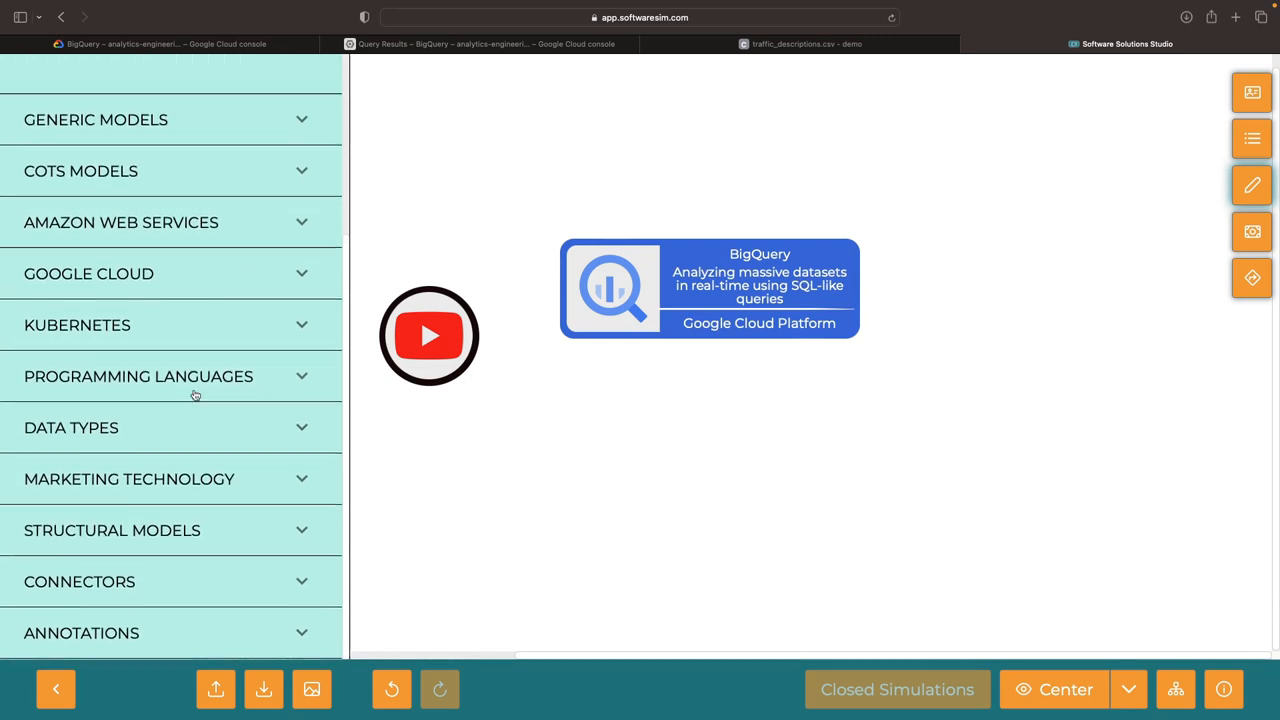
pyautogui.click(80, 582)
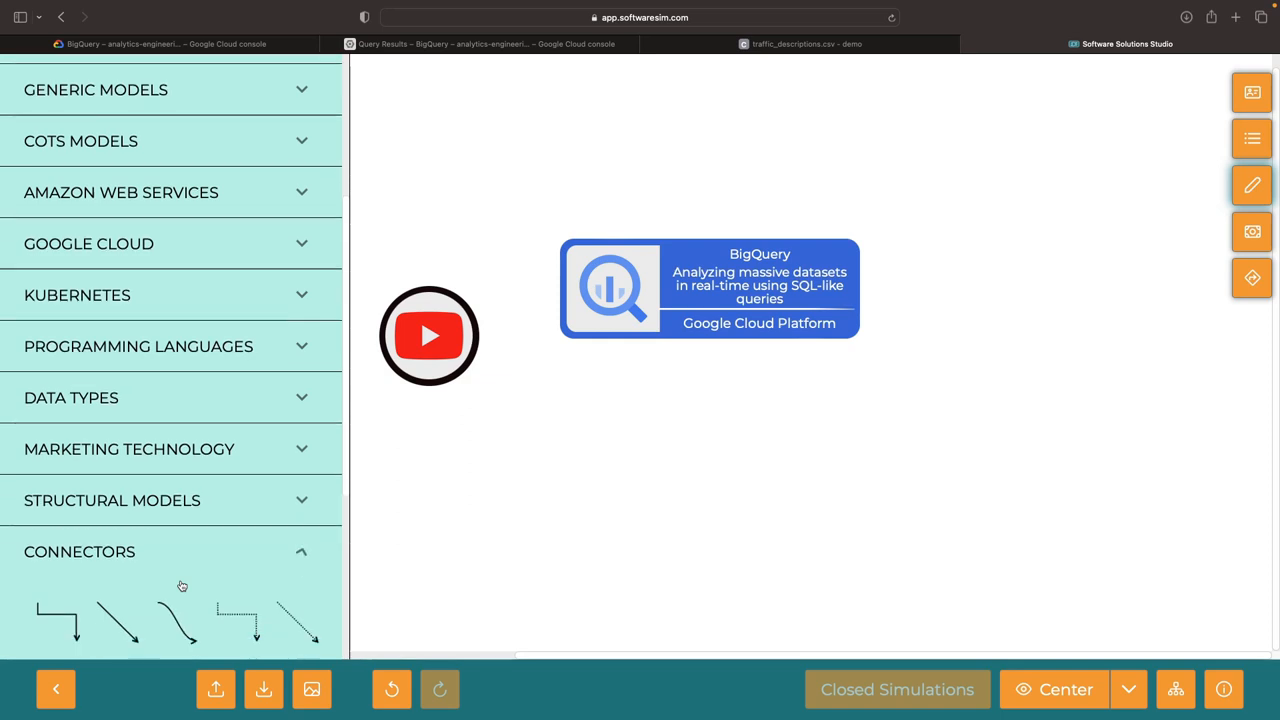
pyautogui.scroll(-3)
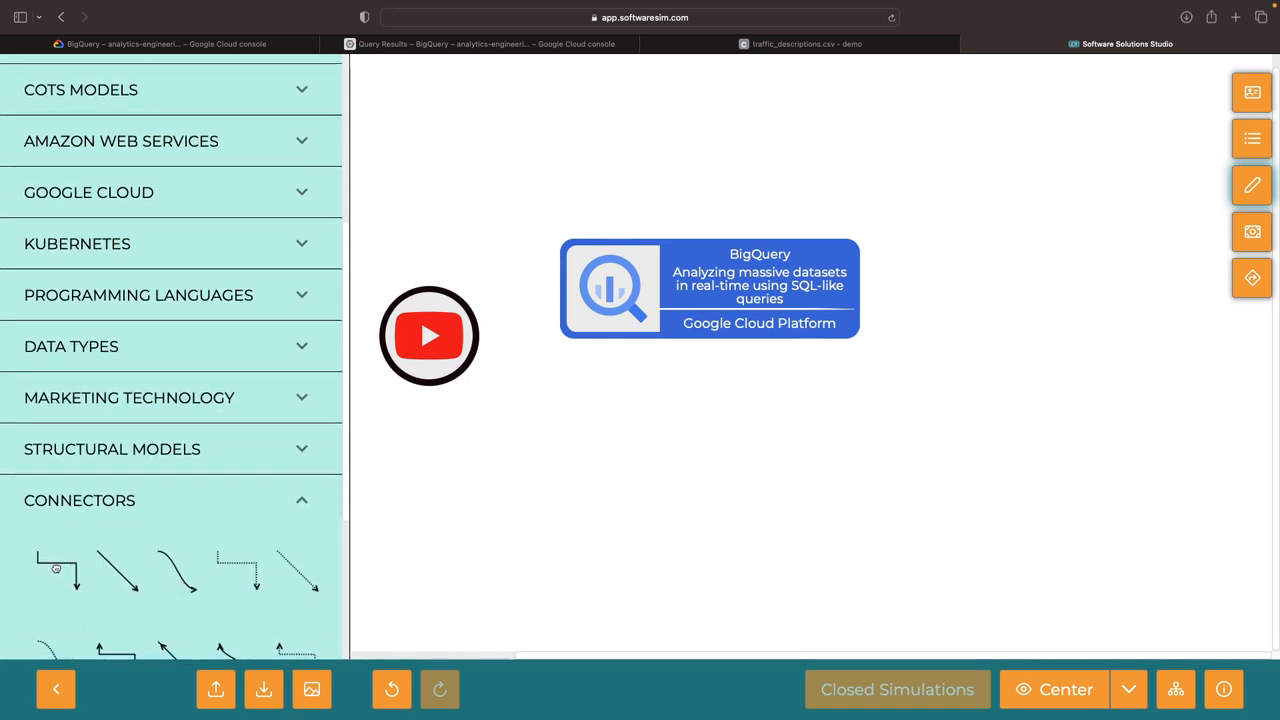
# Draw an elbow connector from the YouTube model into the BigQuery card
pyautogui.moveTo(428, 386); pyautogui.dragTo(570, 482)
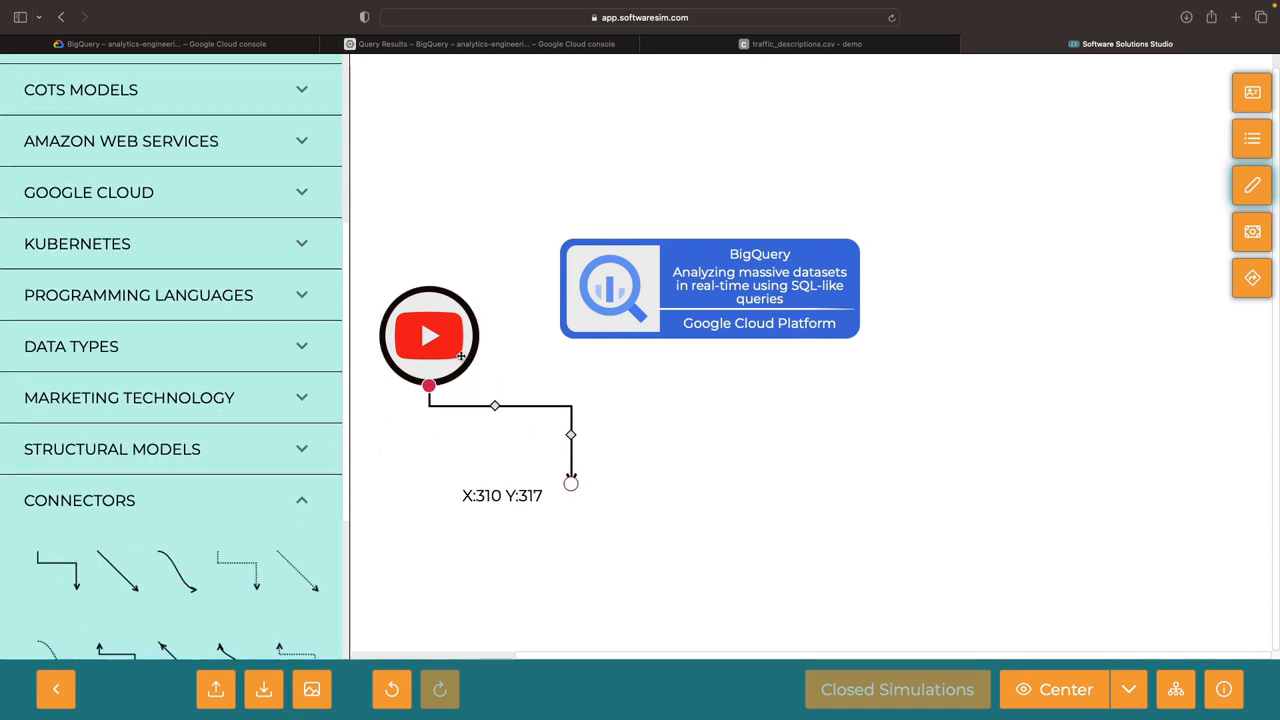
pyautogui.moveTo(570, 482); pyautogui.dragTo(576, 456)
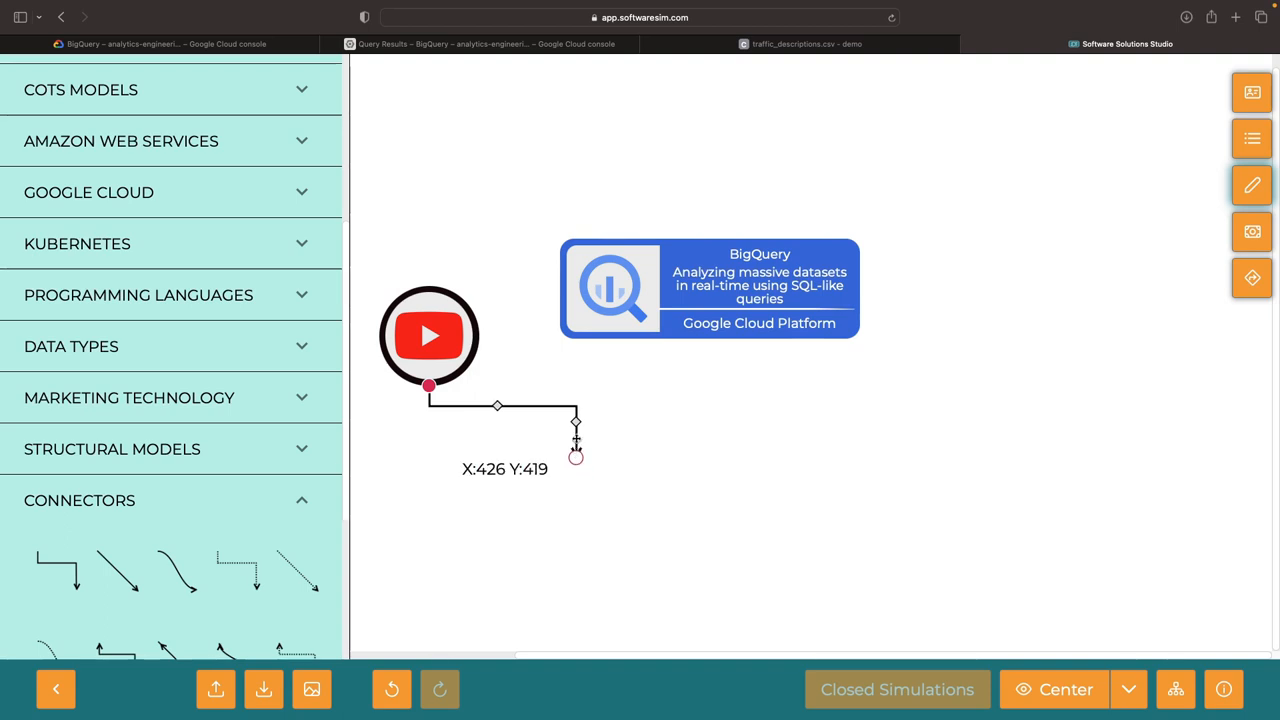
pyautogui.moveTo(576, 456); pyautogui.dragTo(560, 288)
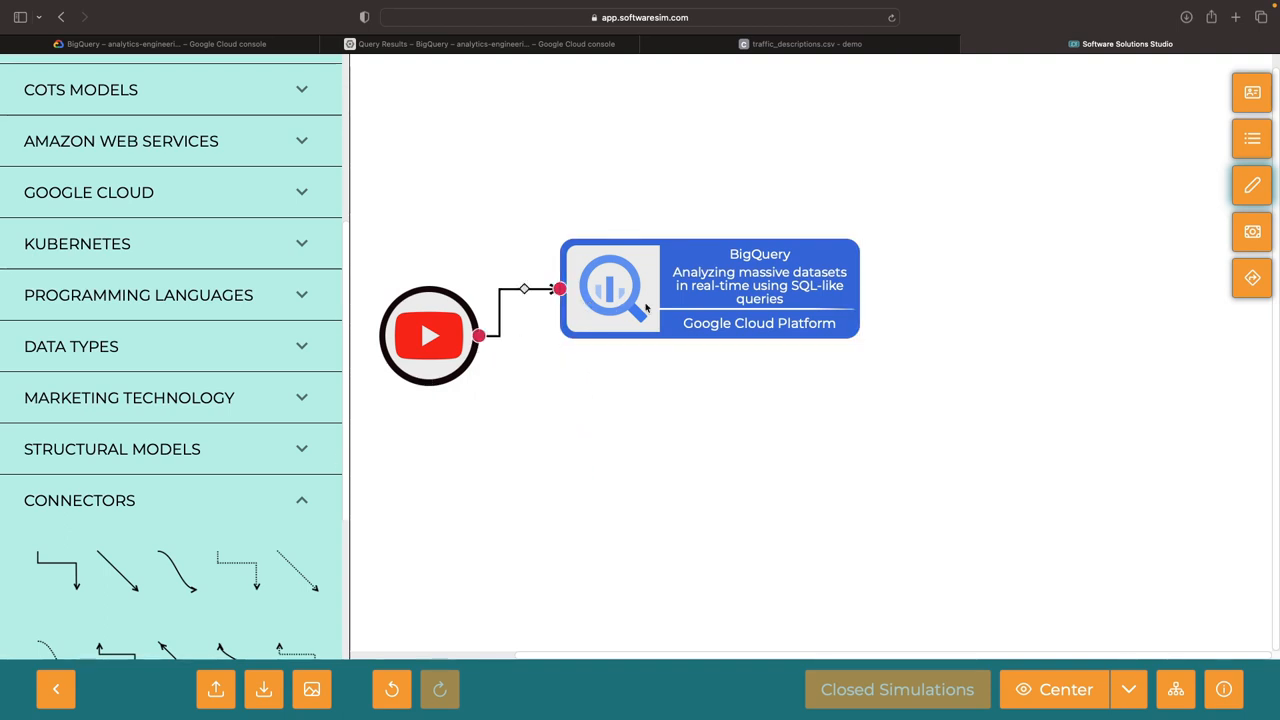
pyautogui.click(710, 288)
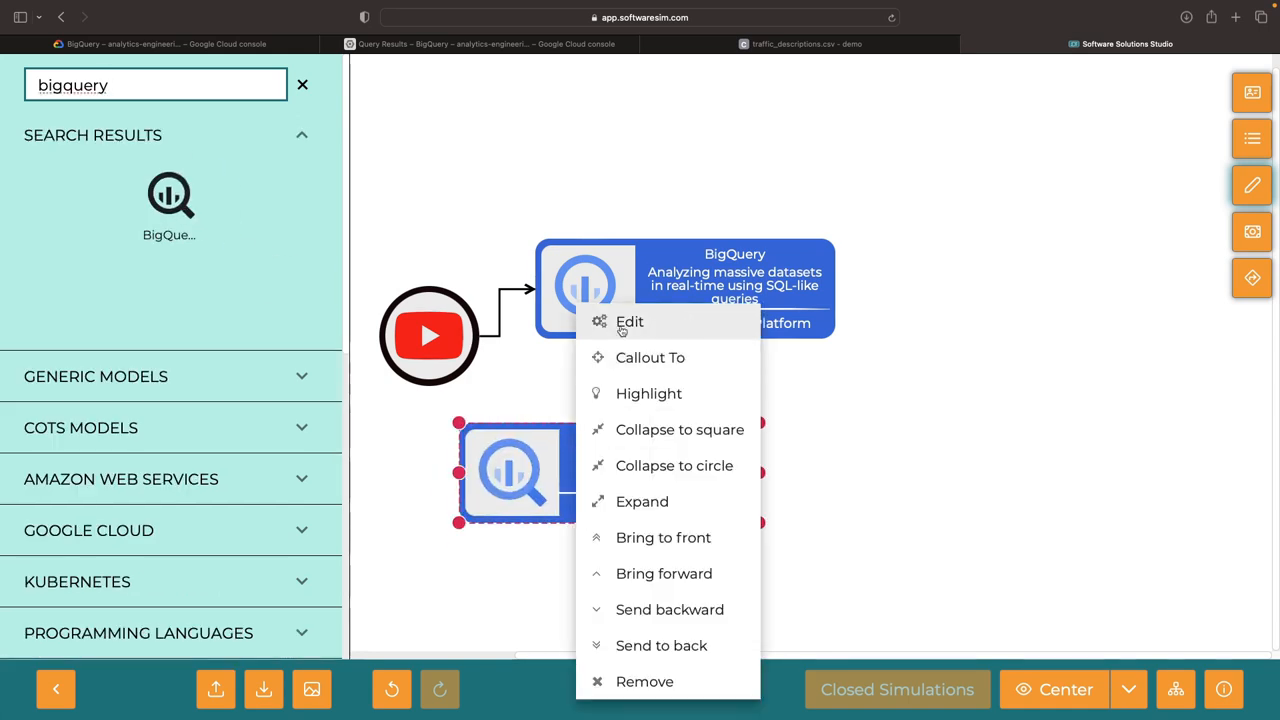
# Rename the second model Dataform (part of BigQuery), described as transformations of data after loading
pyautogui.click(628, 320)
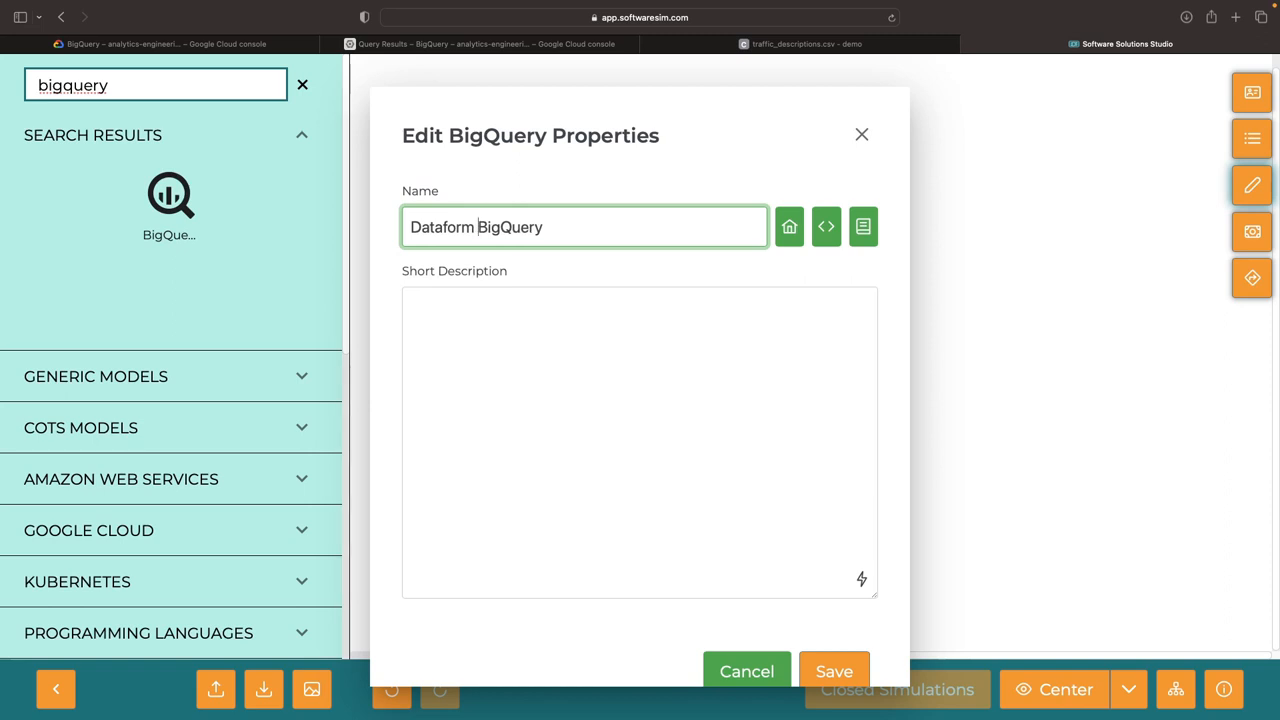
pyautogui.write('(part of')
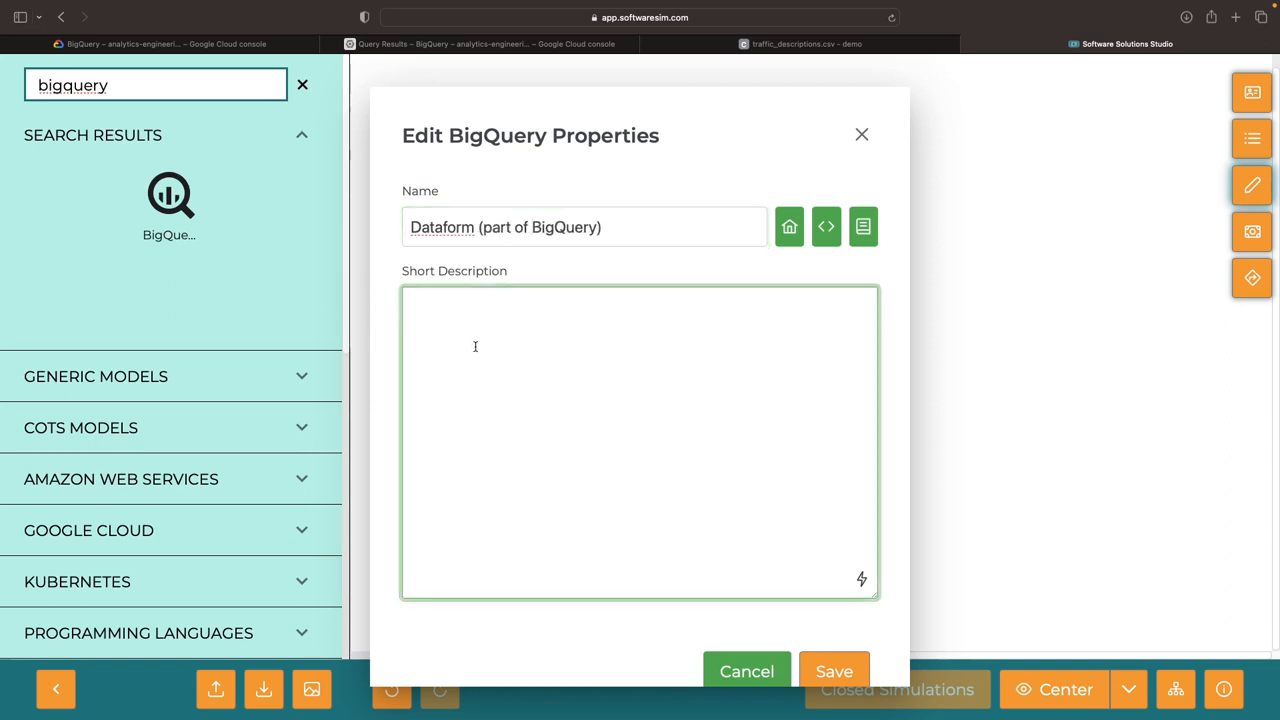
pyautogui.write('Transformations of data after loading, using best practices for analy')
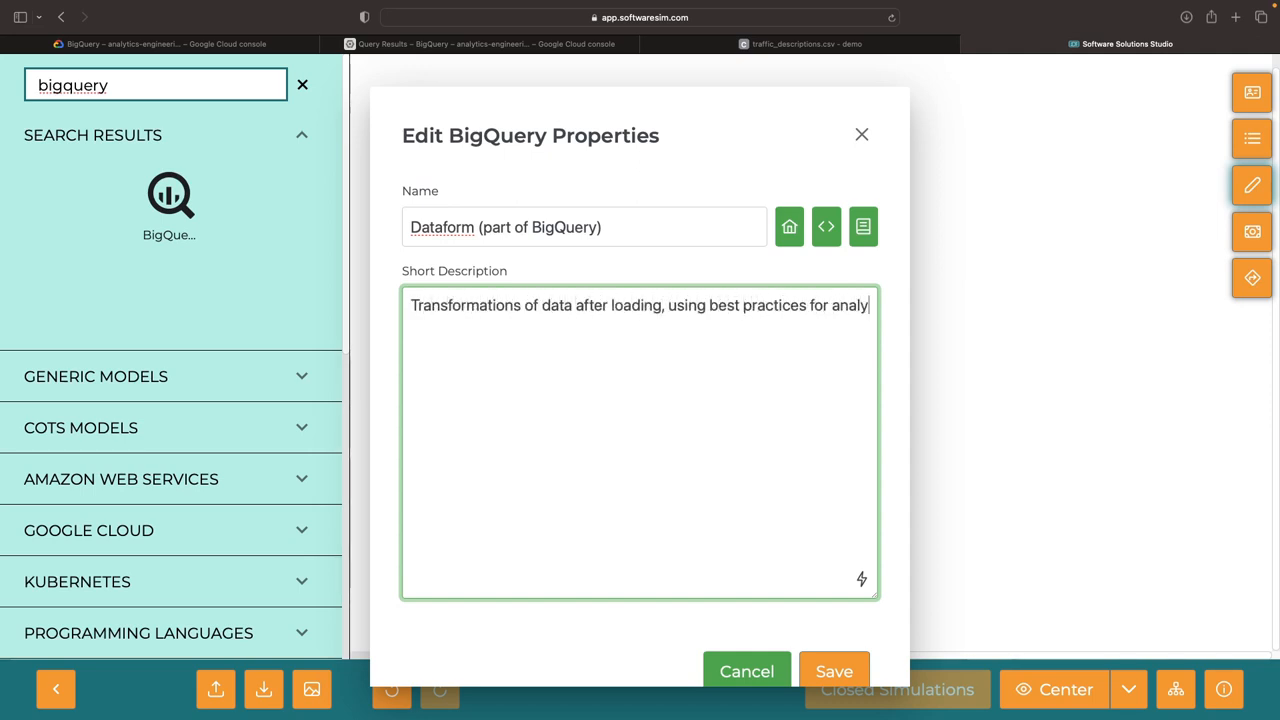
pyautogui.click(834, 672)
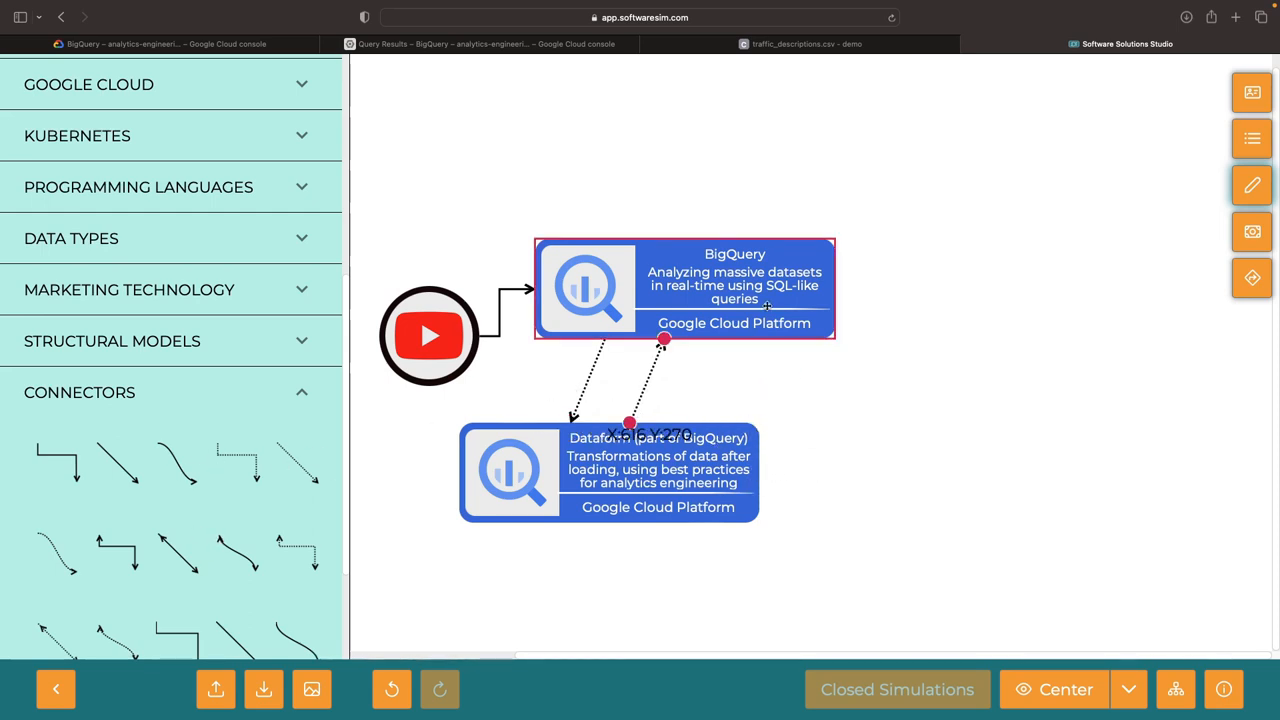
# Drop a dbt model beside Dataform and collapse it to a square icon
pyautogui.click(608, 472)
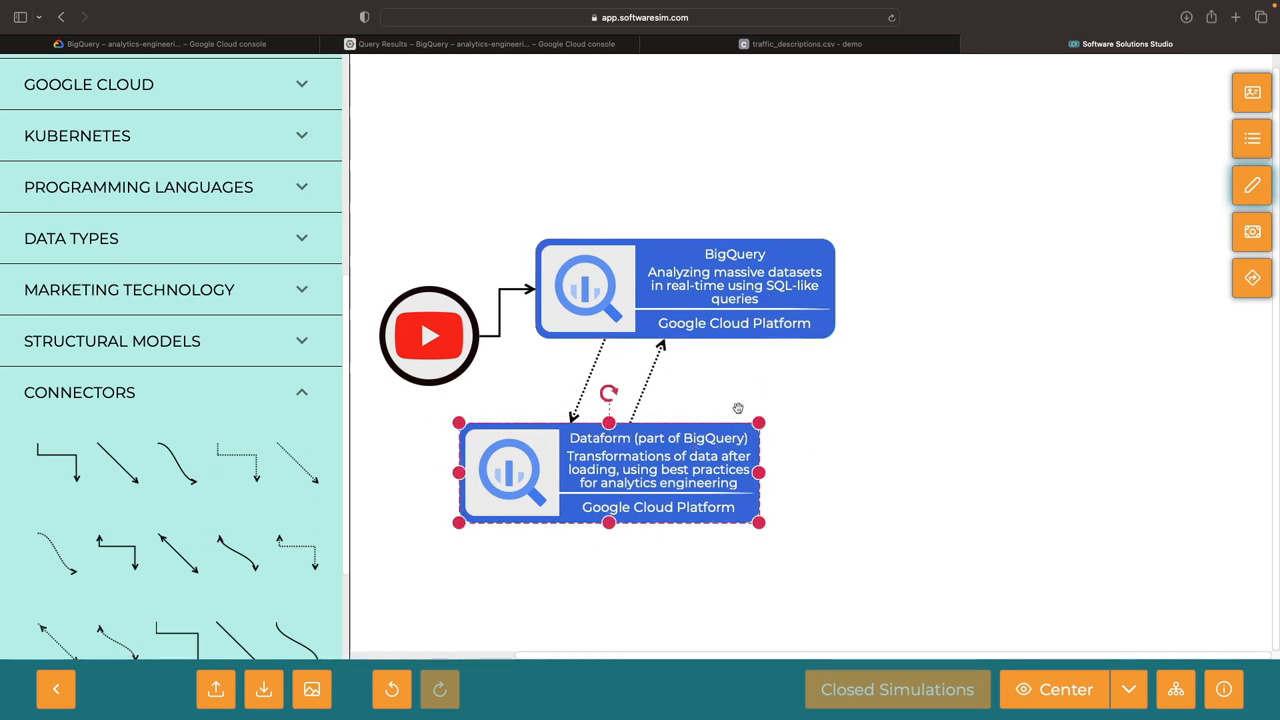
pyautogui.write('dbt')
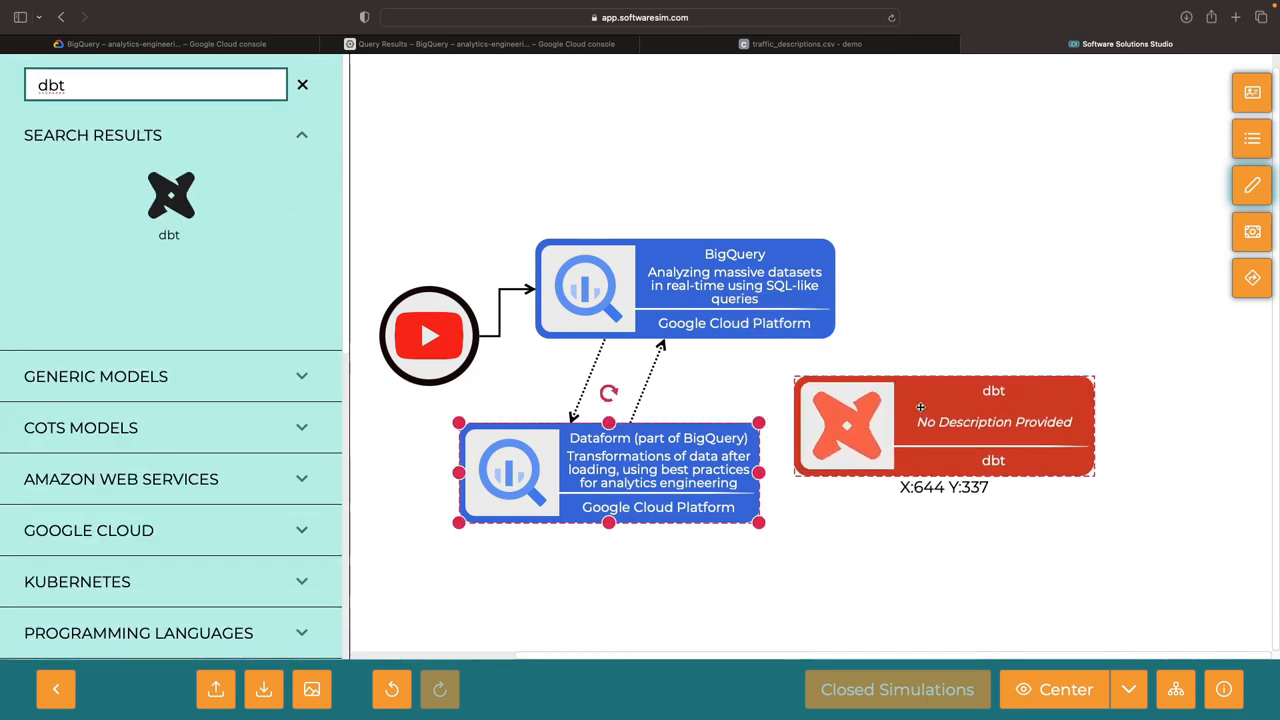
pyautogui.rightClick(920, 408)
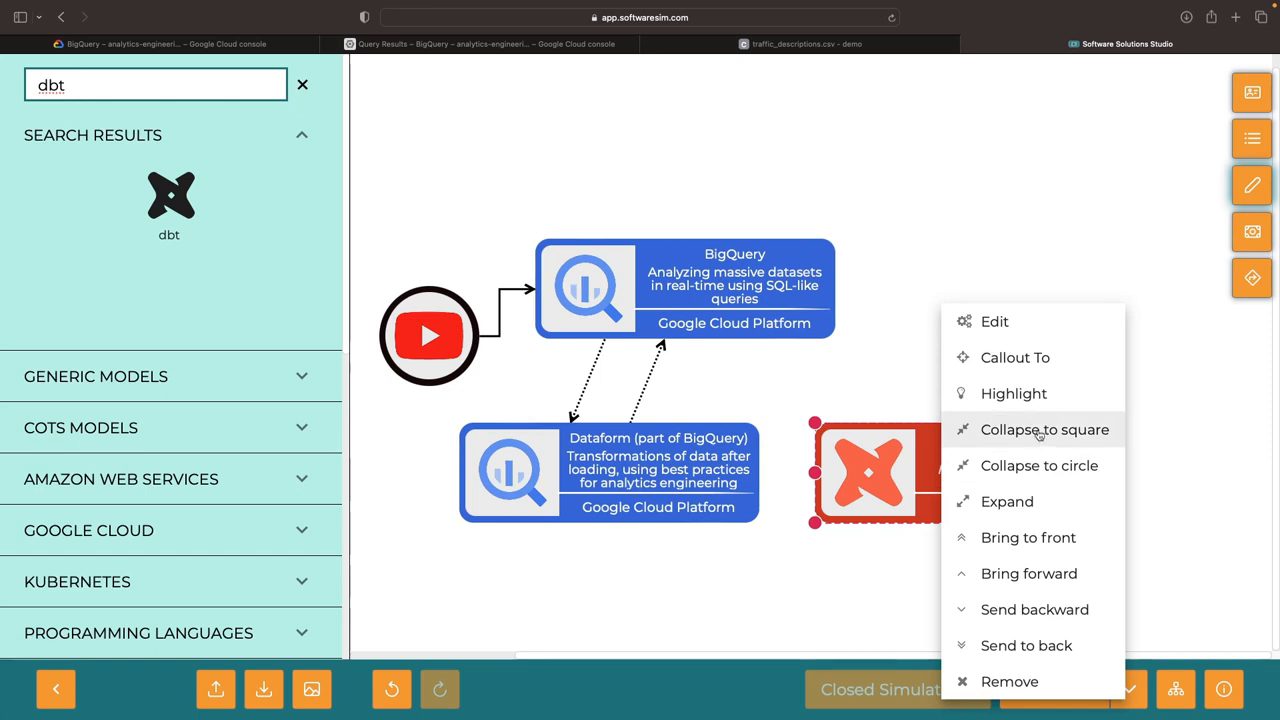
pyautogui.click(1044, 428)
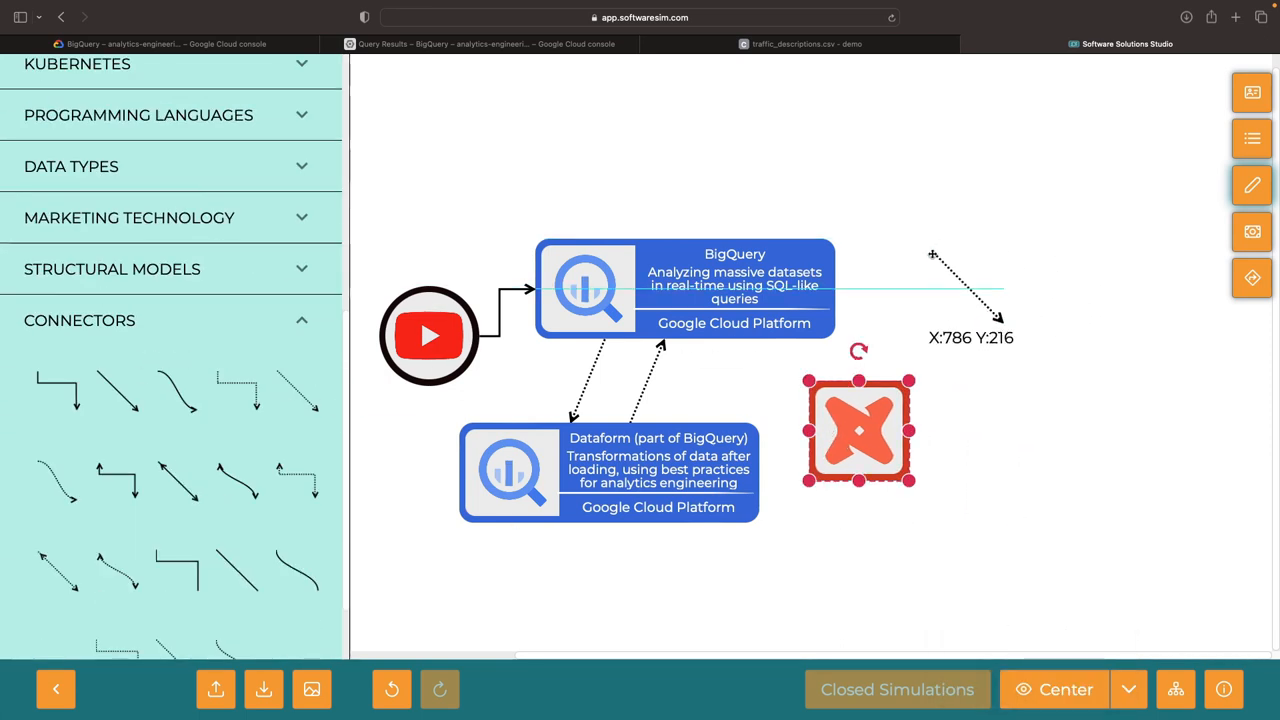
# Join dbt to BigQuery with a double-headed dotted connector
pyautogui.rightClick(858, 428)
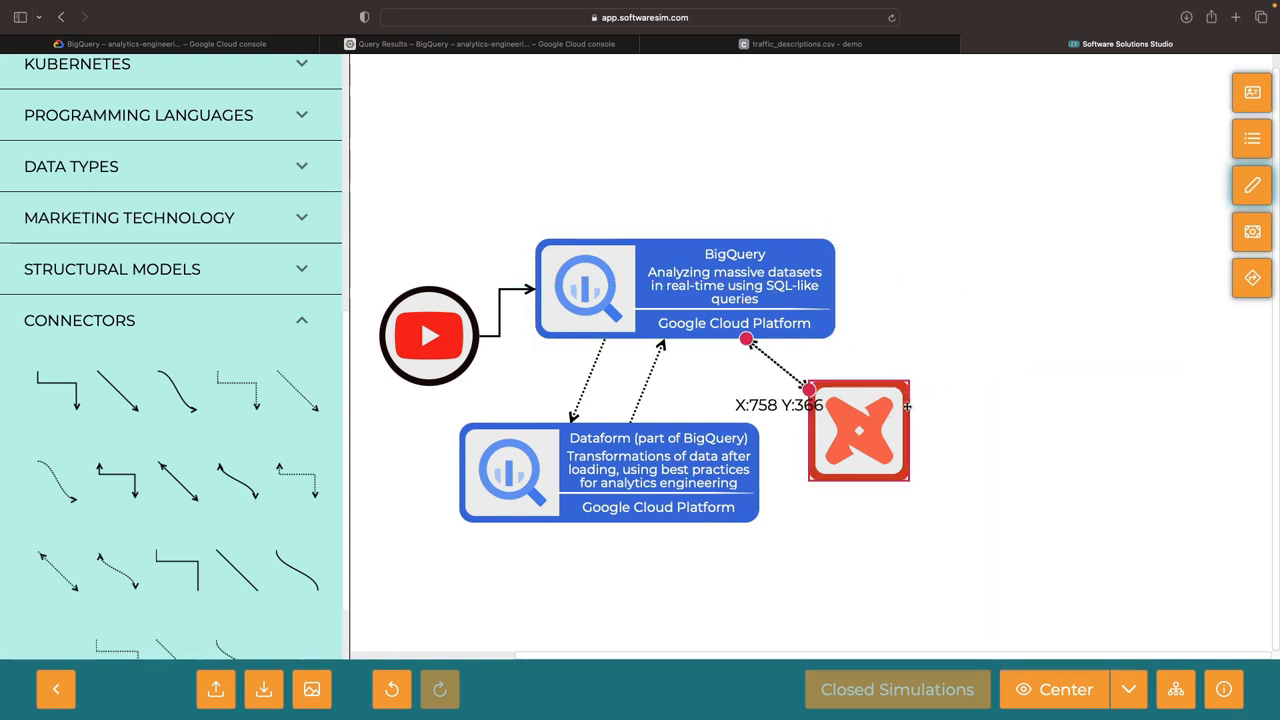
pyautogui.click(608, 472)
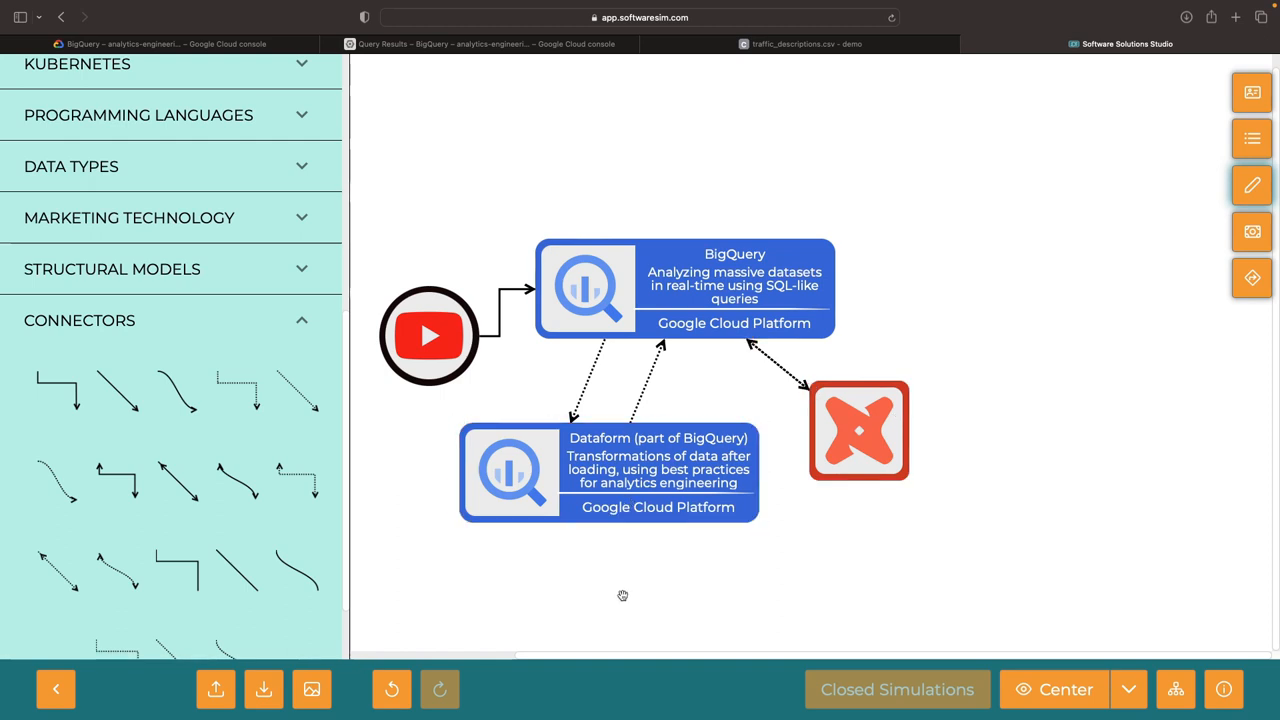
# Move the YouTube icon left of BigQuery and reconnect its line to the BigQuery shape
pyautogui.click(428, 336)
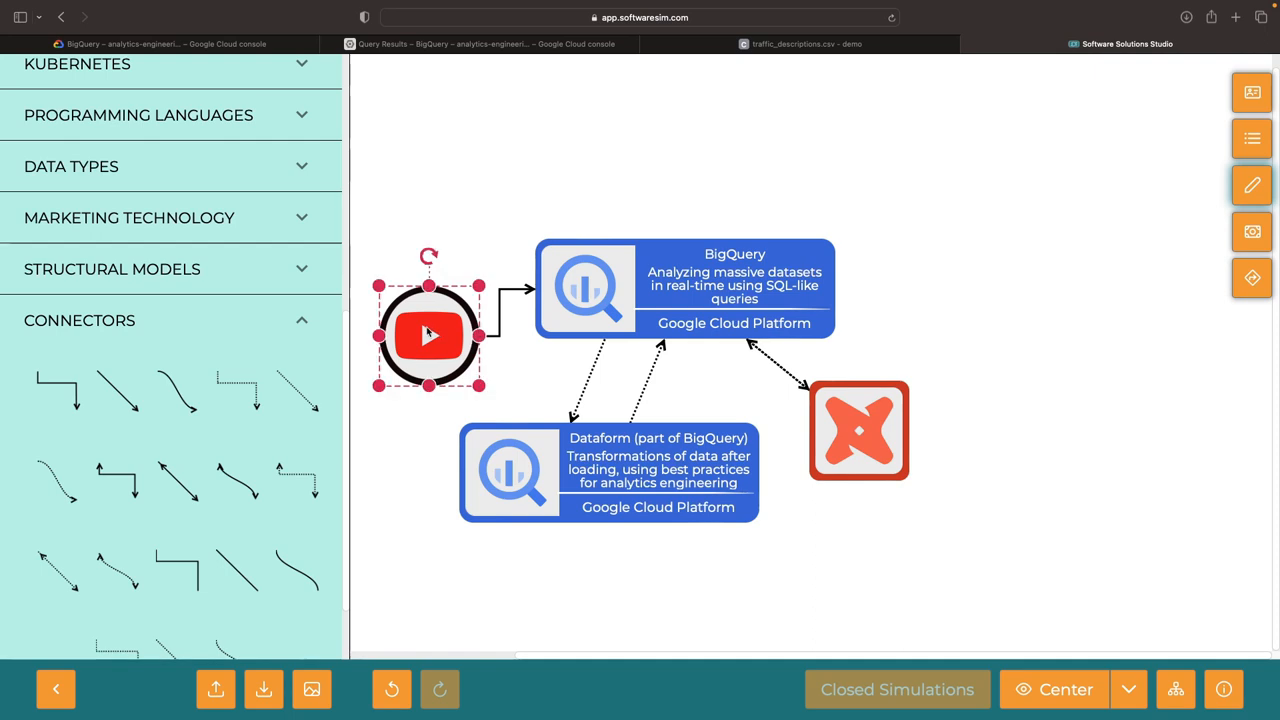
pyautogui.moveTo(524, 252)
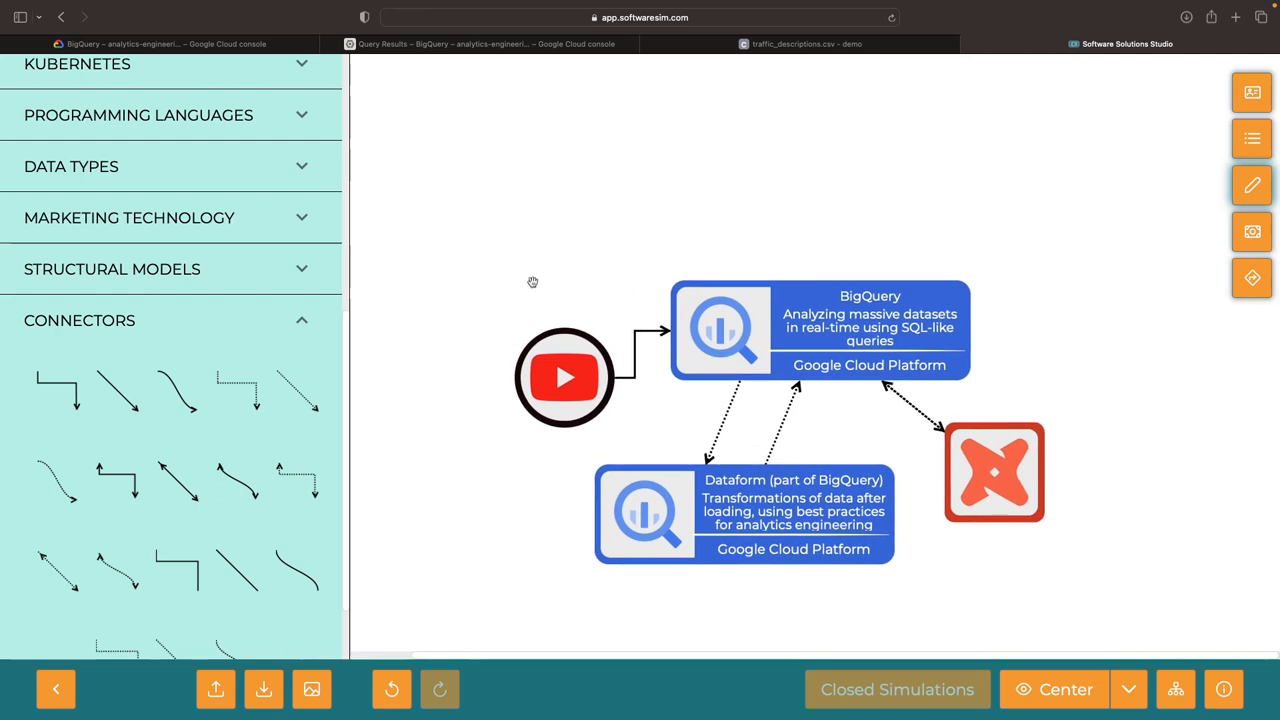
pyautogui.moveTo(564, 376); pyautogui.dragTo(524, 380)
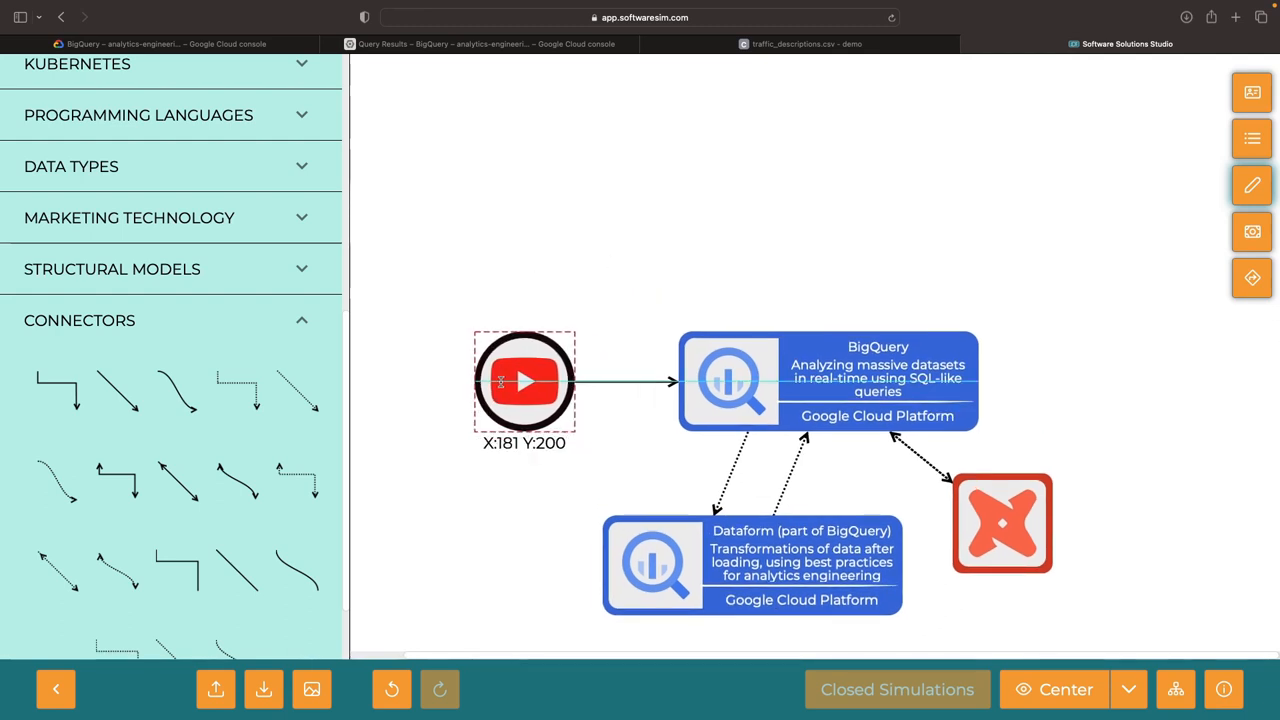
pyautogui.moveTo(524, 380); pyautogui.dragTo(494, 380)
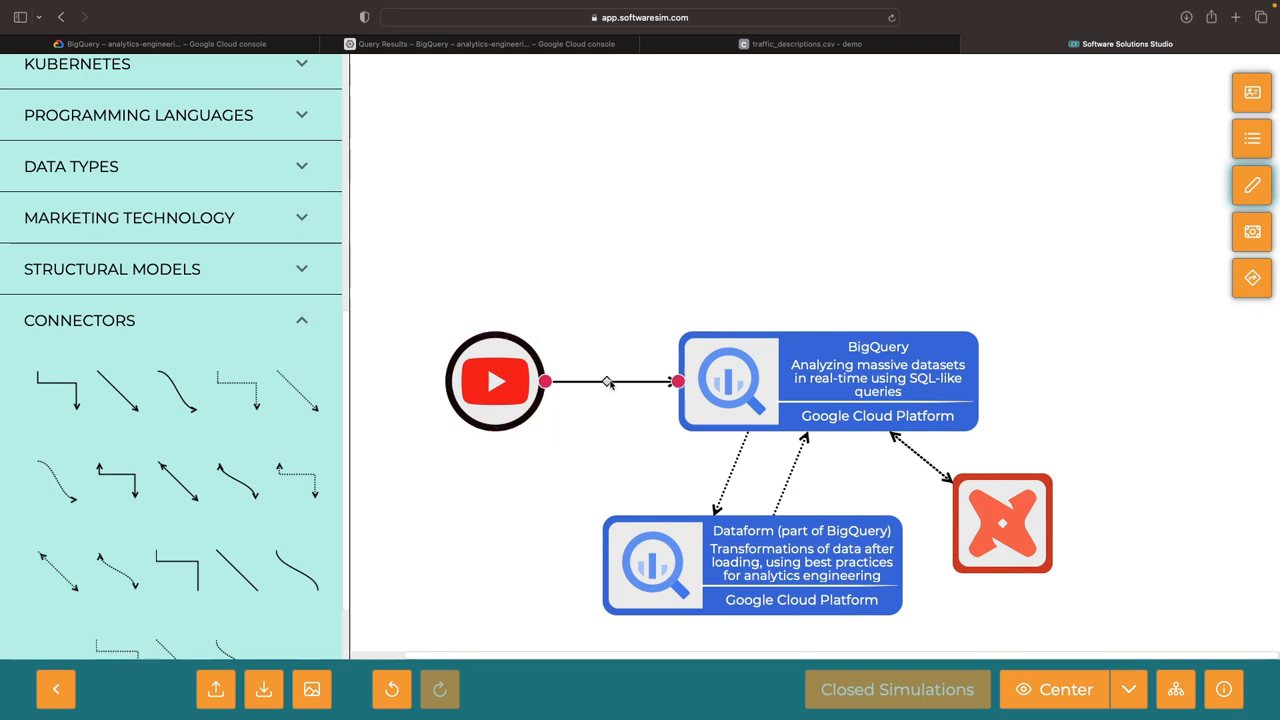
# Add a Data Transfer model named BigQuery Data Transfer, described as example extract-load pipelines
pyautogui.write('dbt')
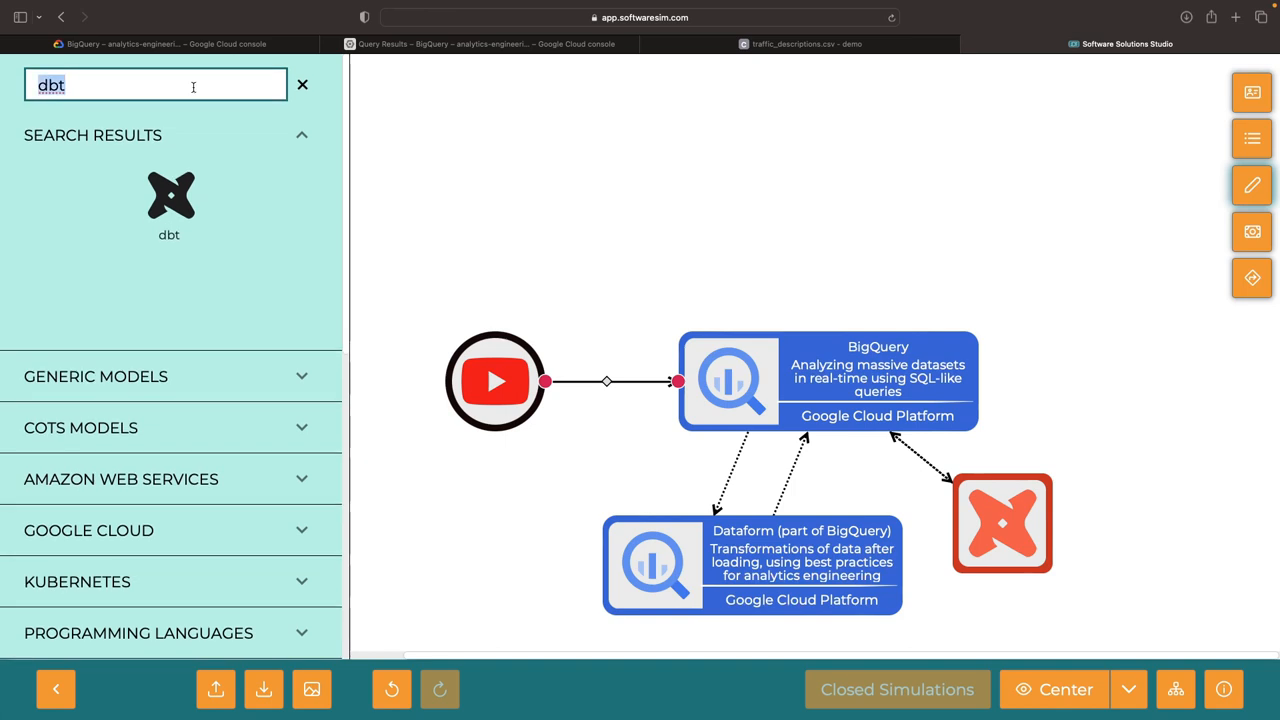
pyautogui.write('transfer')
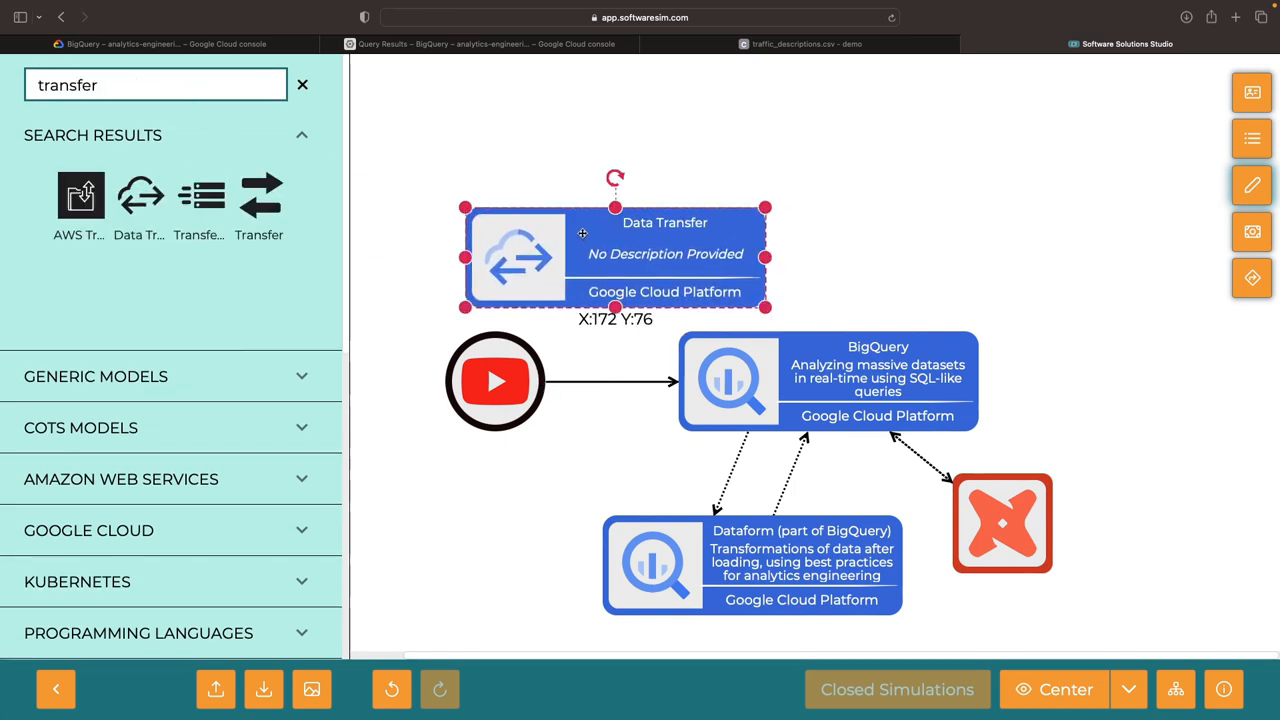
pyautogui.doubleClick(616, 256)
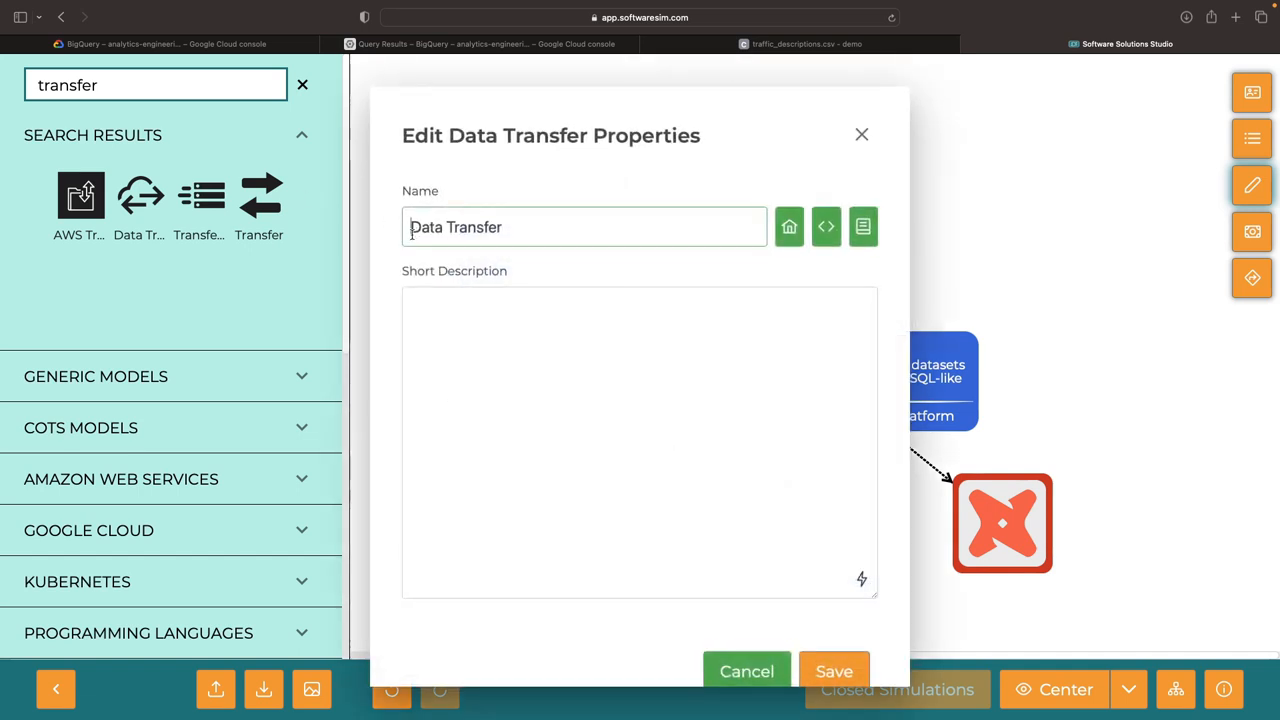
pyautogui.write('BigQuery')
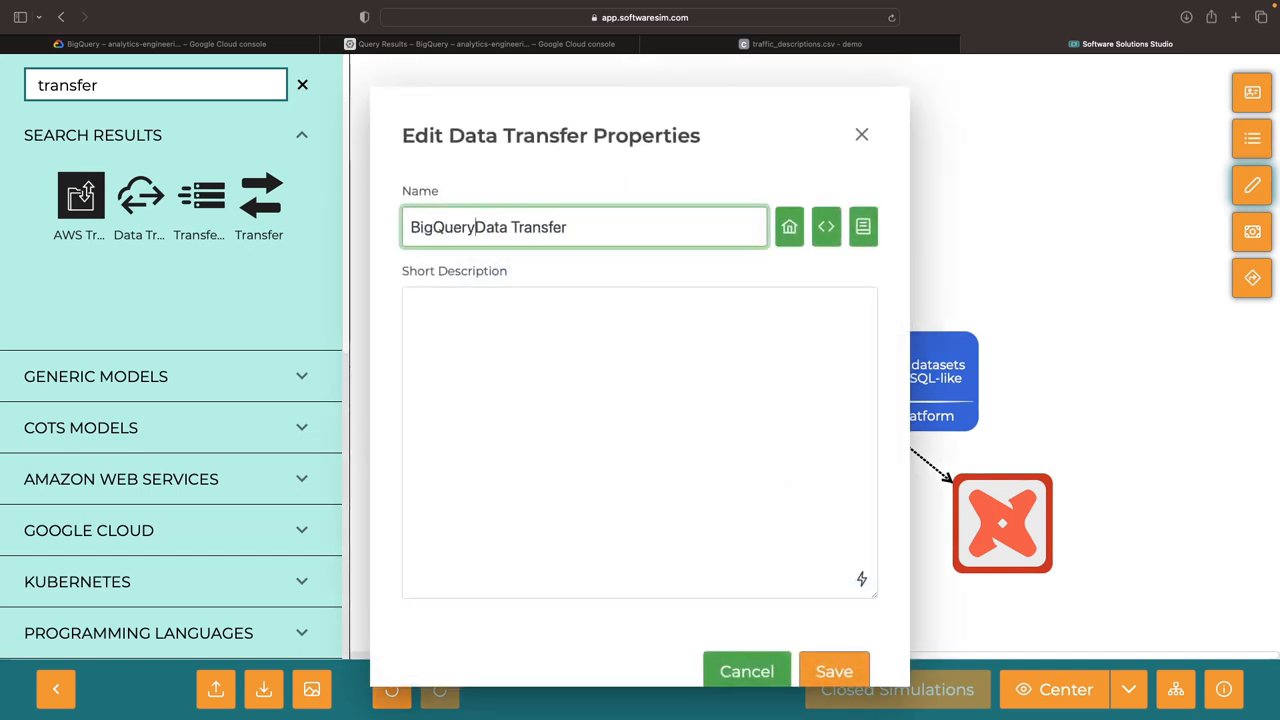
pyautogui.write('Example extract-load pipeline')
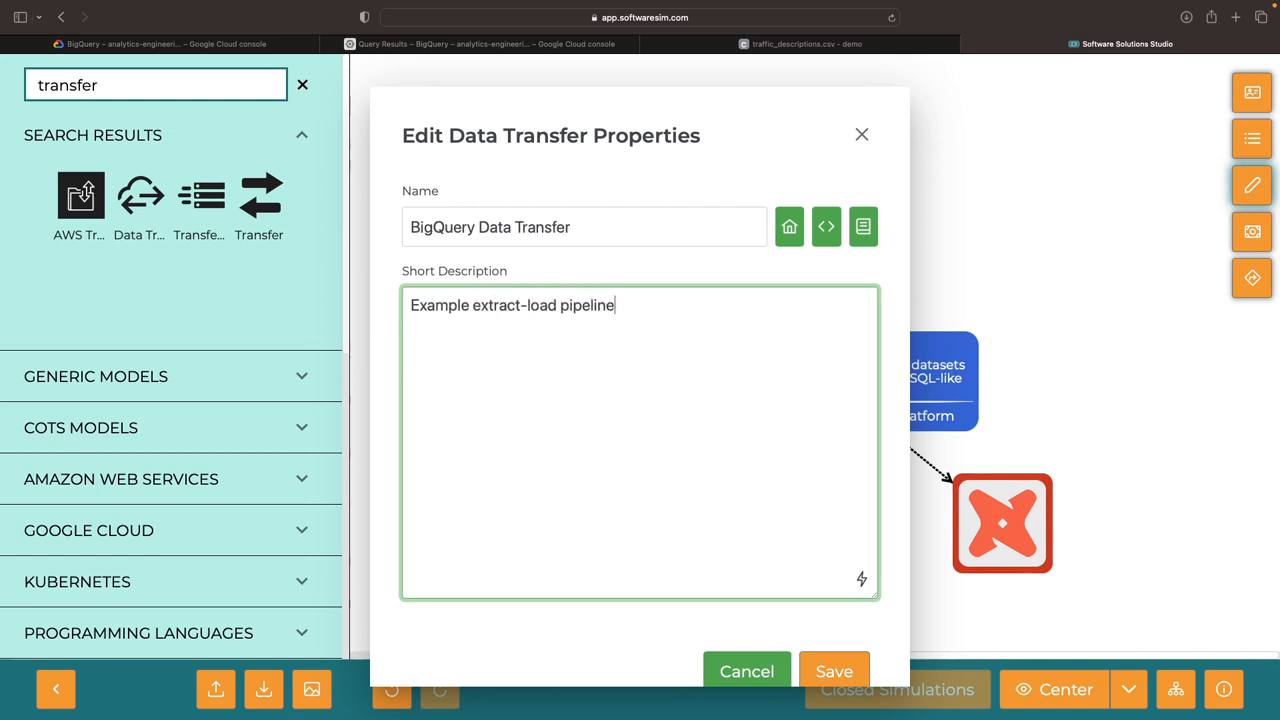
pyautogui.click(834, 672)
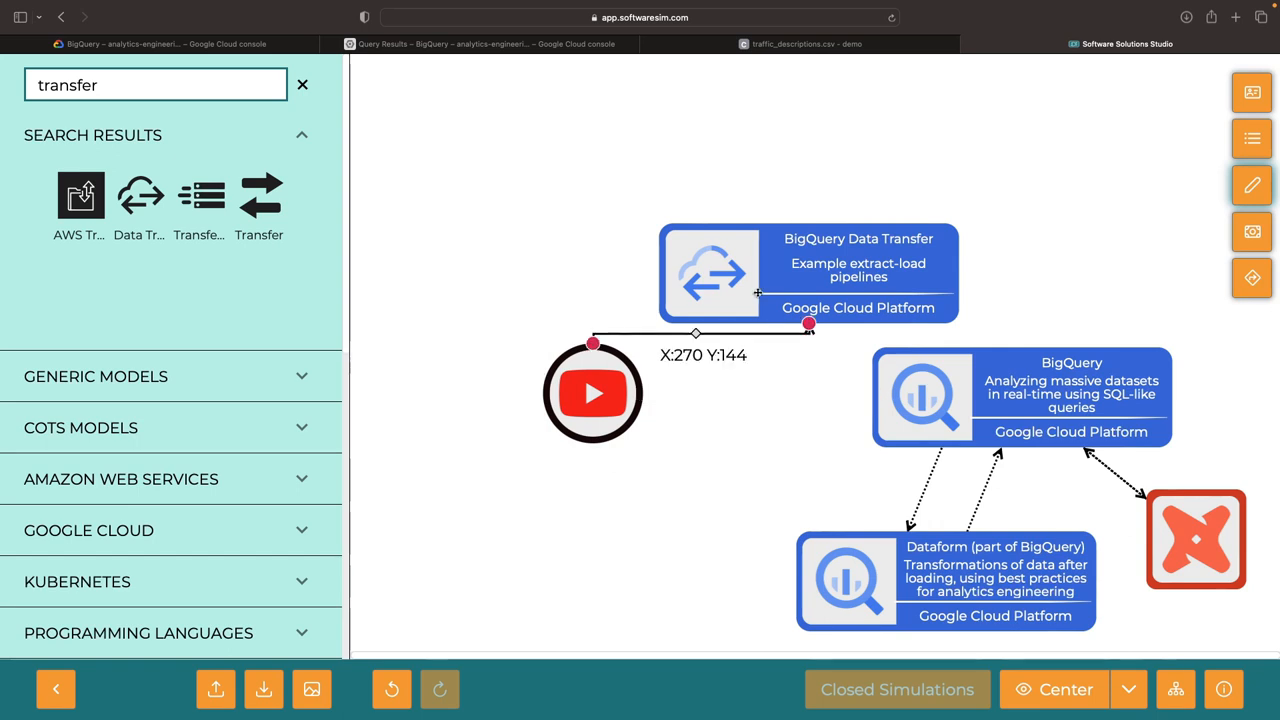
# Reroute the connectors YouTube → BigQuery Data Transfer → BigQuery
pyautogui.moveTo(808, 272); pyautogui.dragTo(668, 268)
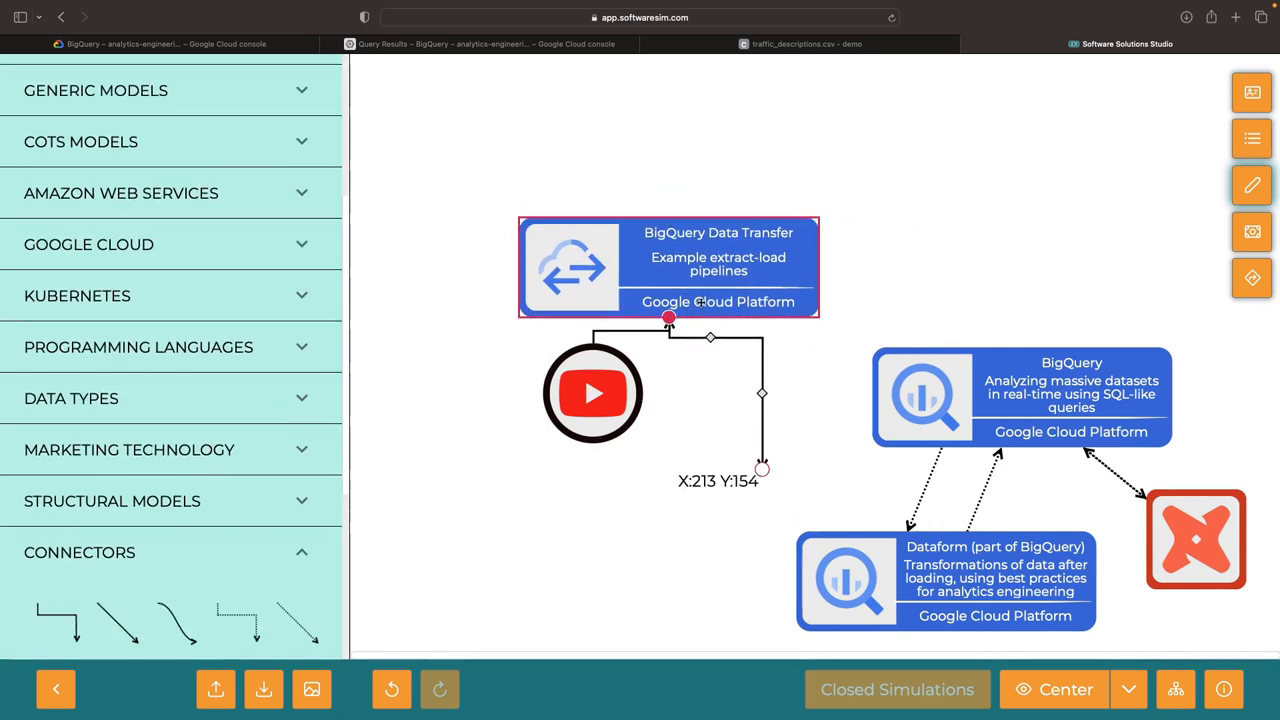
pyautogui.moveTo(592, 392); pyautogui.dragTo(678, 434)
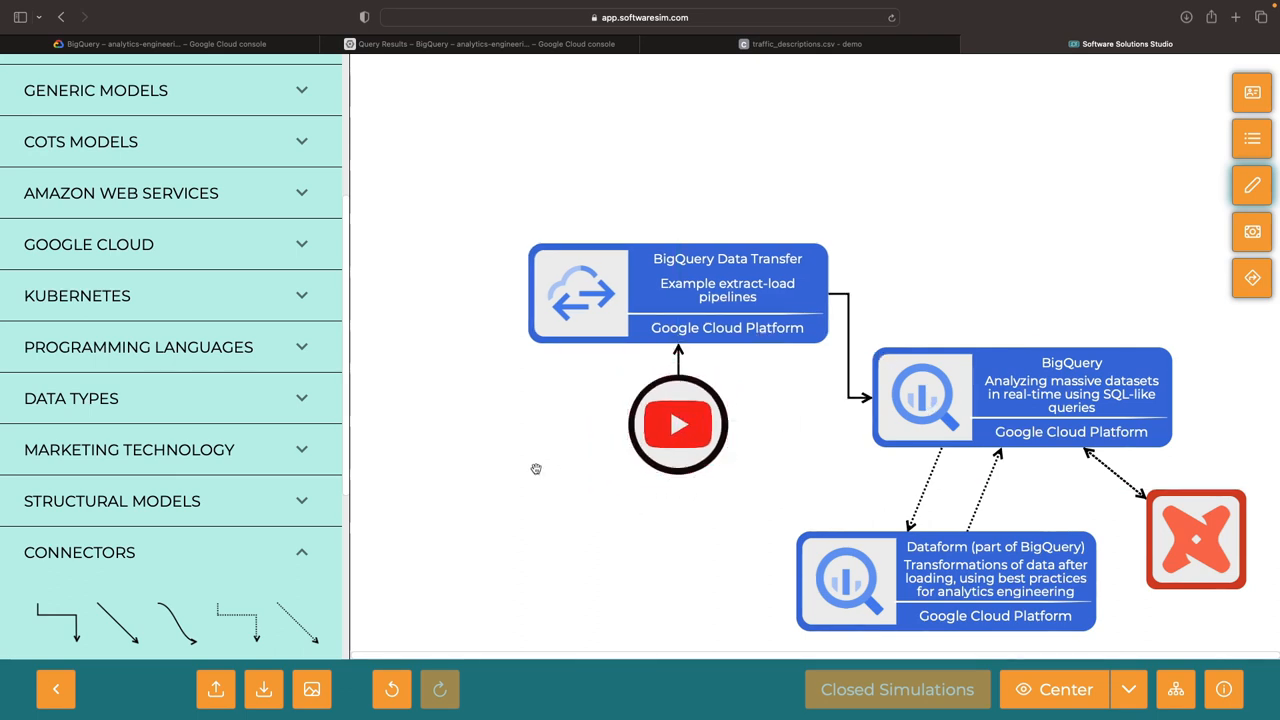
# Search transfer and fivetran in the catalogue, then view the p_channel_basic_a2_channel table schema
pyautogui.write('transfer')
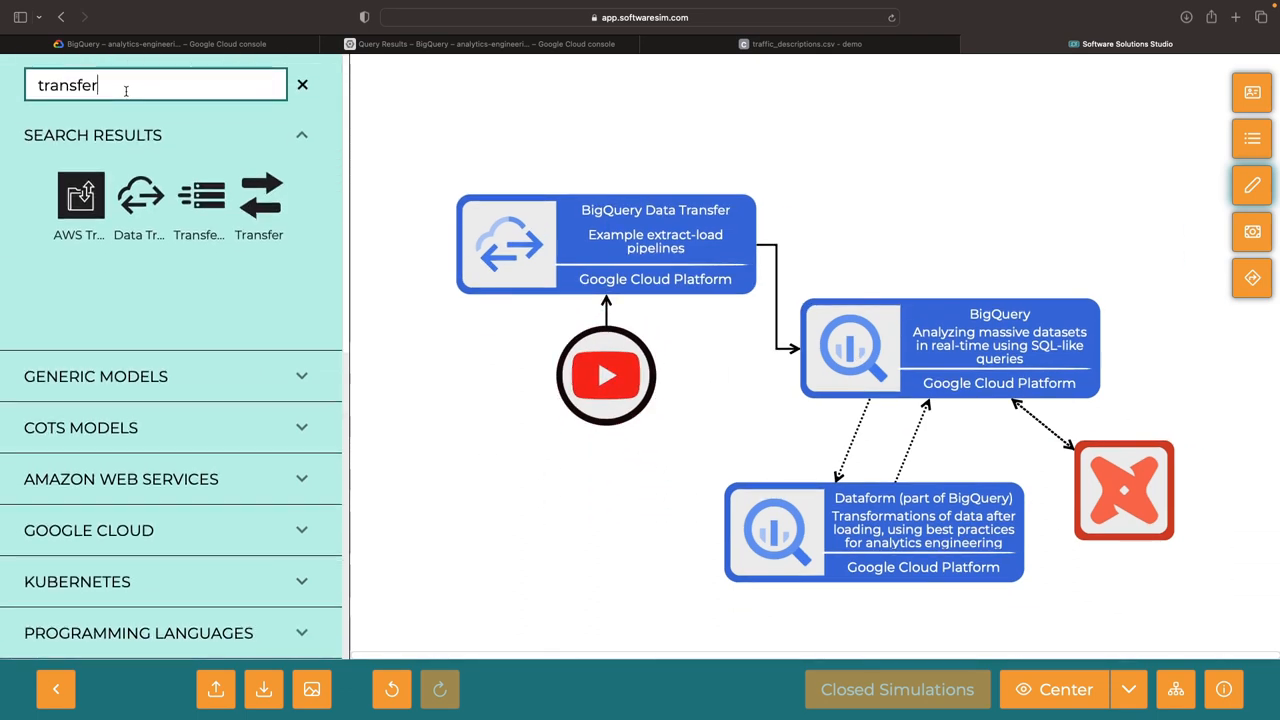
pyautogui.write('fivetra')
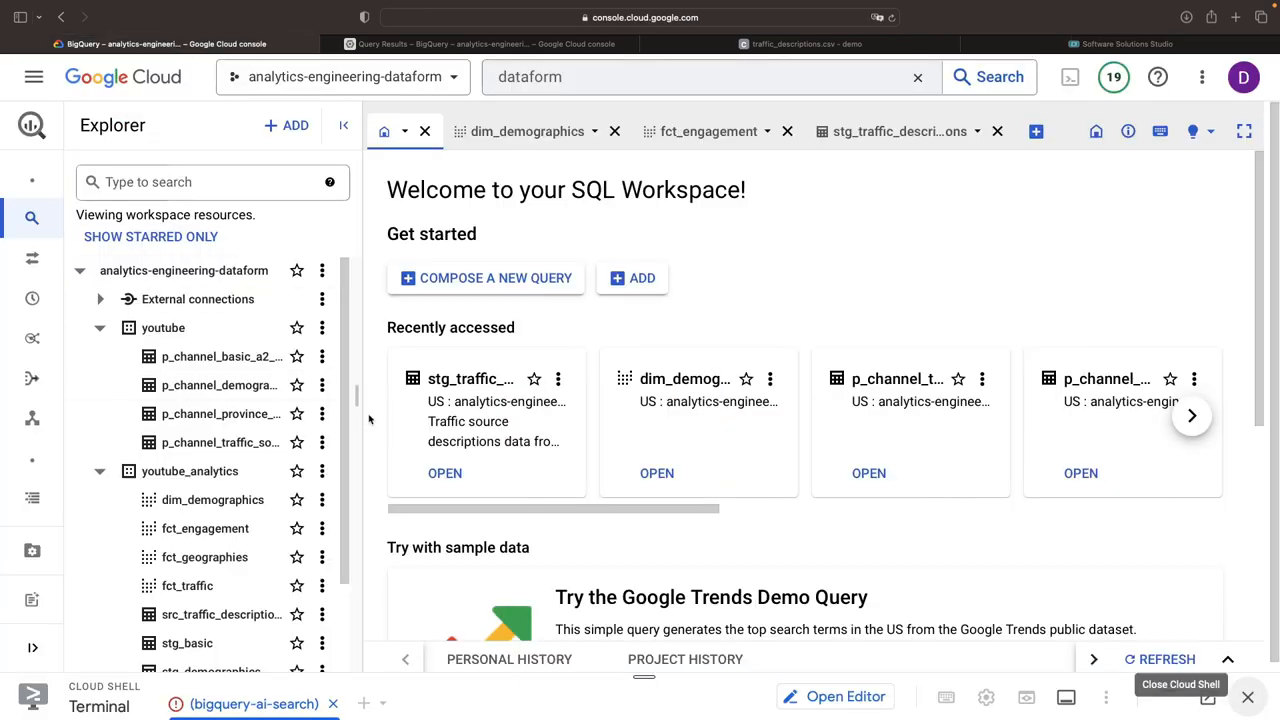
pyautogui.click(220, 356)
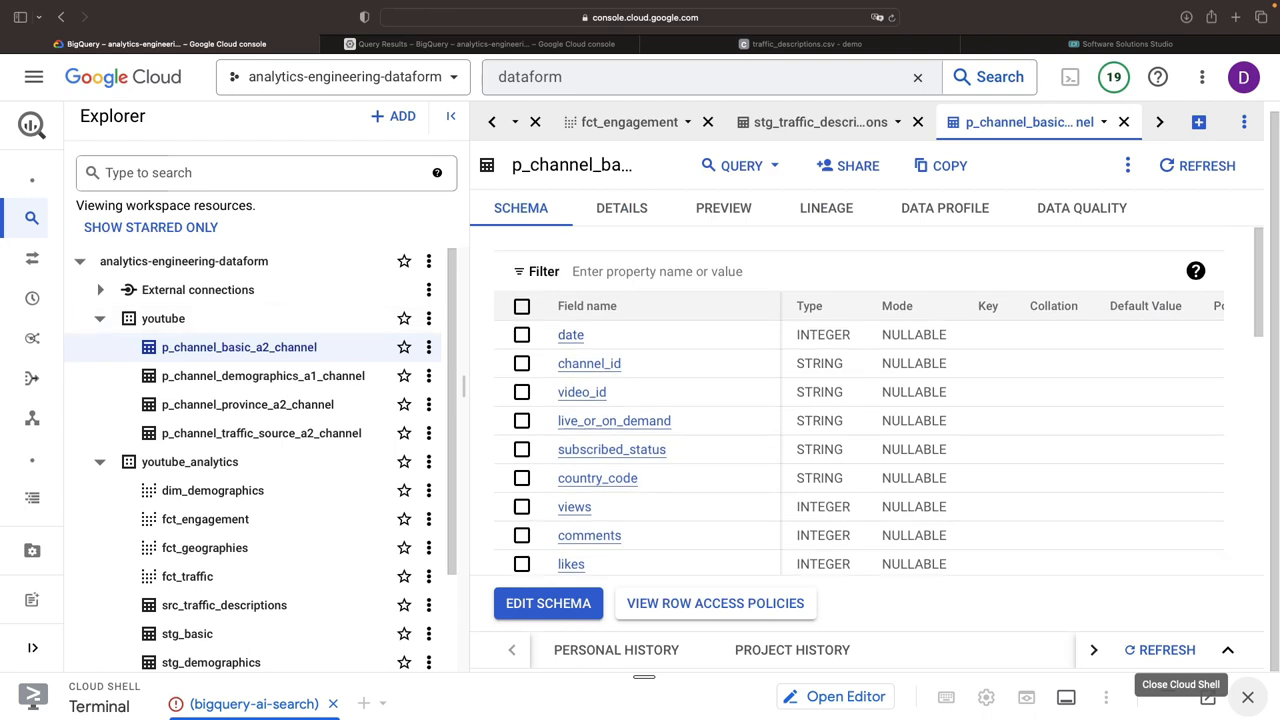
pyautogui.moveTo(252, 330)
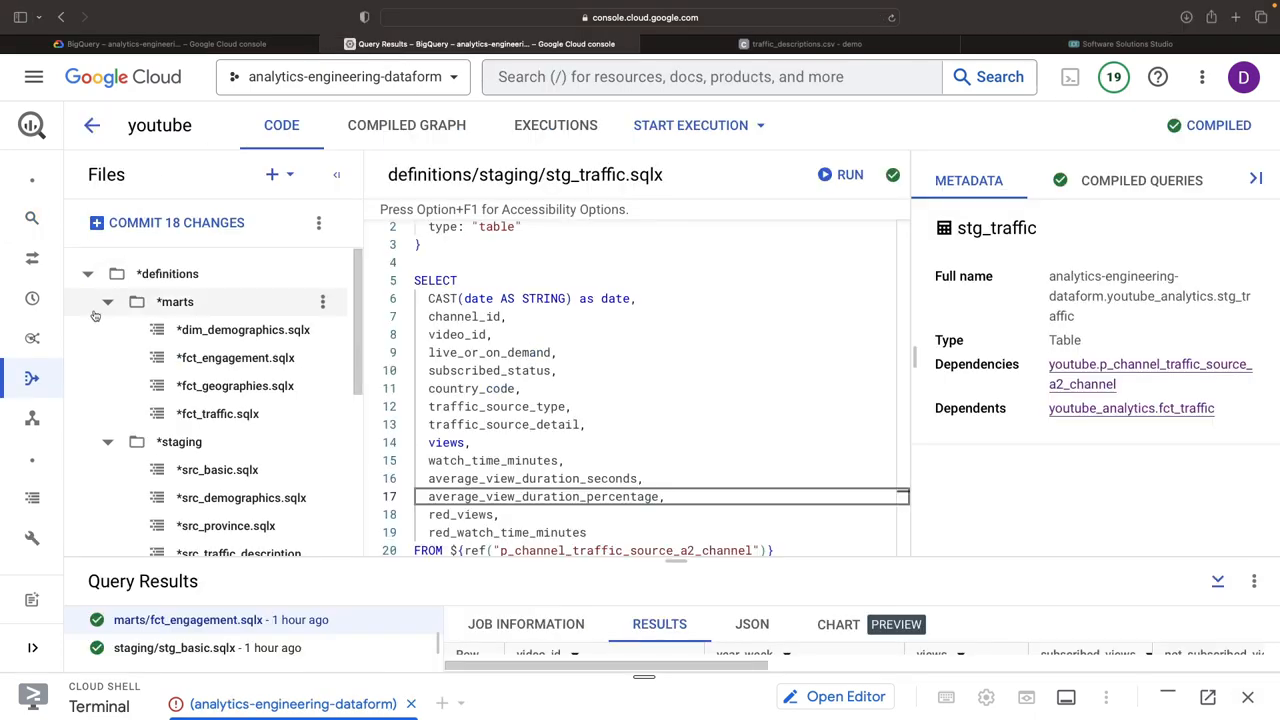
# Open the youtube Dataform repository's development workspace, expand definitions and show recent executions
pyautogui.click(88, 124)
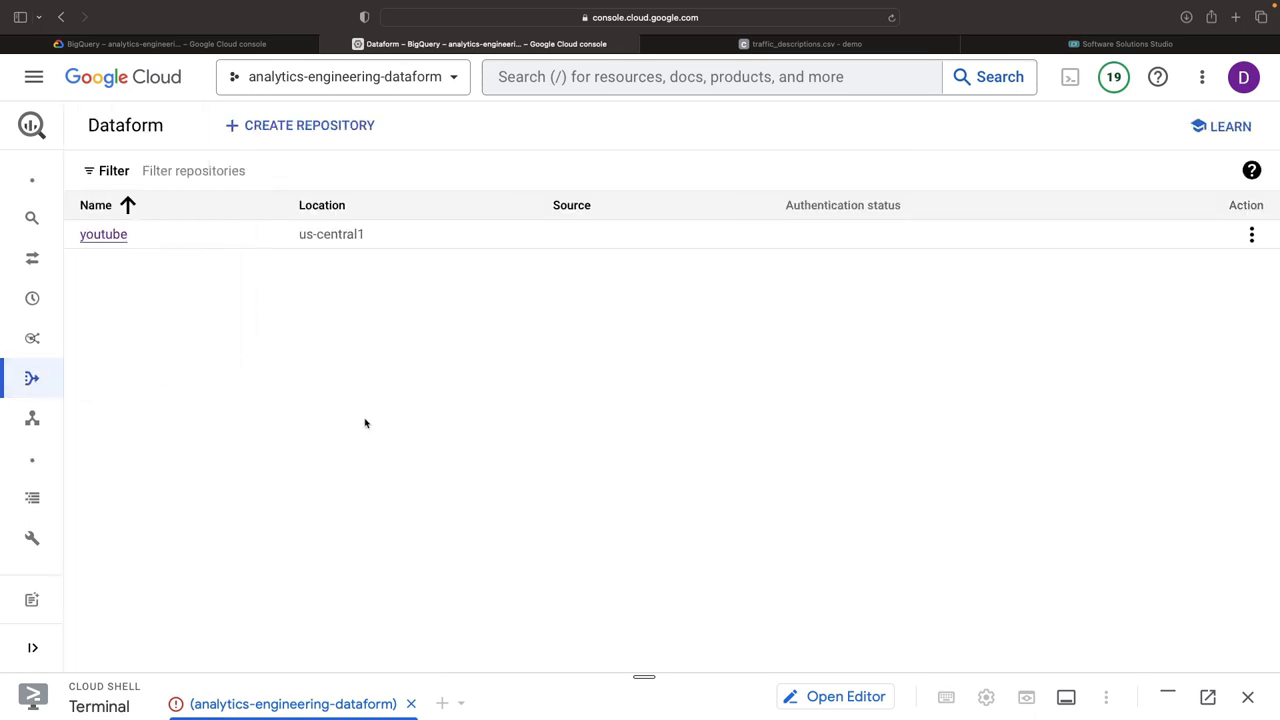
pyautogui.click(100, 236)
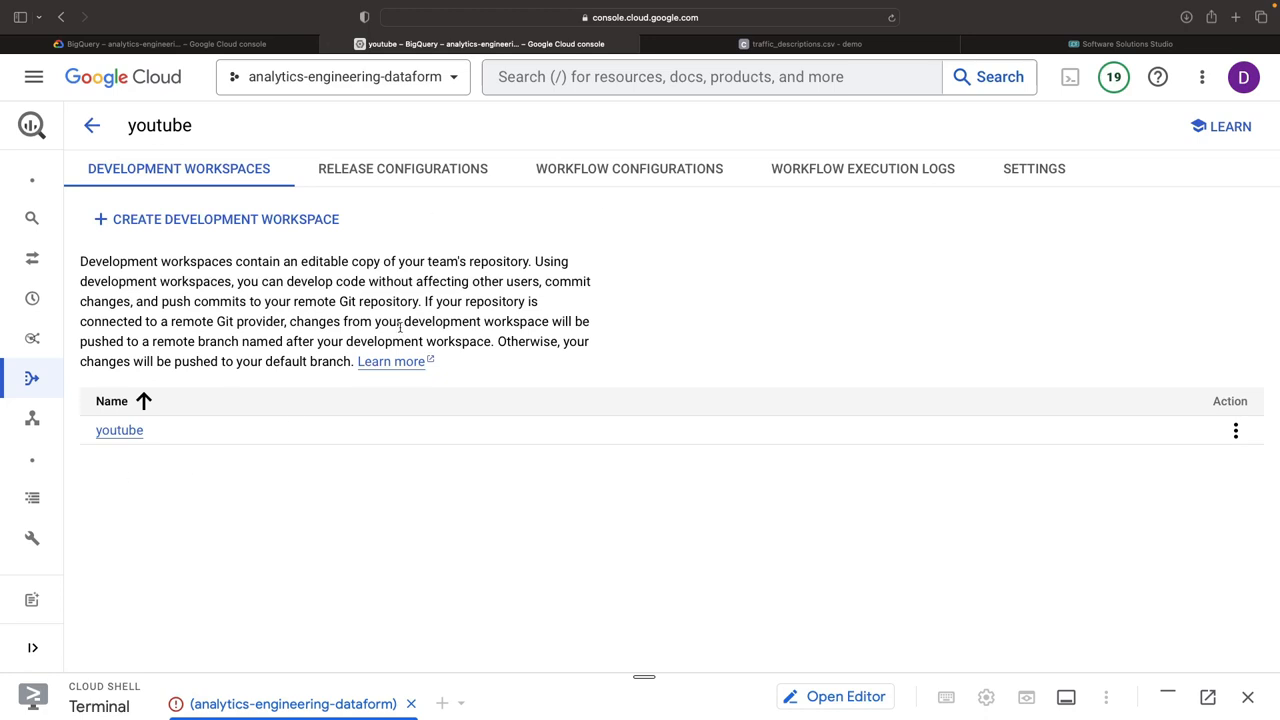
pyautogui.moveTo(134, 436)
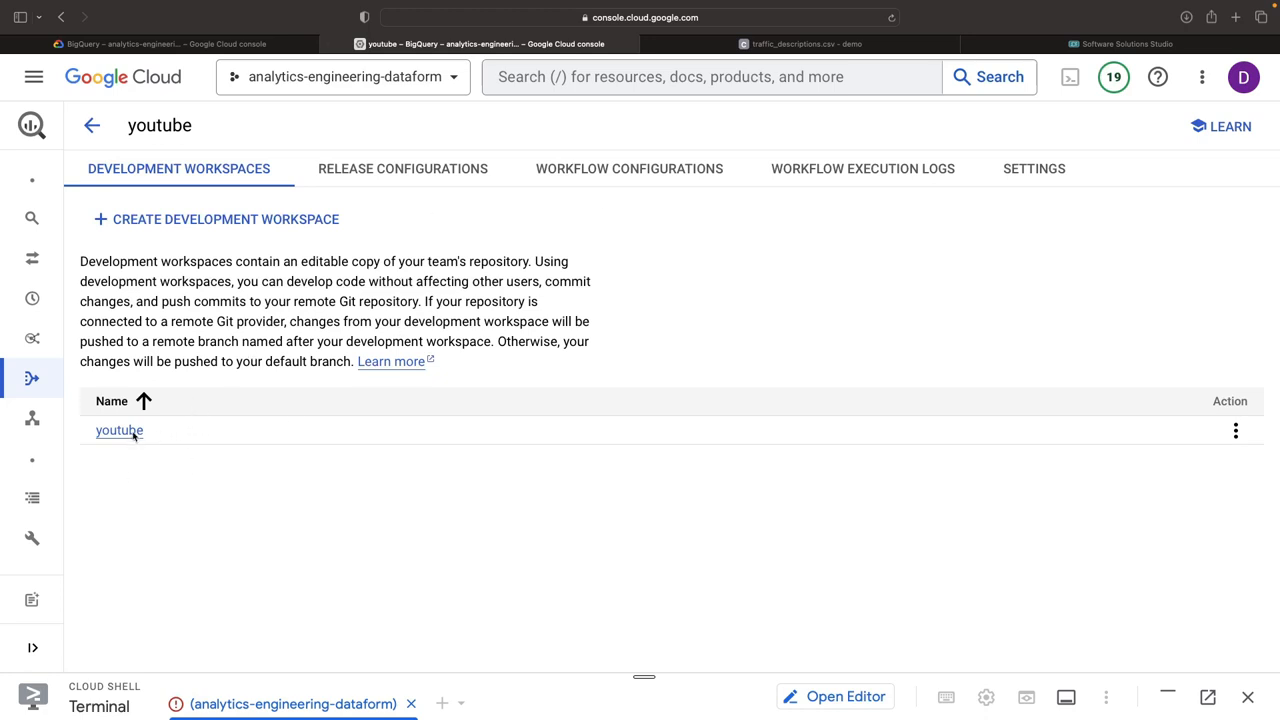
pyautogui.click(116, 430)
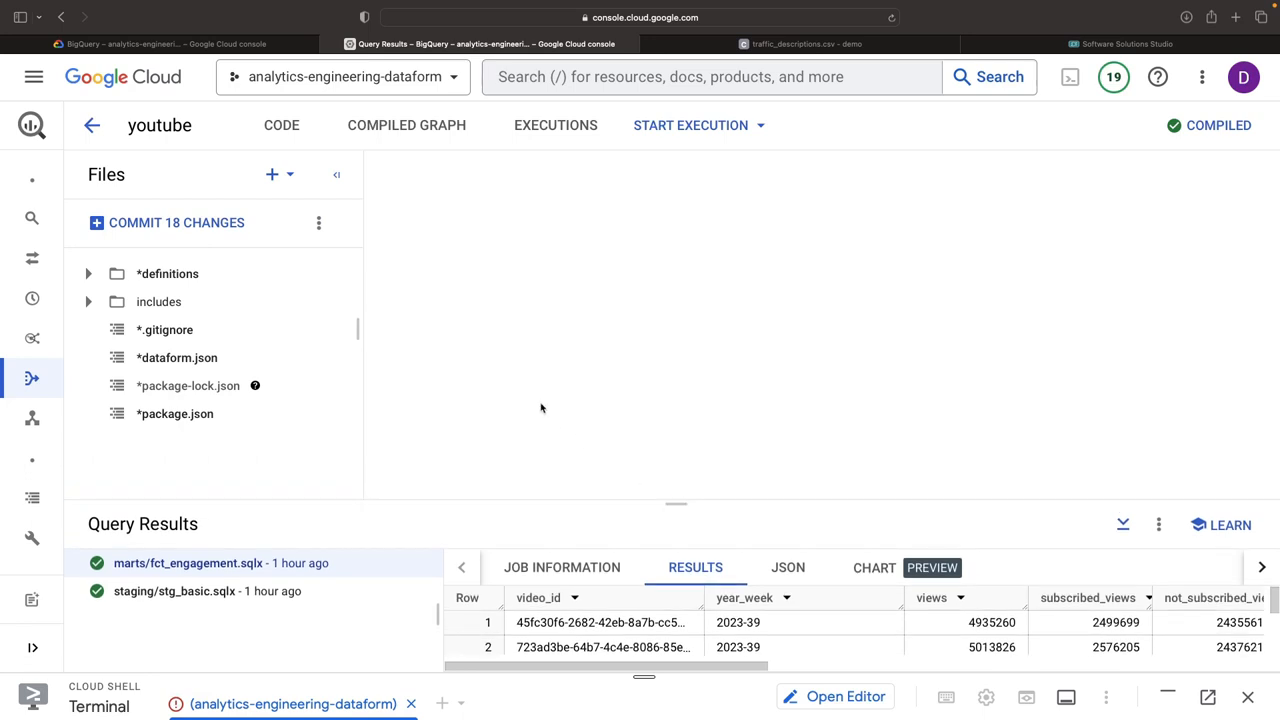
pyautogui.moveTo(160, 304)
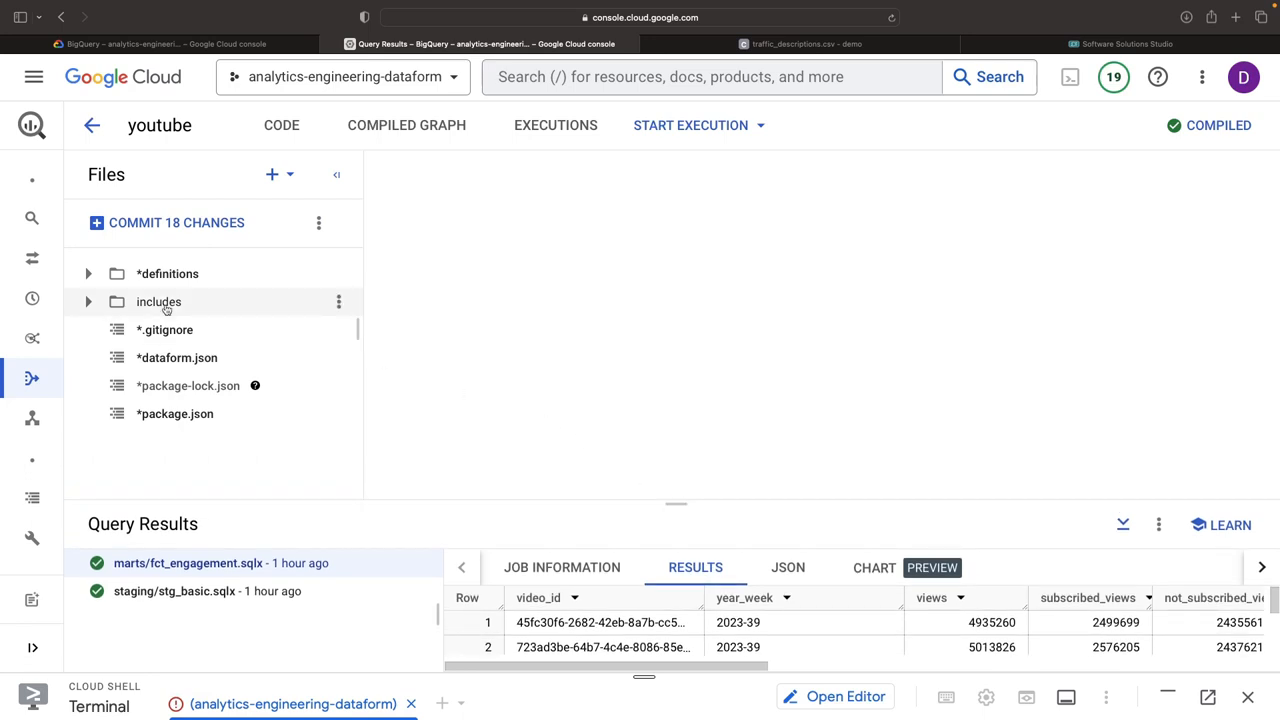
pyautogui.moveTo(212, 386)
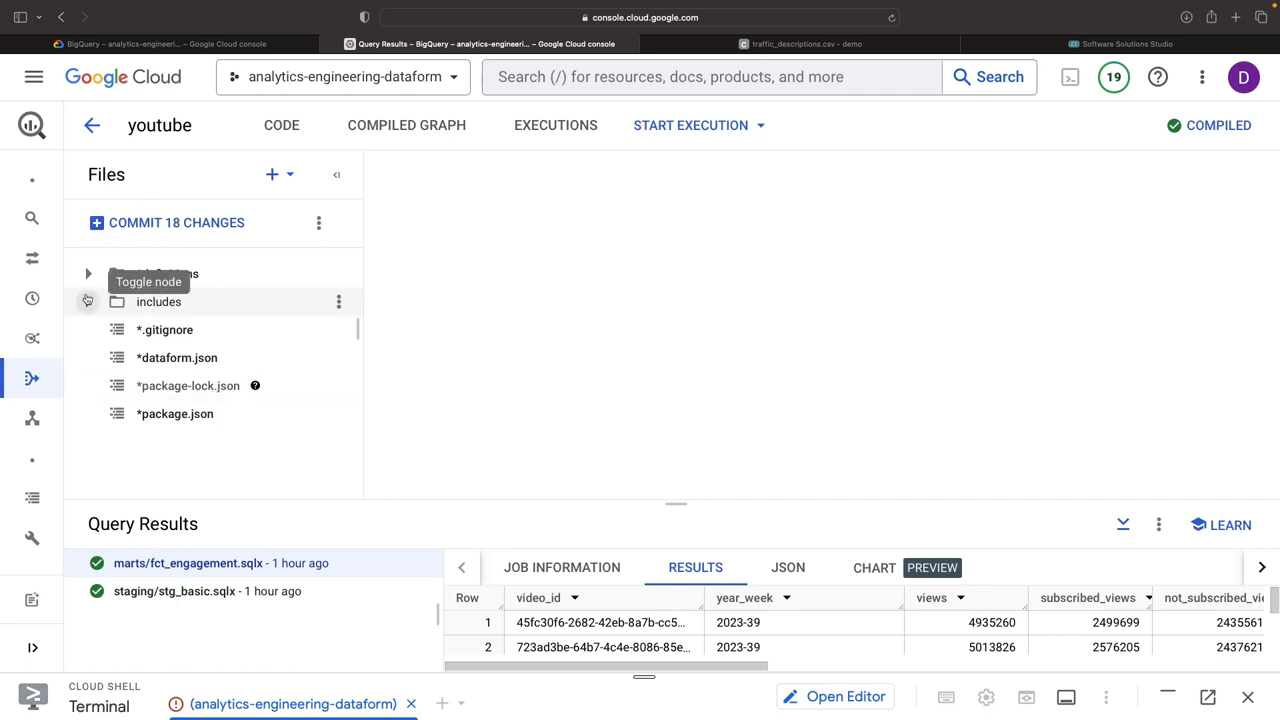
pyautogui.click(88, 272)
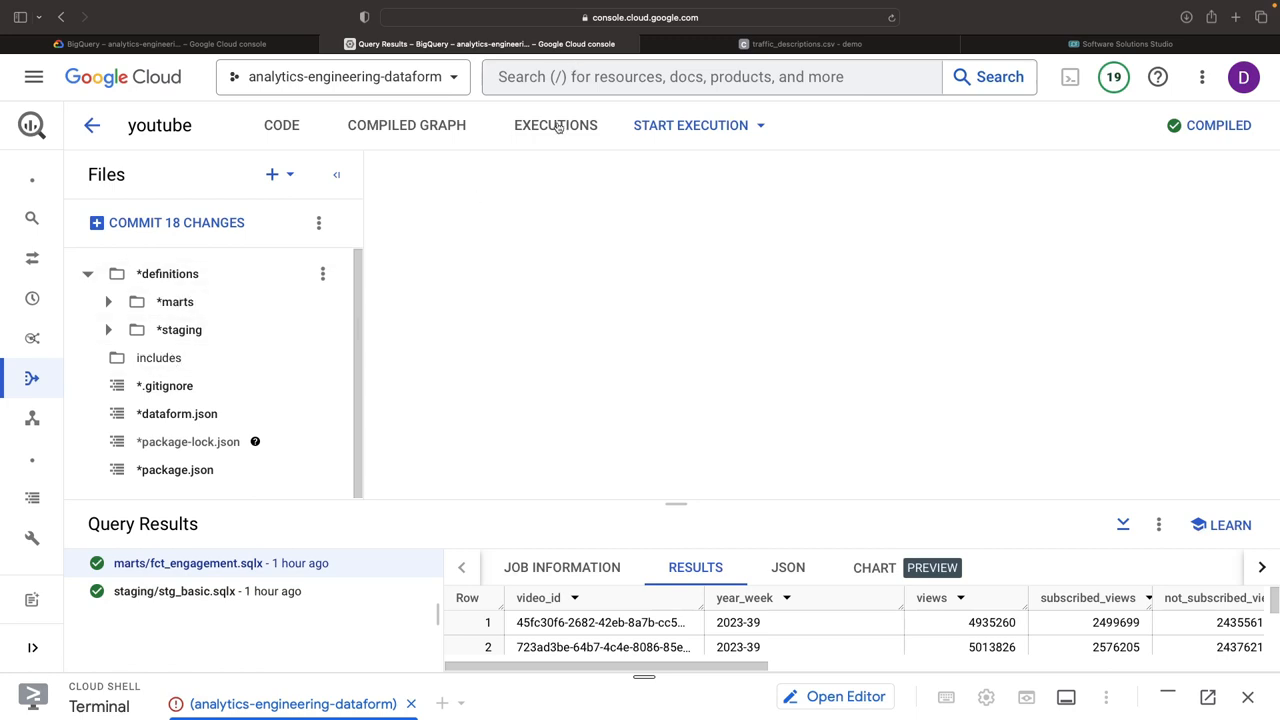
pyautogui.click(556, 124)
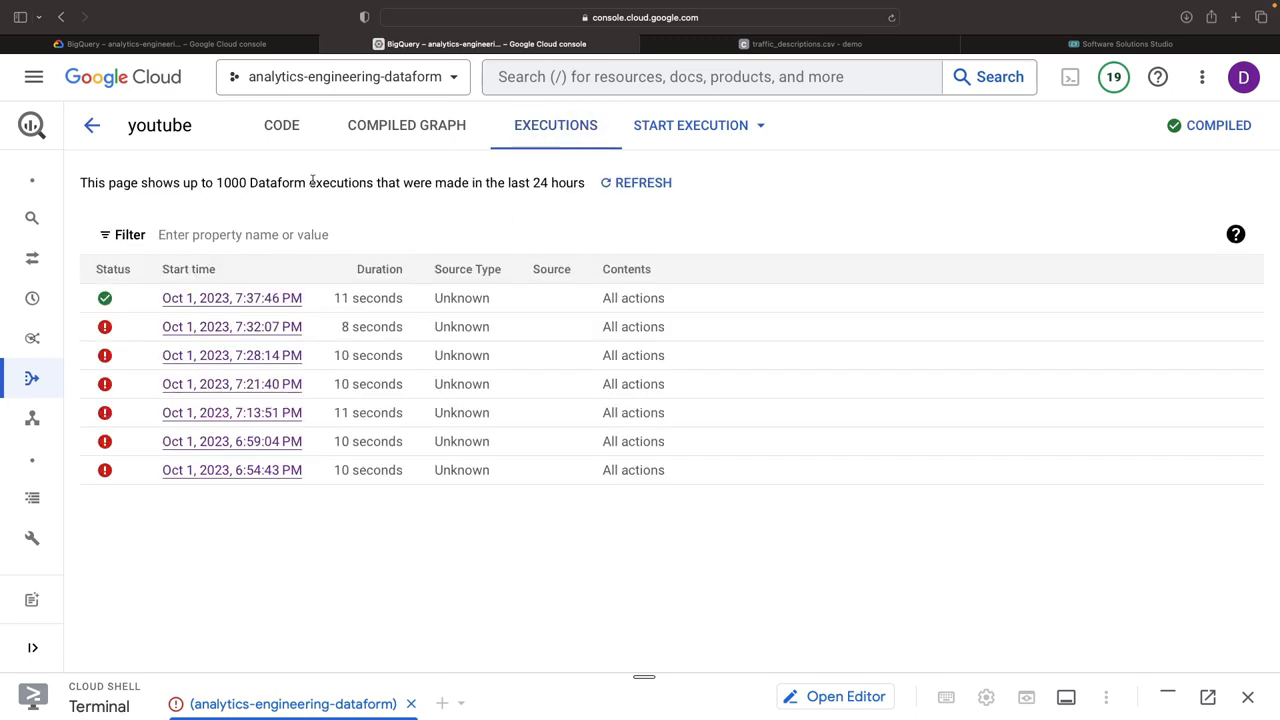
# Add idea 2: take advantage of the technological innovation and scale of modern cloud data warehouses
pyautogui.click(1122, 42)
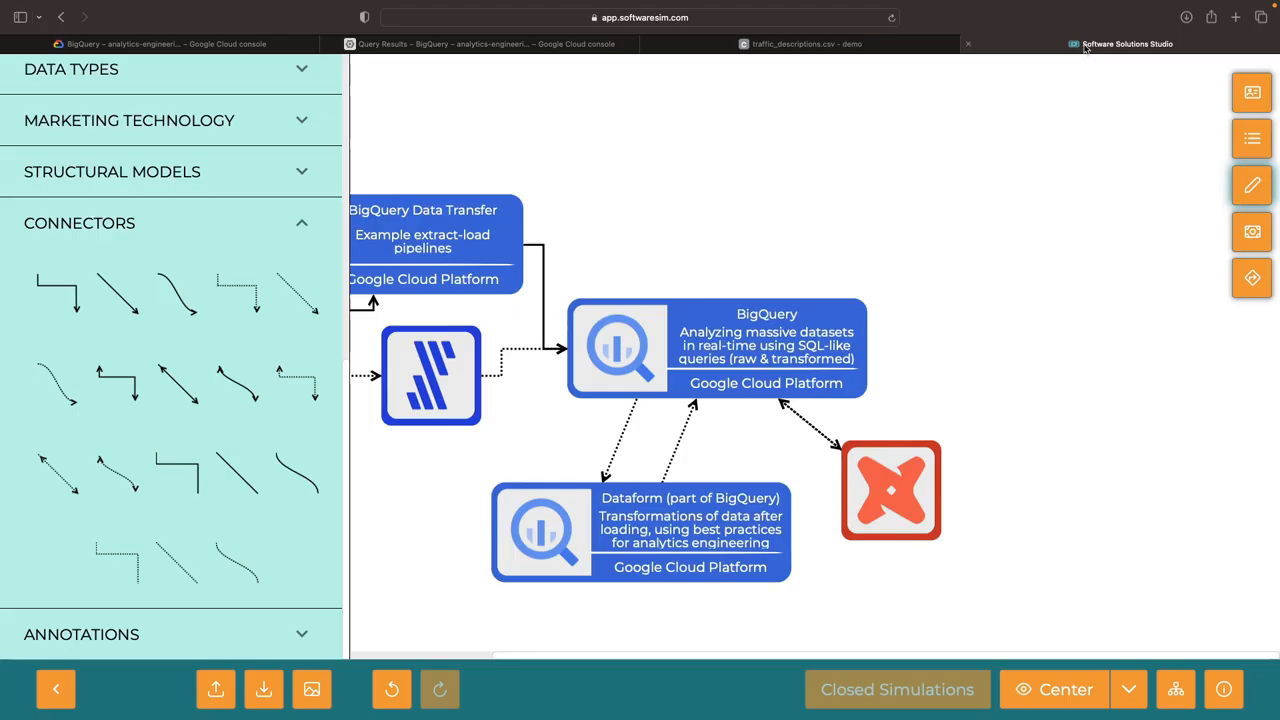
pyautogui.click(1252, 92)
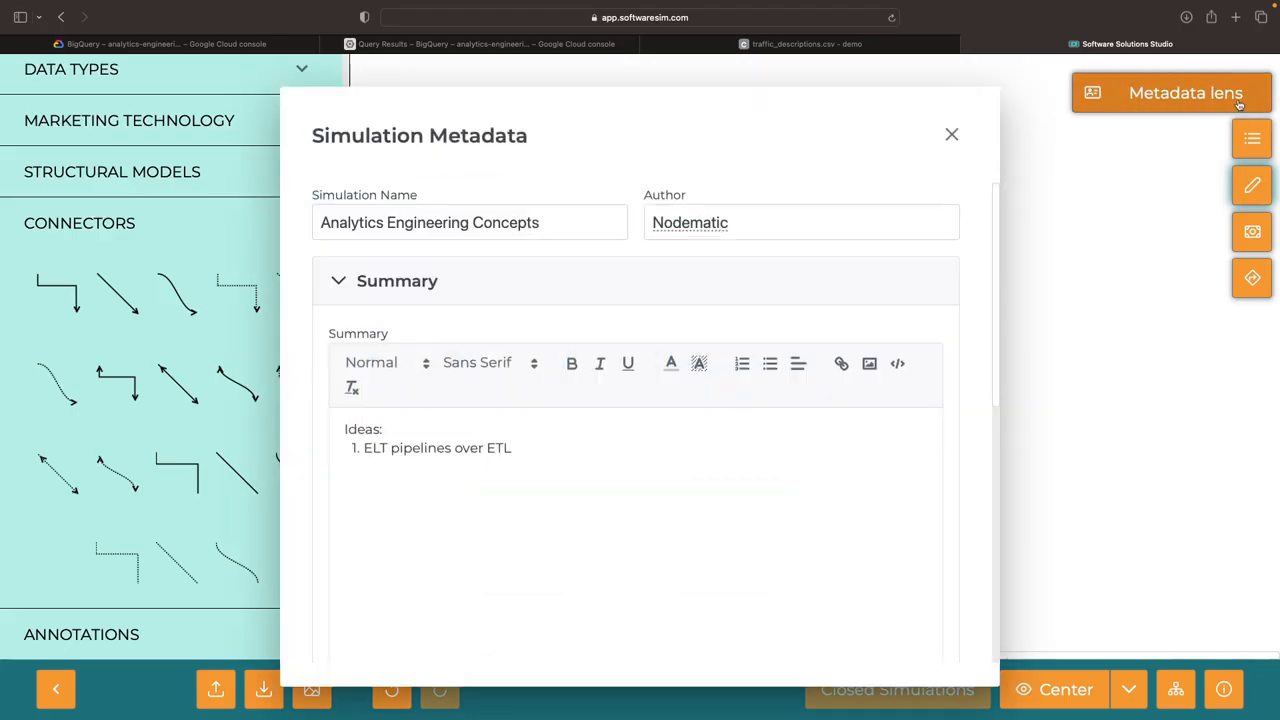
pyautogui.write('Take ad')
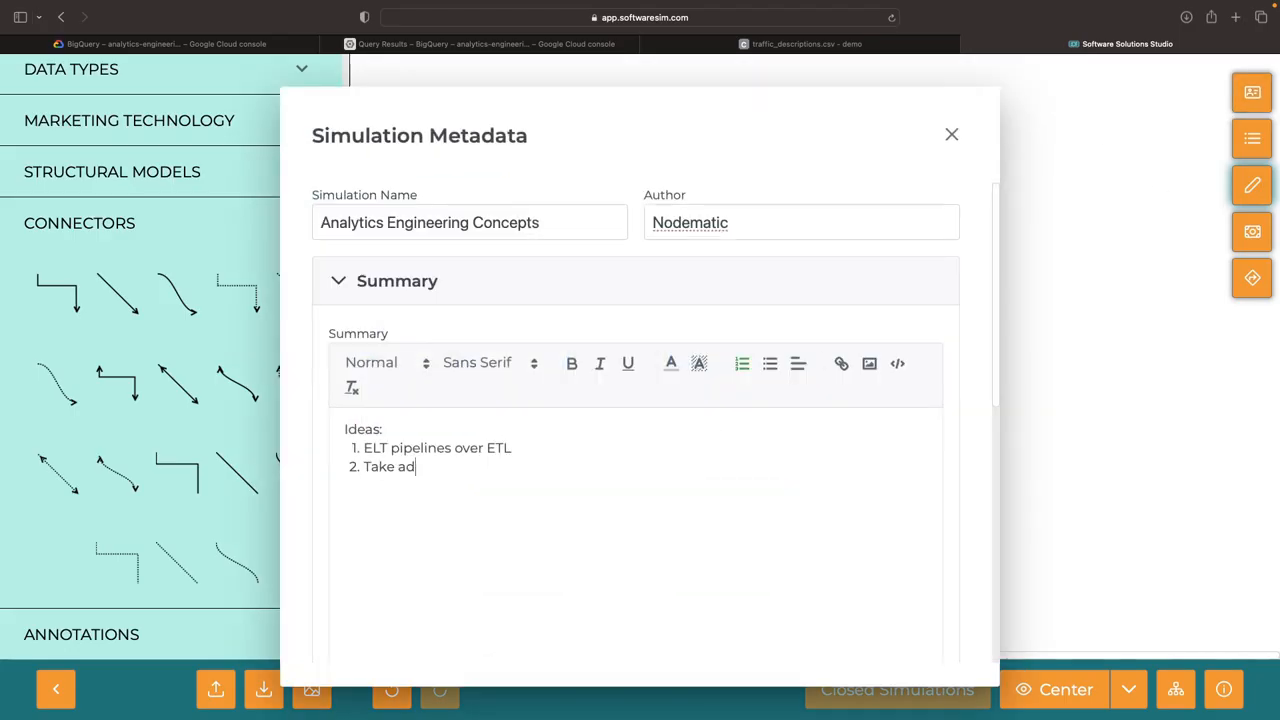
pyautogui.write('vantage of the technological')
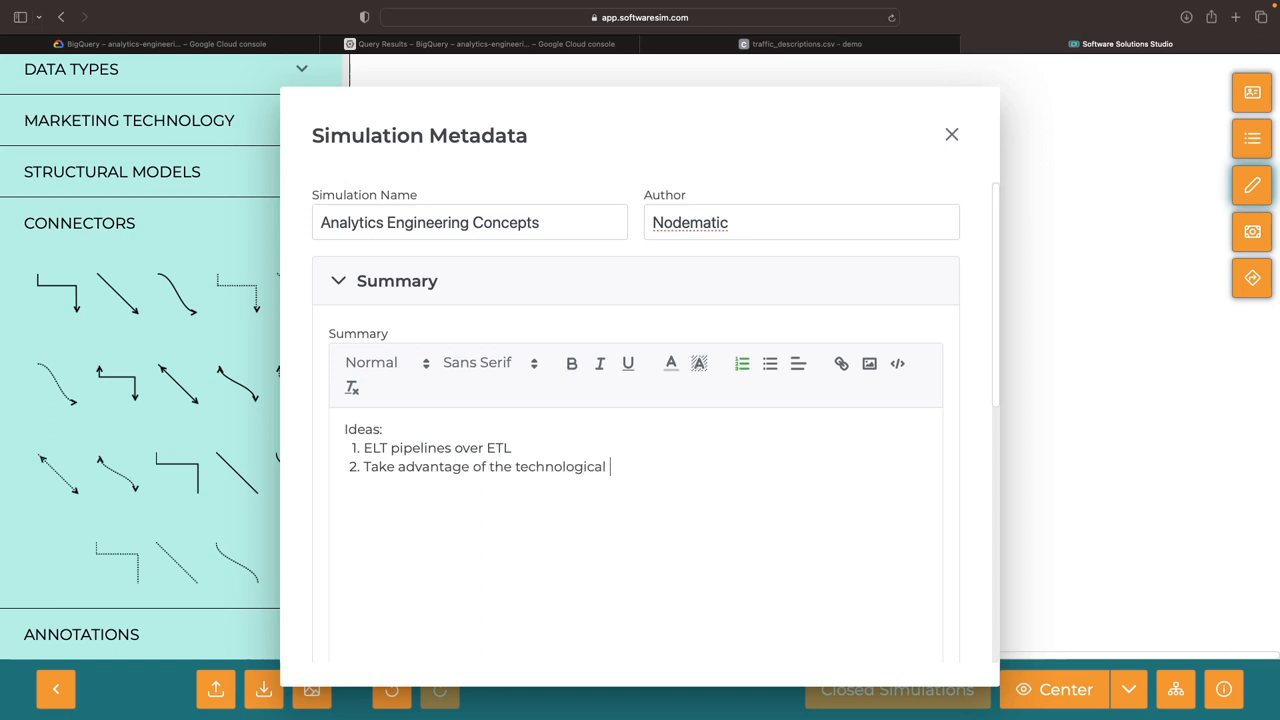
pyautogui.write('innovation and scale of modern cloud')
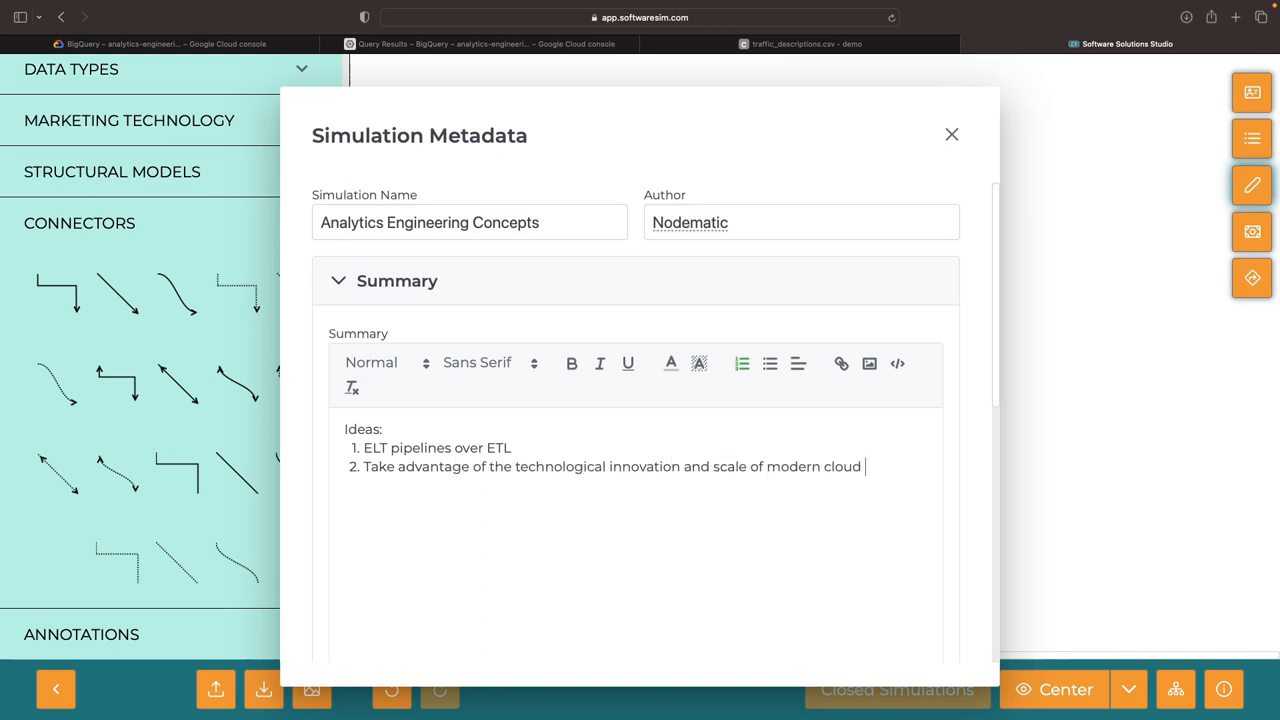
pyautogui.write('data warehouses')
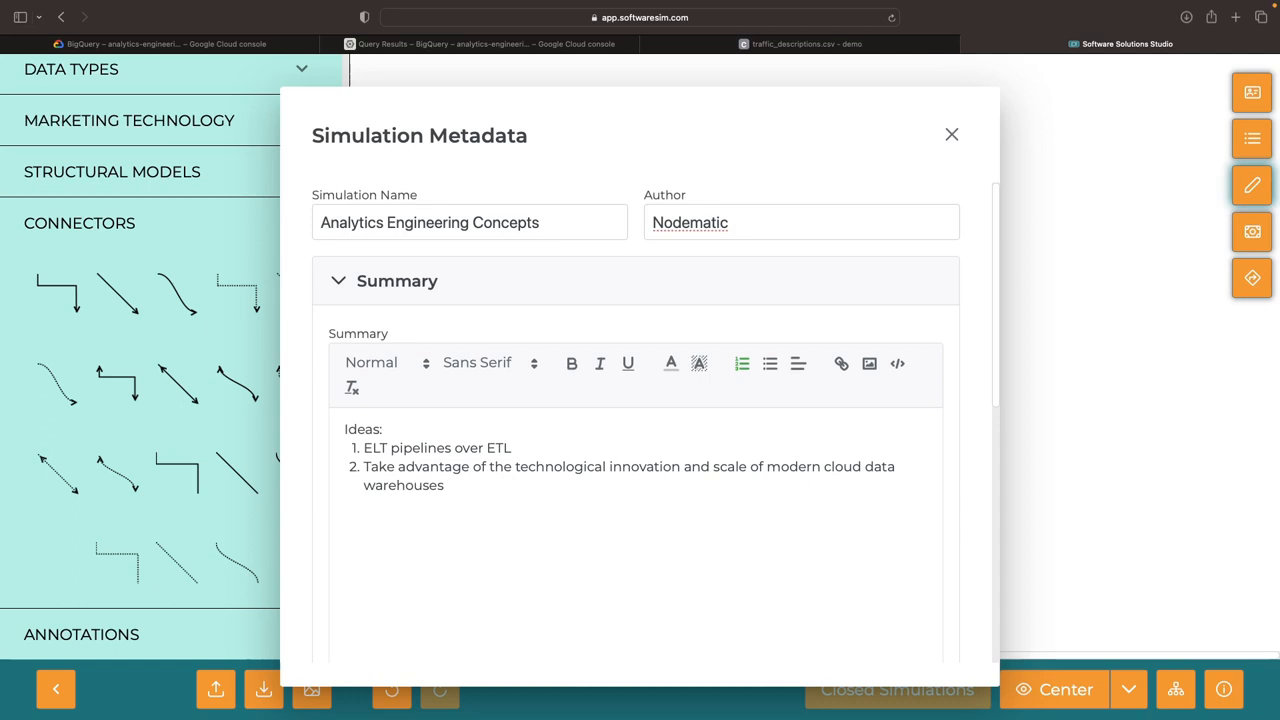
# Add idea 3: raw data and transformations are all in the data warehouse, then return to Dataform
pyautogui.write('Raw data, transformed data, and transformations a')
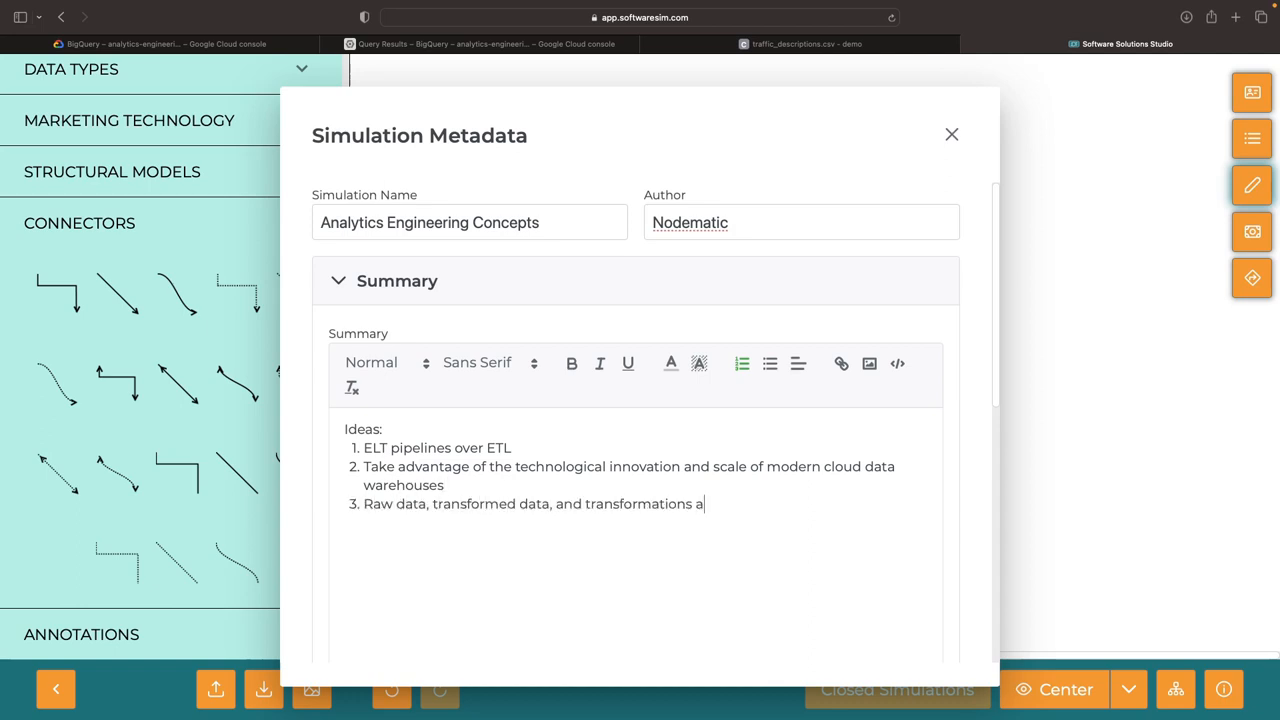
pyautogui.write('re all in the data warehouse')
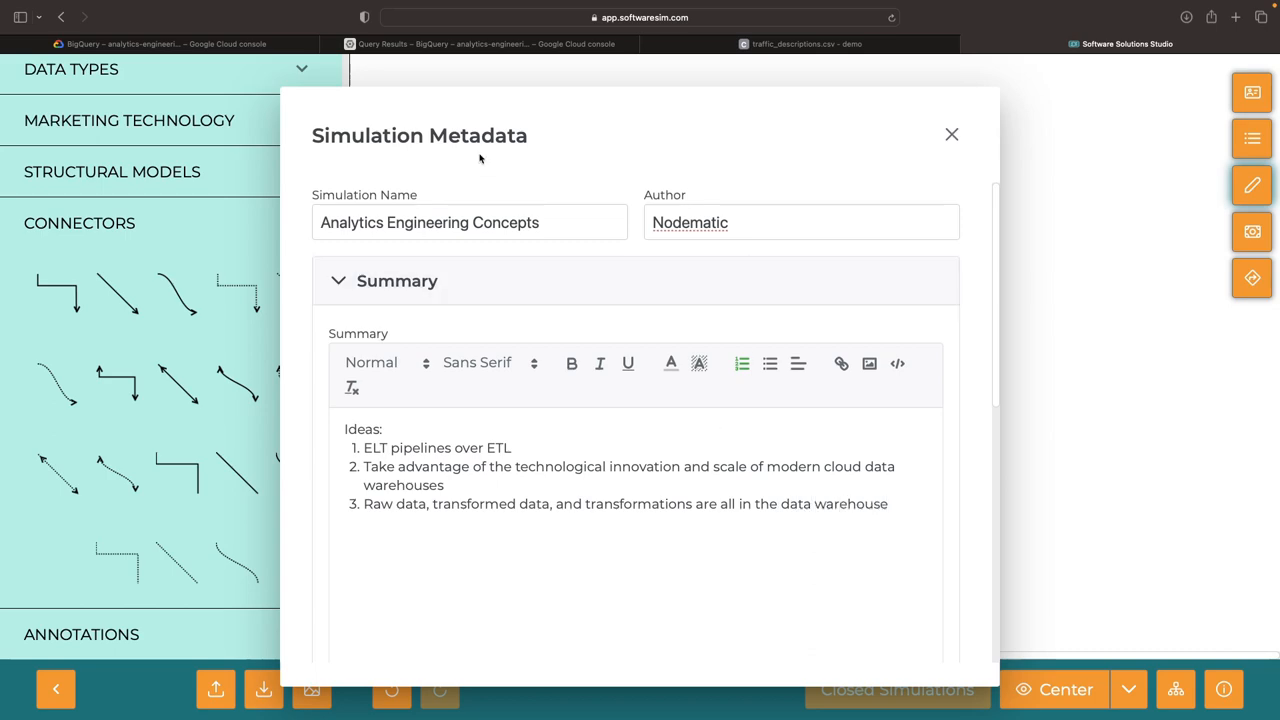
pyautogui.click(480, 44)
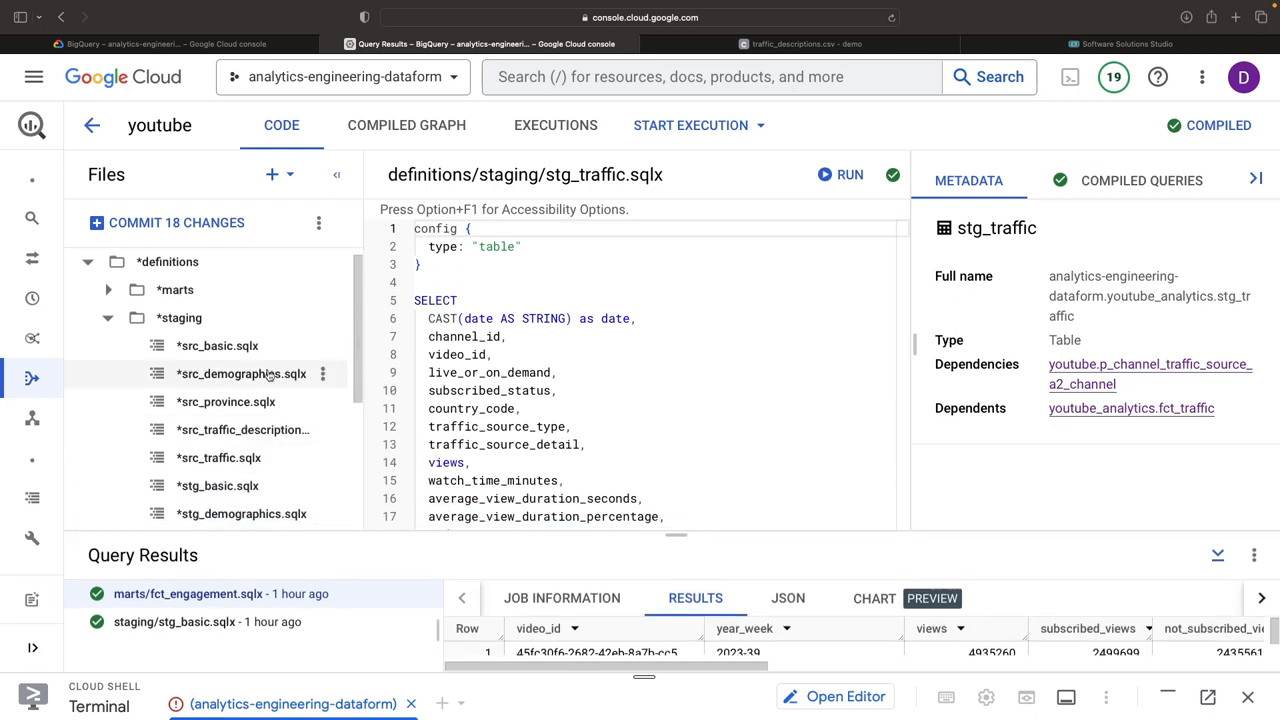
# Inspect the src_basic declaration's youtube schema and open stg_basic showing its ref() to the source
pyautogui.click(218, 344)
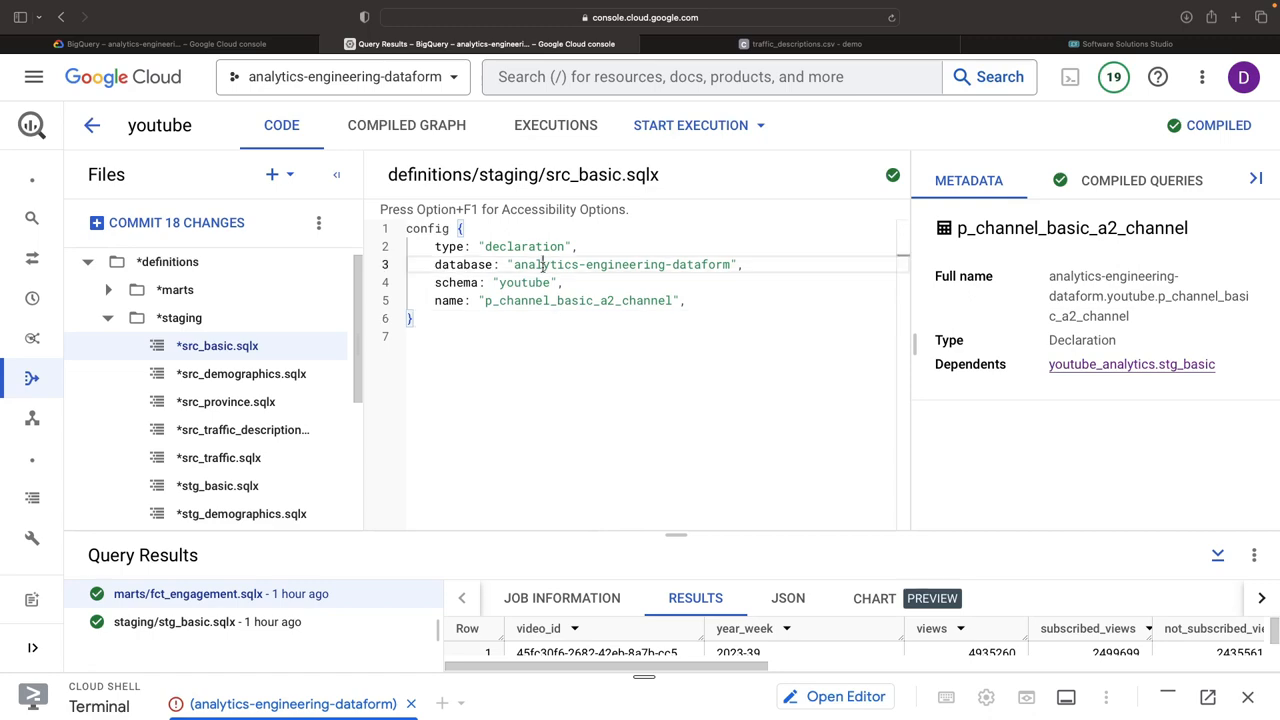
pyautogui.doubleClick(524, 282)
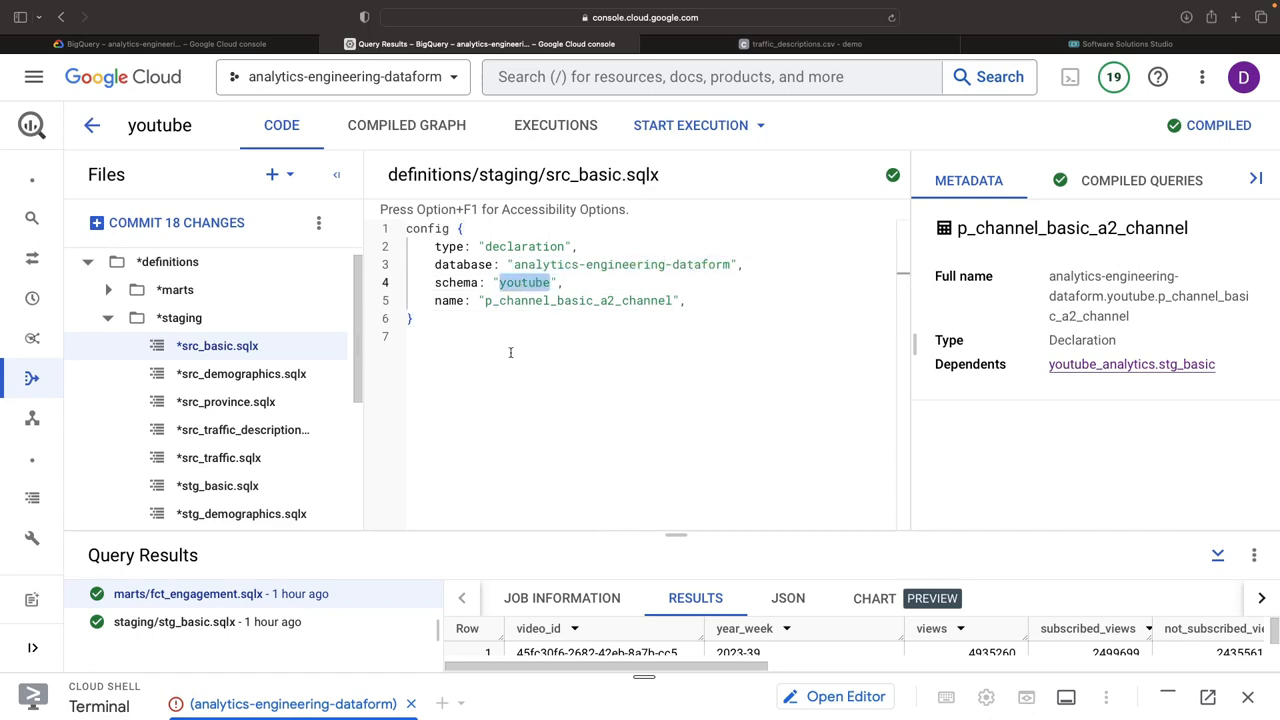
pyautogui.click(150, 48)
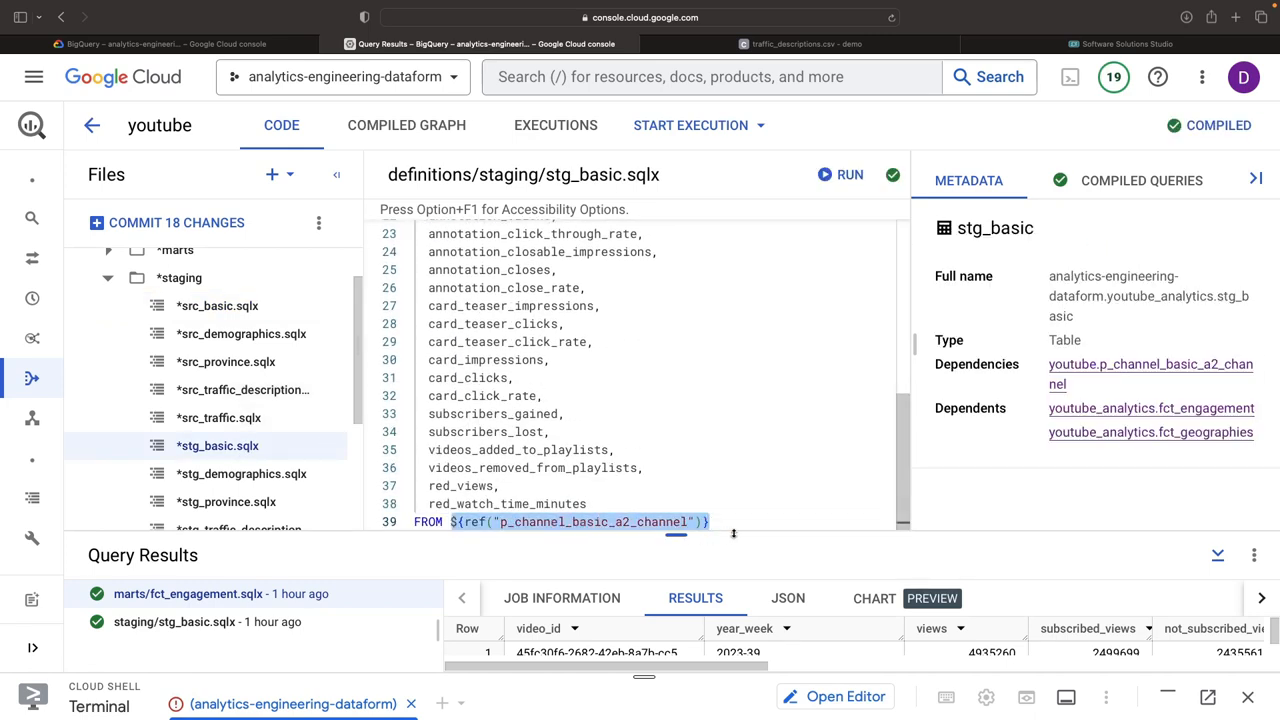
pyautogui.moveTo(322, 306)
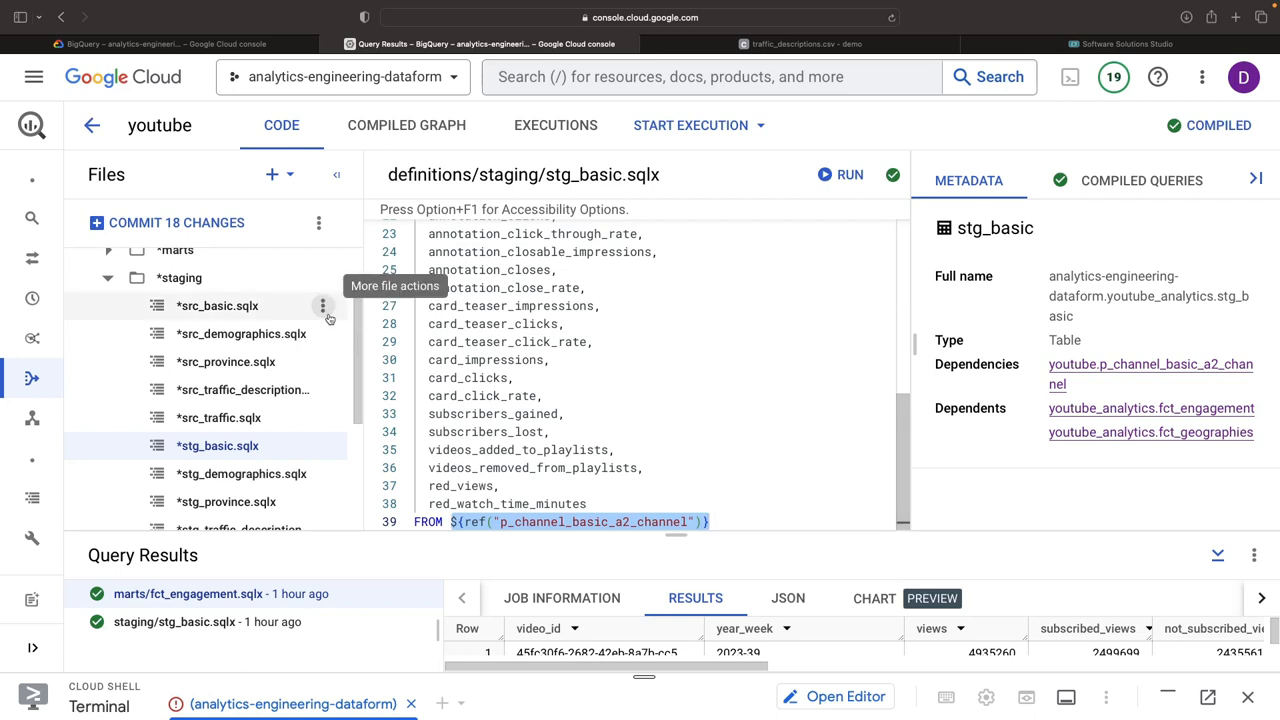
pyautogui.click(218, 304)
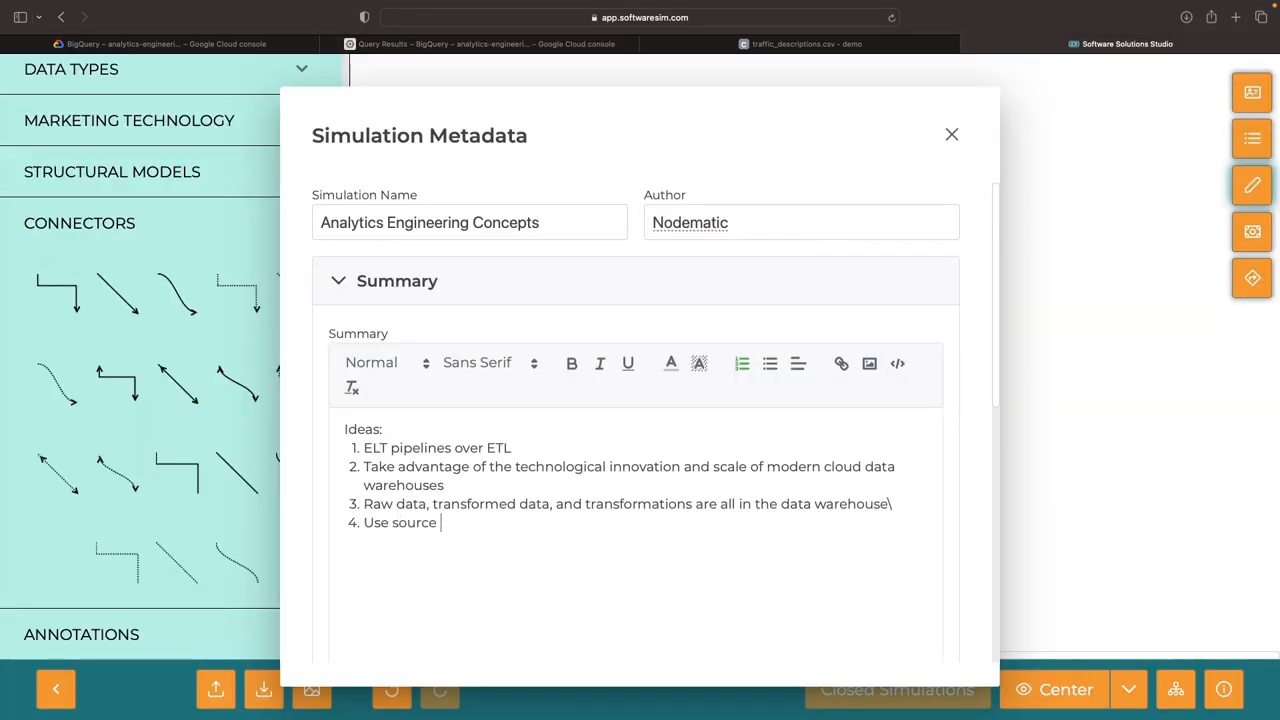
# Write idea 4: use declarations to keep source data most adaptable to changes and renames
pyautogui.write('declarations to keep source data s')
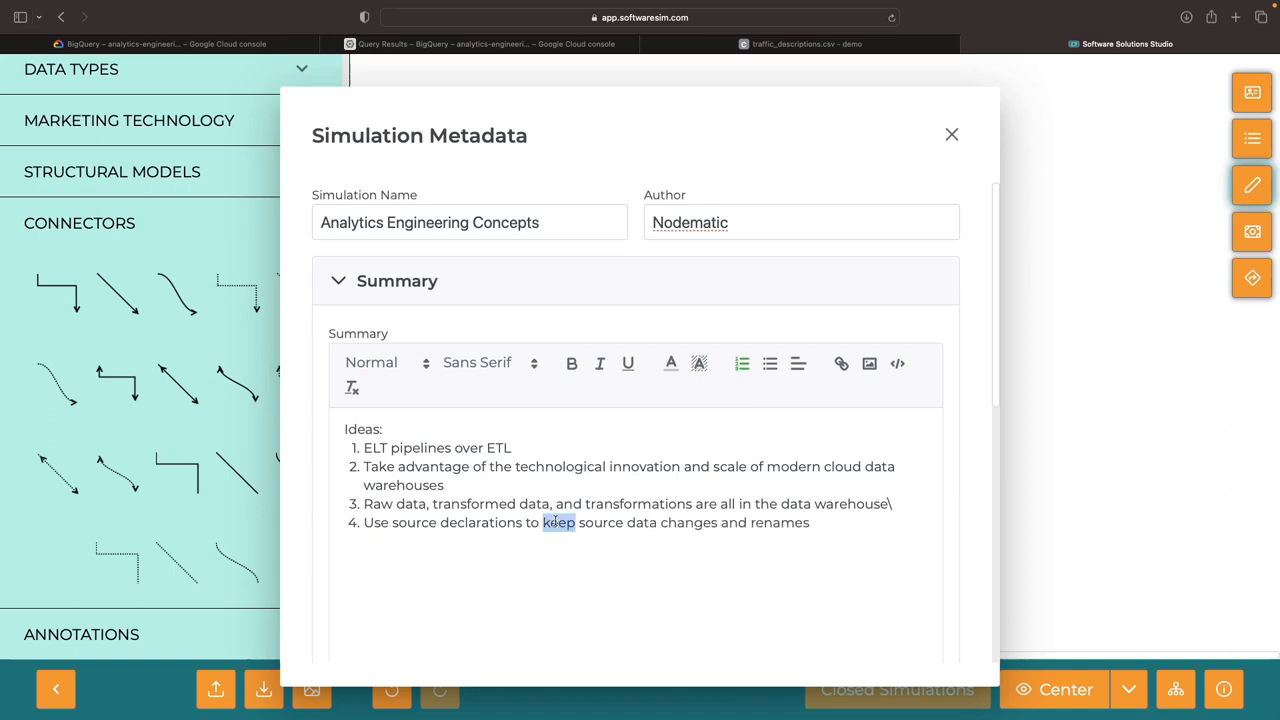
pyautogui.write('be most adaptable to')
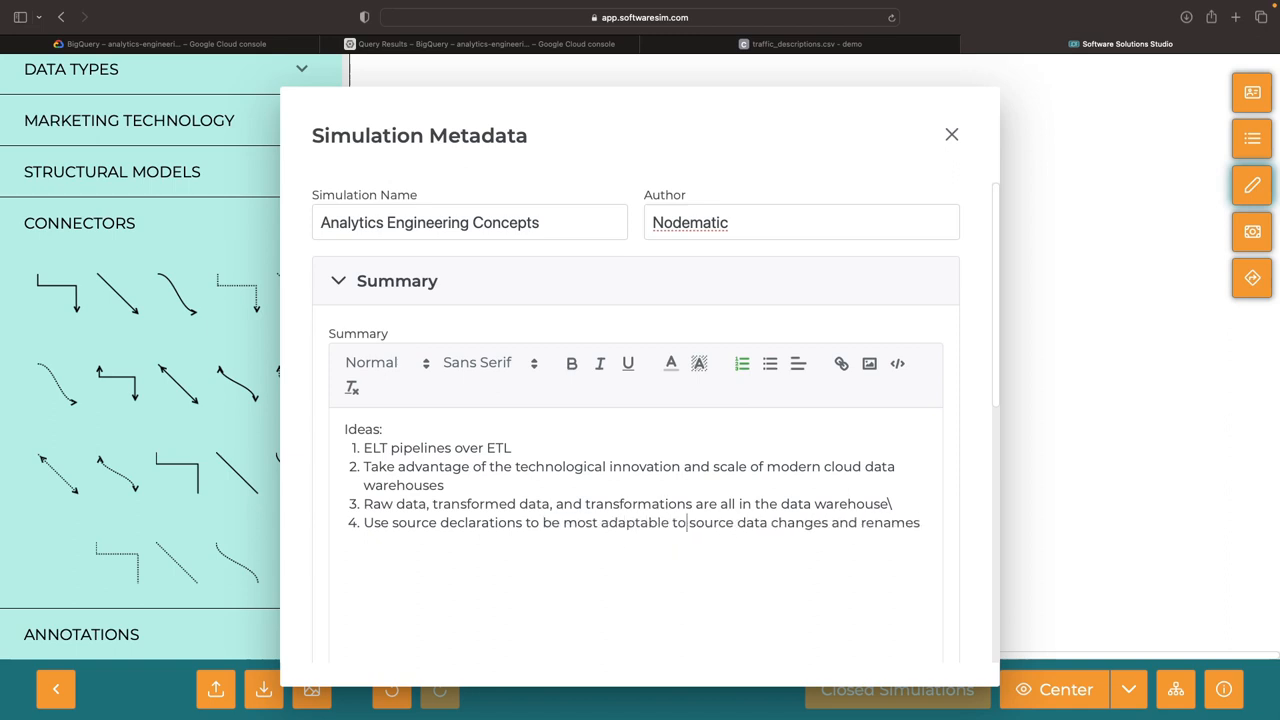
pyautogui.press('Enter')
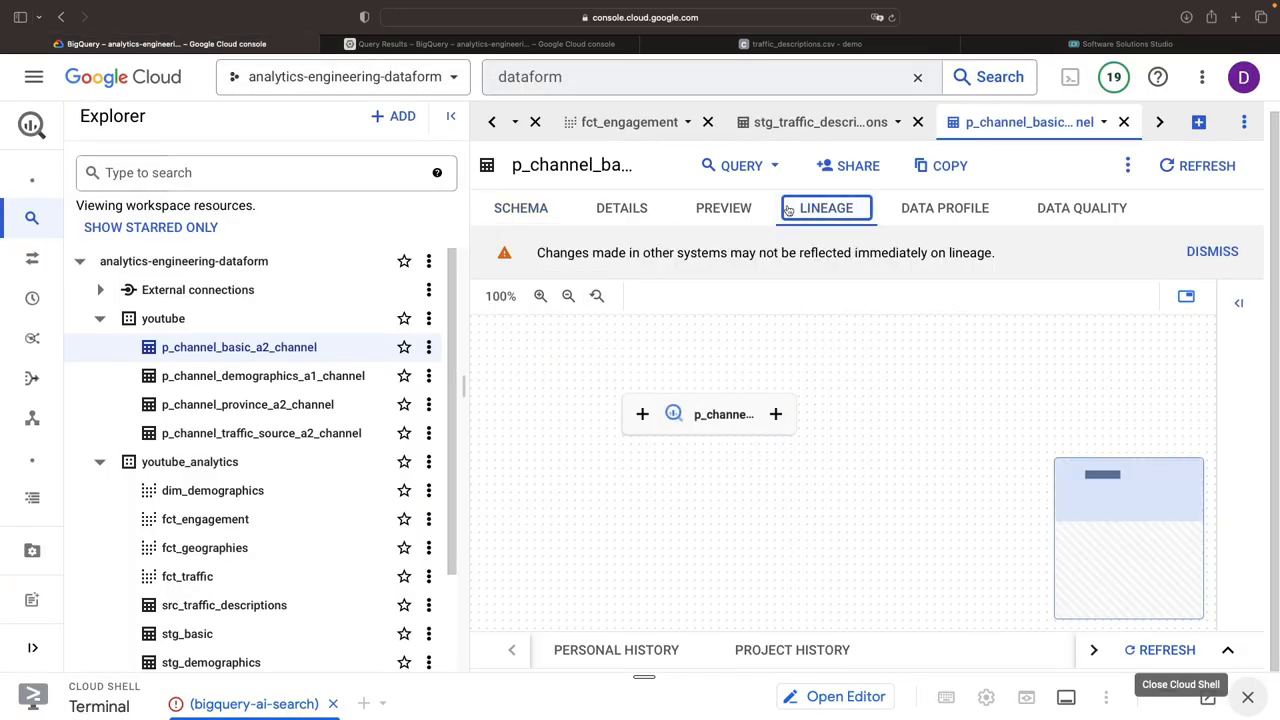
# Review the compiled graph, inspecting fct_geographies and the p_channel_basic and p_channel_province declarations
pyautogui.click(520, 208)
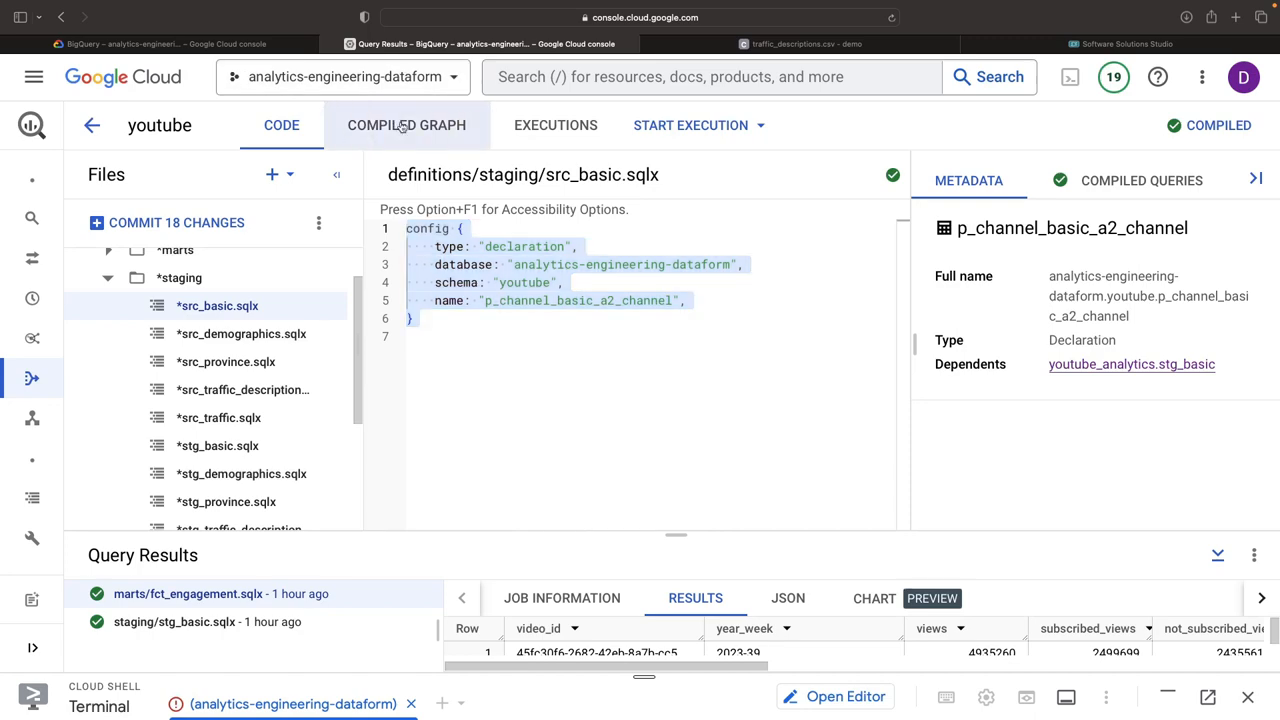
pyautogui.click(406, 124)
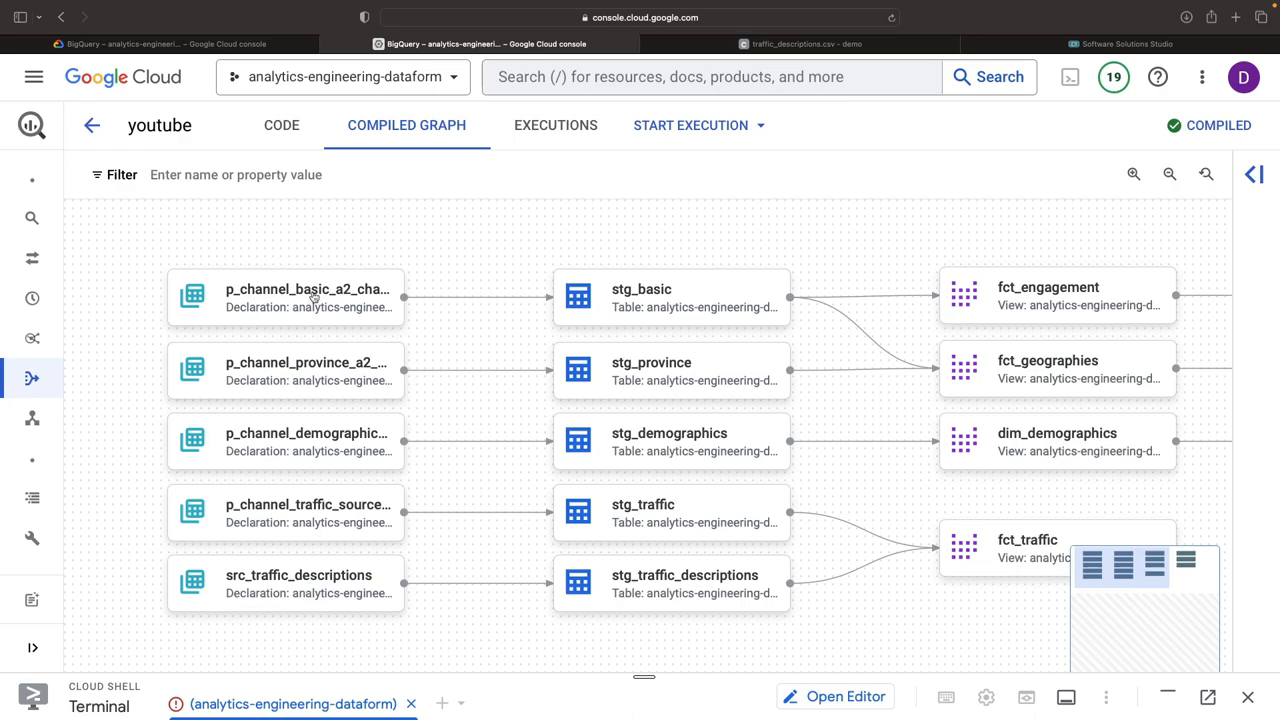
pyautogui.moveTo(500, 240)
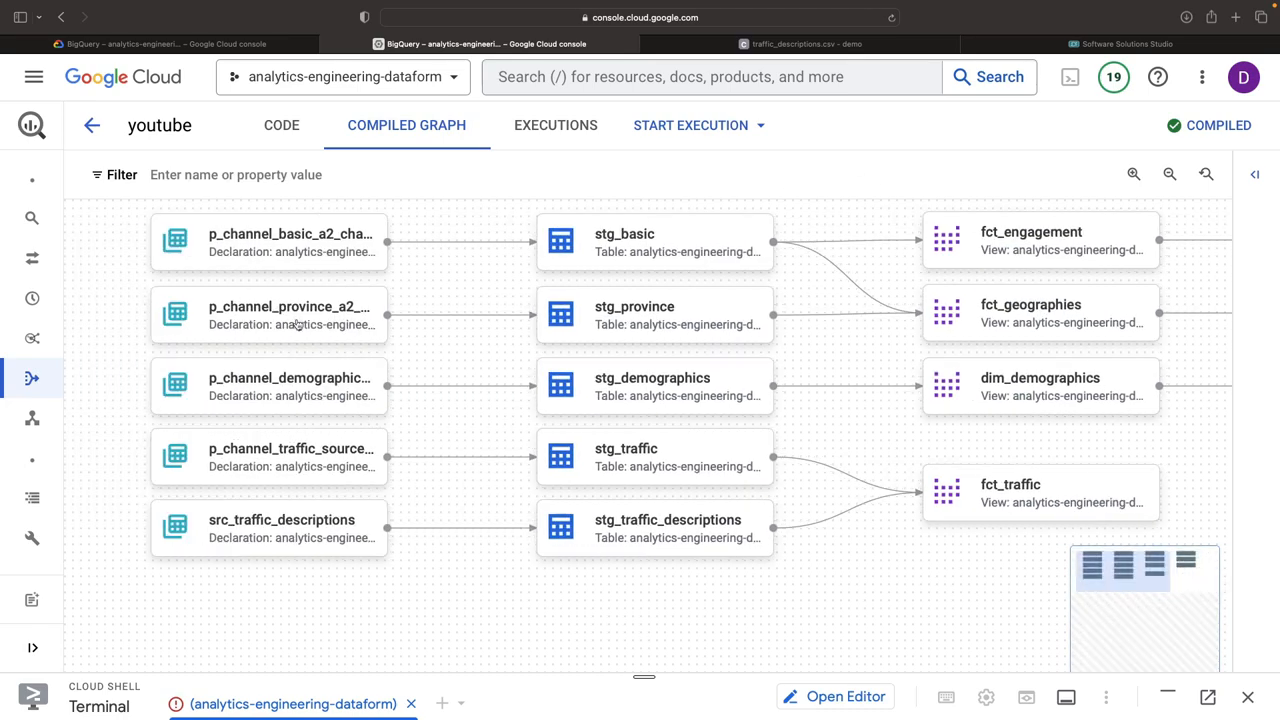
pyautogui.click(290, 314)
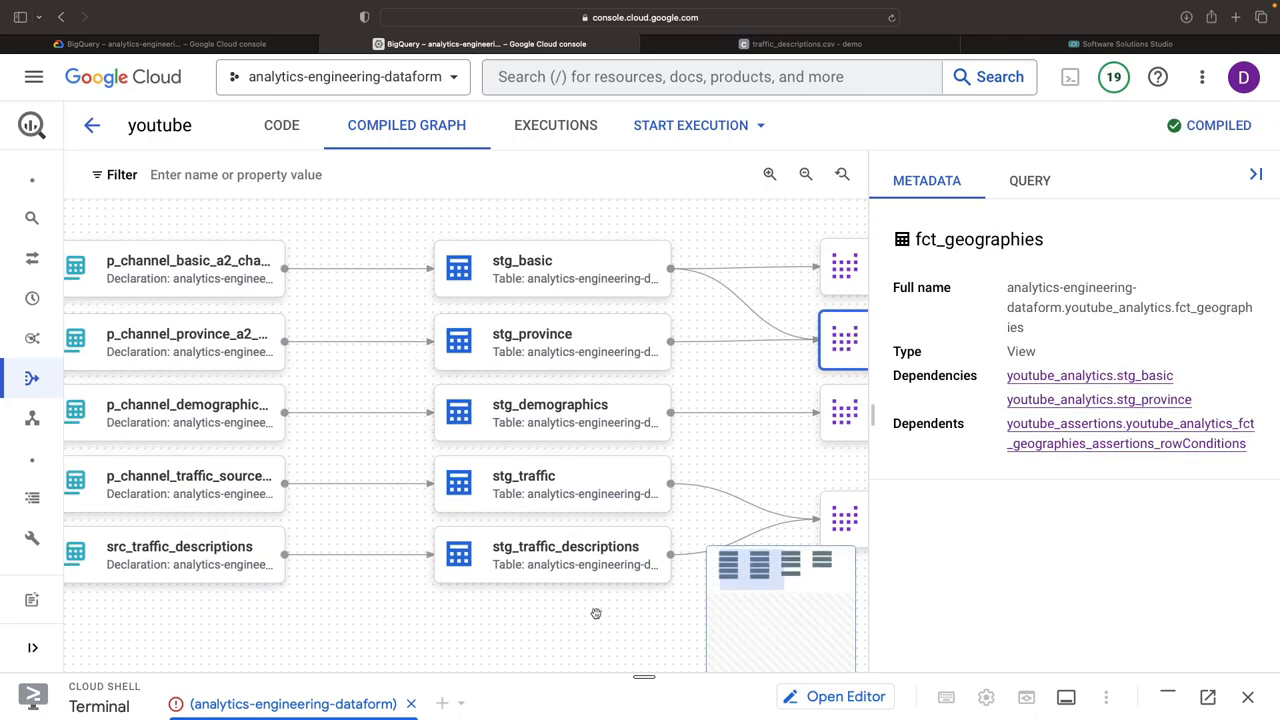
pyautogui.click(176, 268)
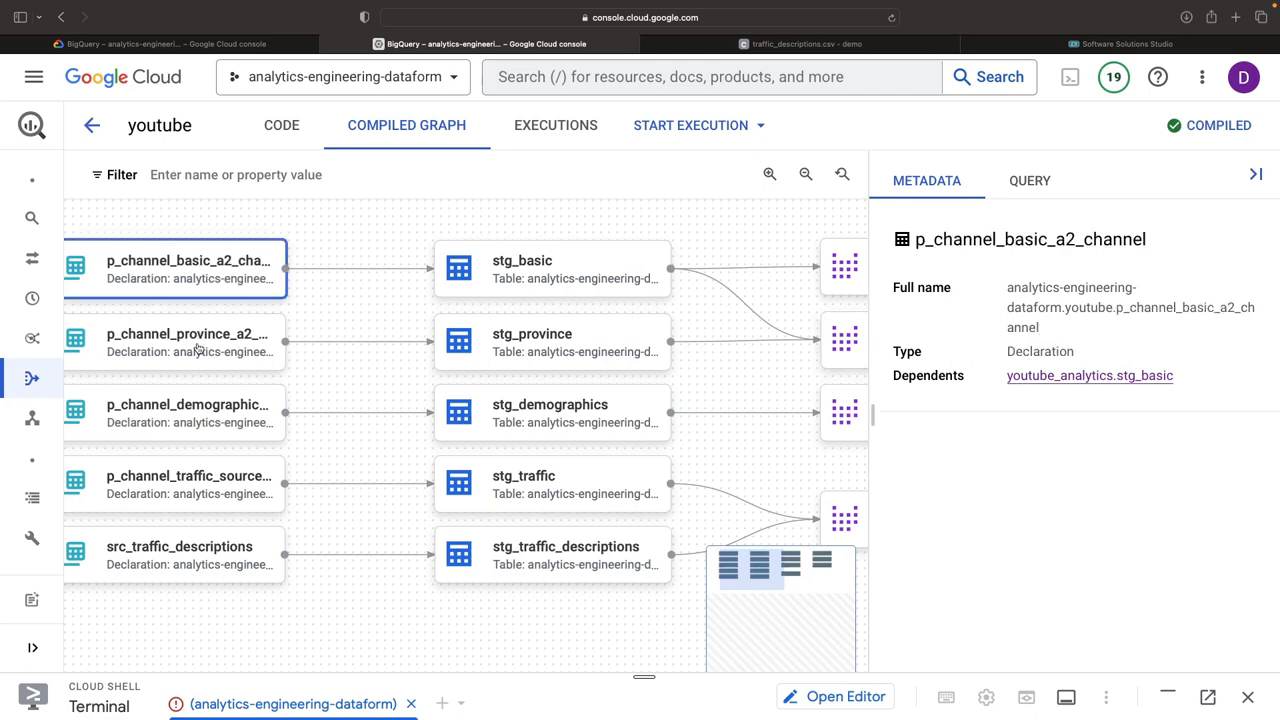
pyautogui.click(190, 340)
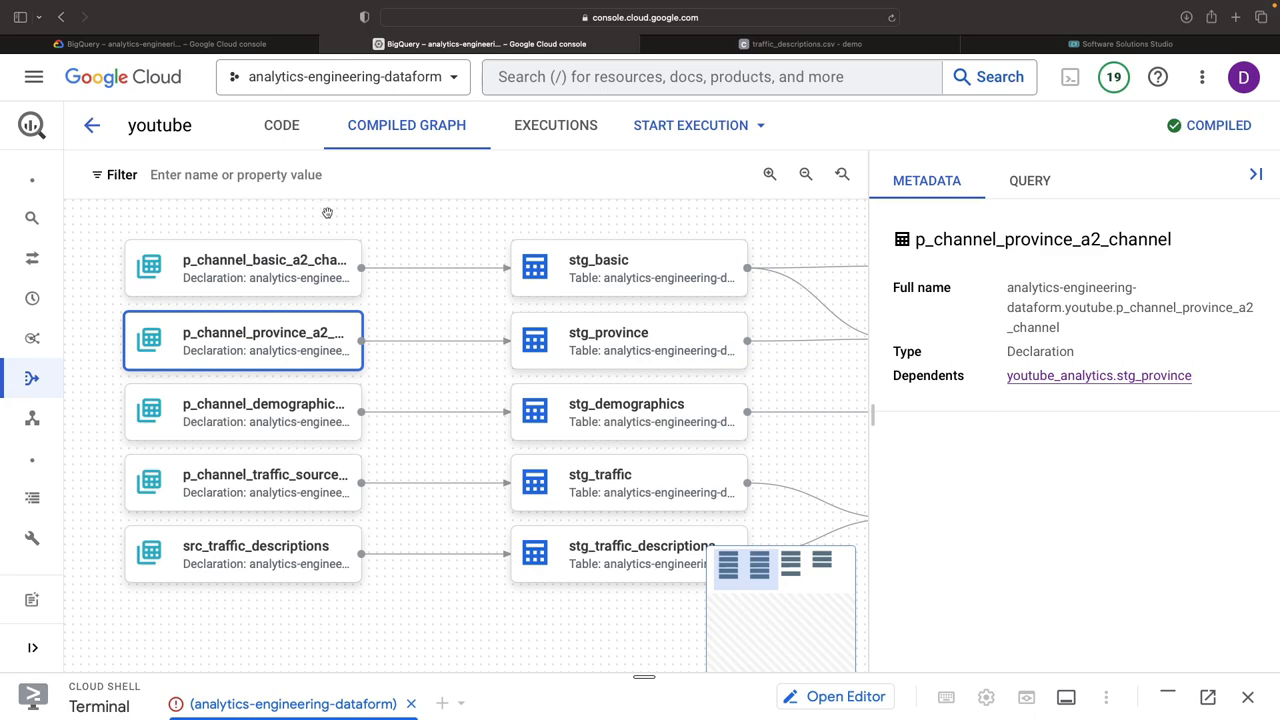
pyautogui.moveTo(288, 260)
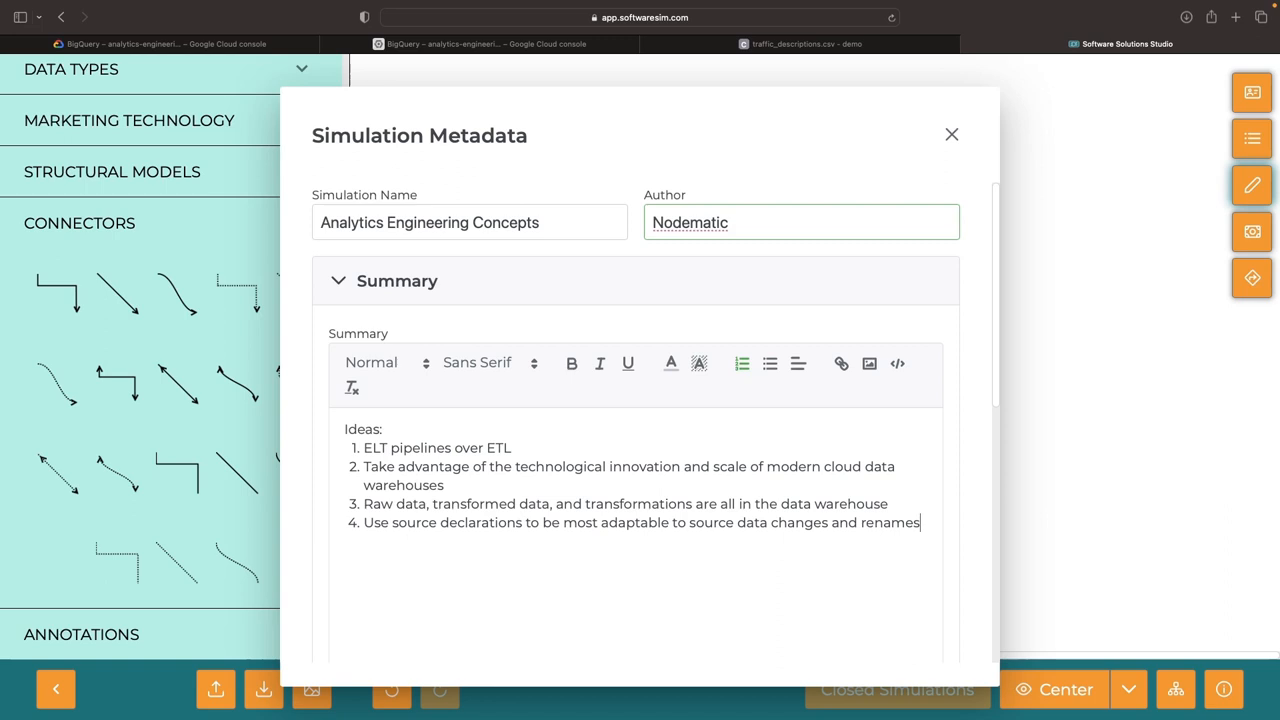
# Close the Simulation Metadata dialog to return to the diagram
pyautogui.scroll(-3)
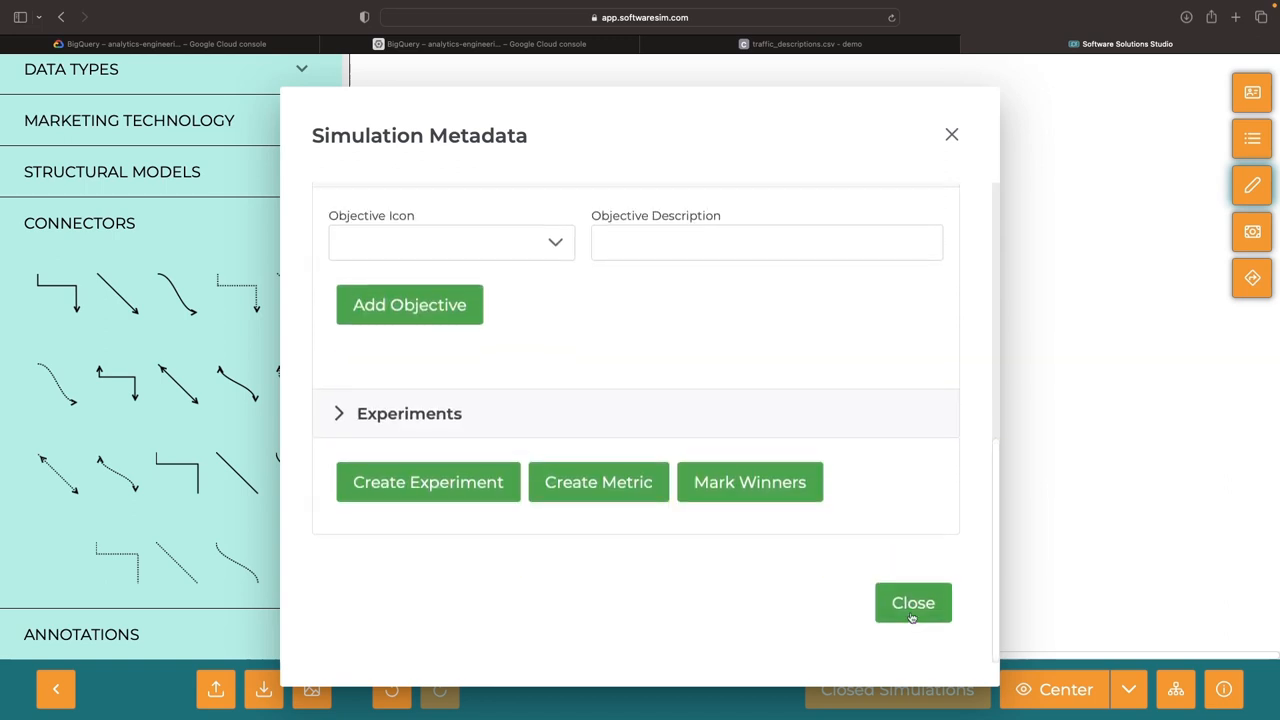
pyautogui.click(912, 604)
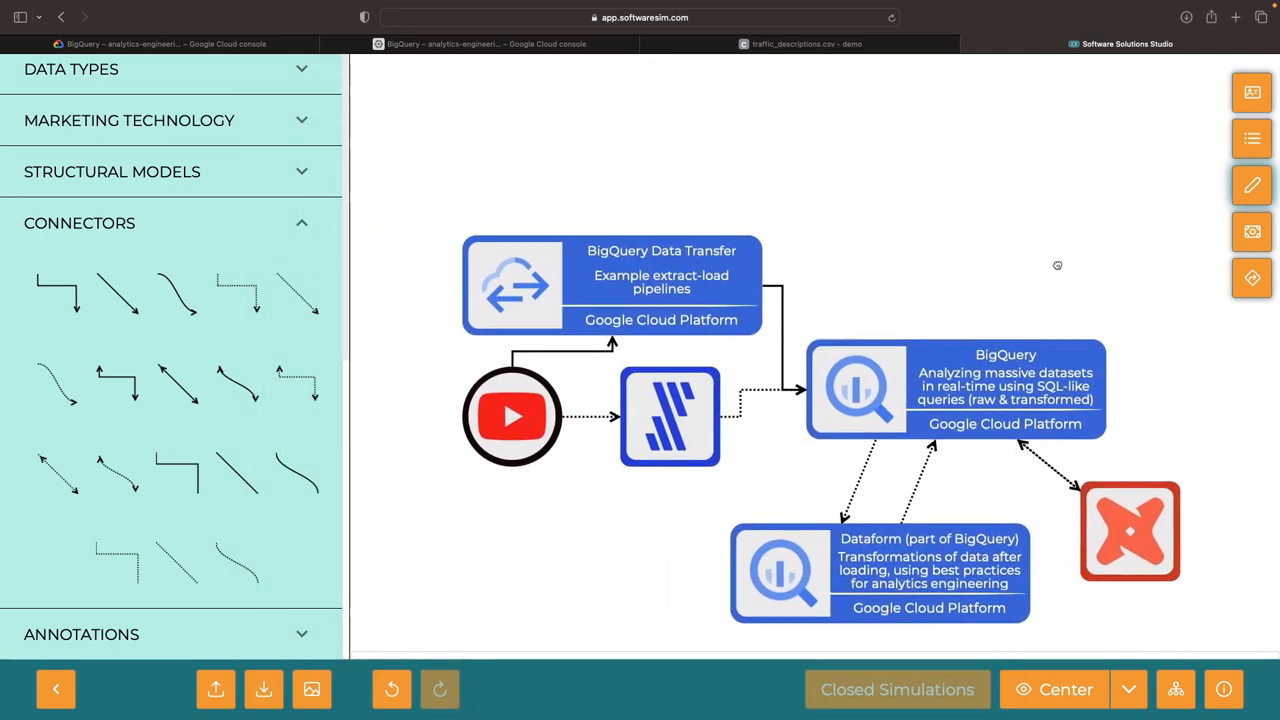